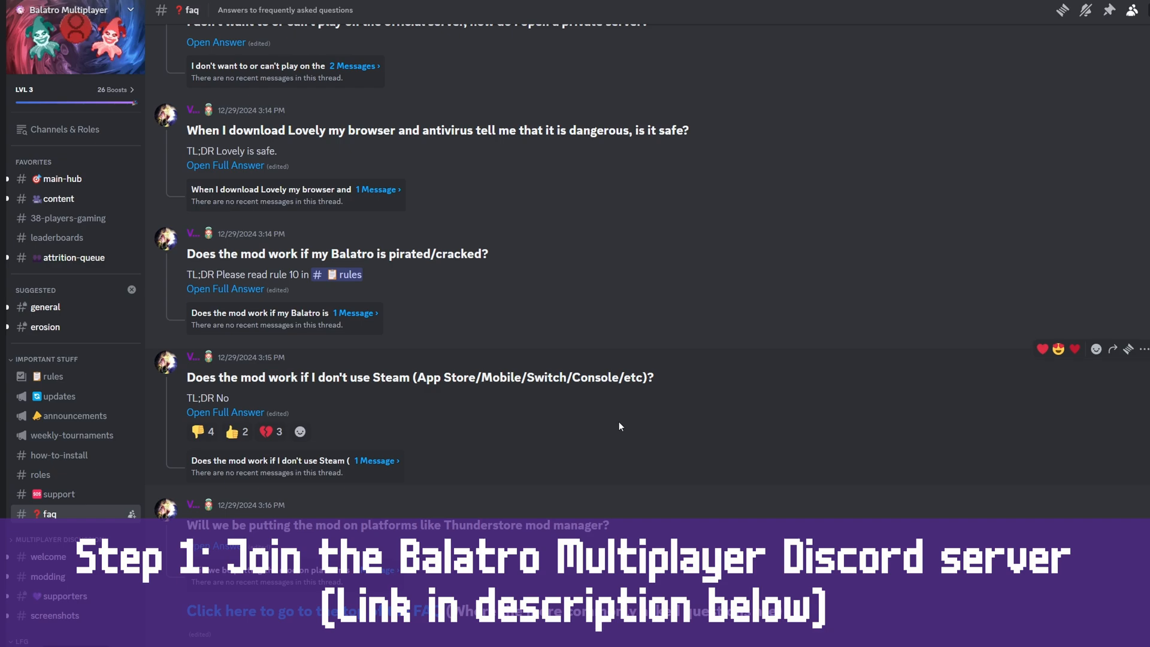
mouse_move(623, 424)
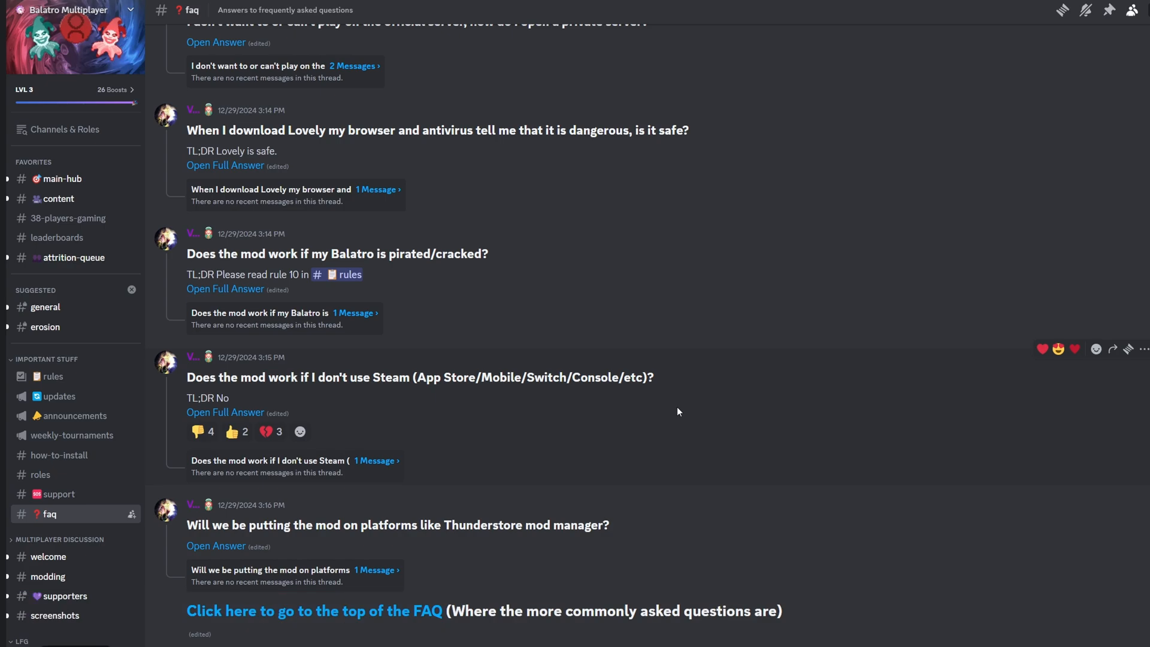
mouse_move(122, 157)
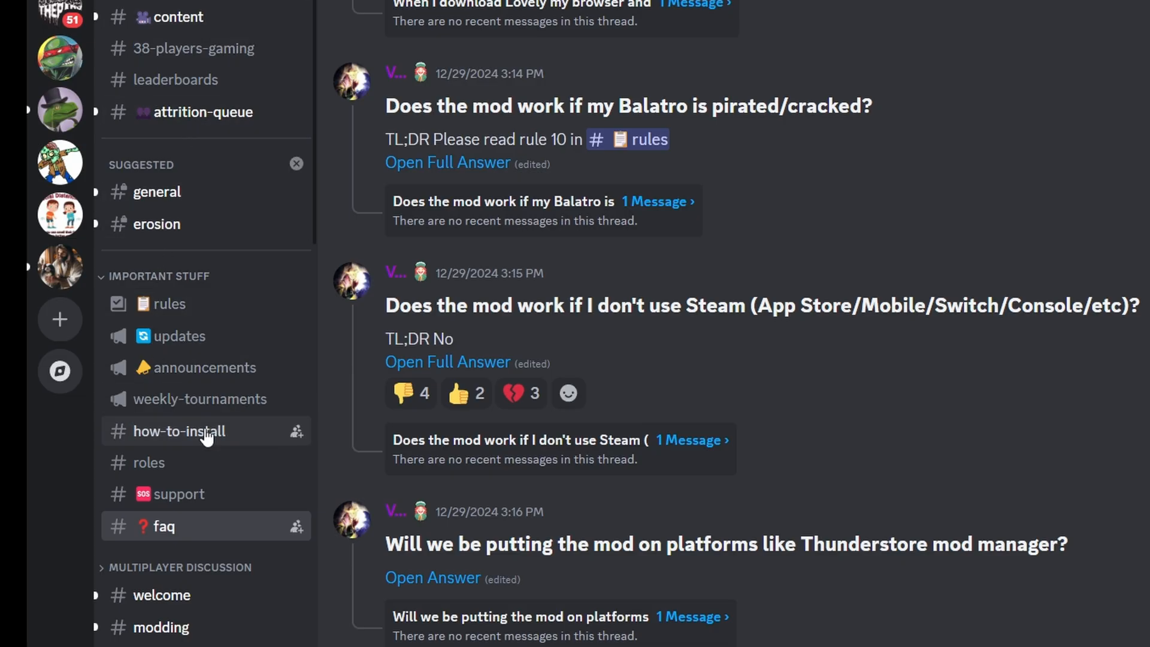
Open the #how-to-install channel in the Balatro Multiplayer server.
click(179, 431)
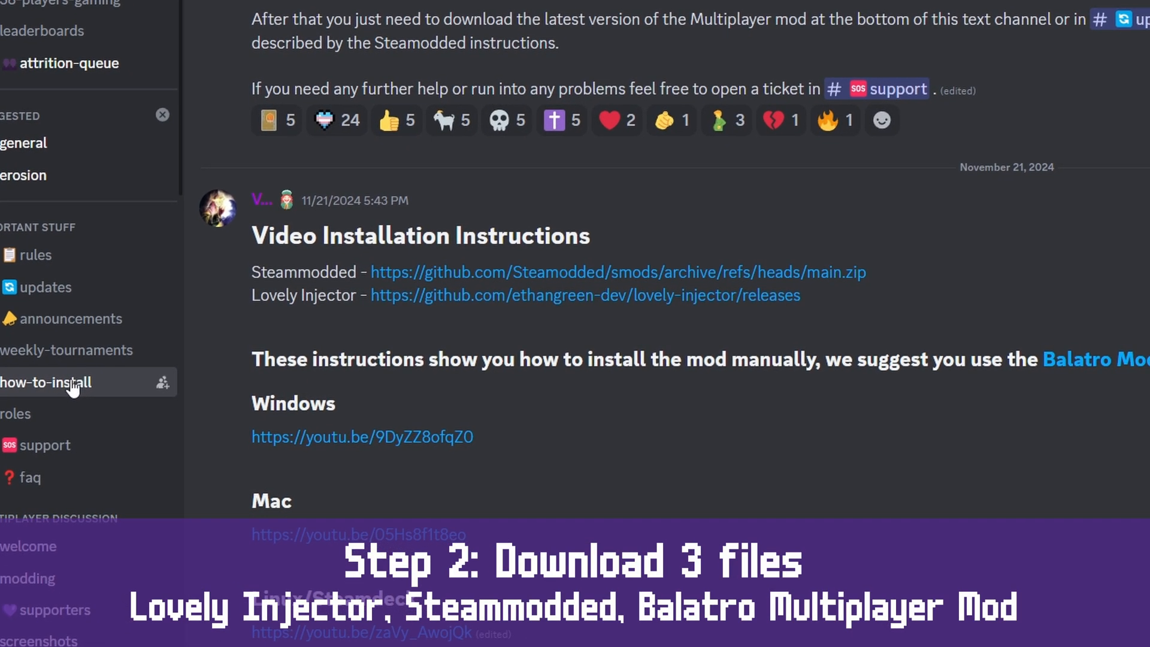
Download lovely-x86_64-pc-windows-msvc.zip from the Lovely Injector v0.7.1 release page.
scroll(down, 3)
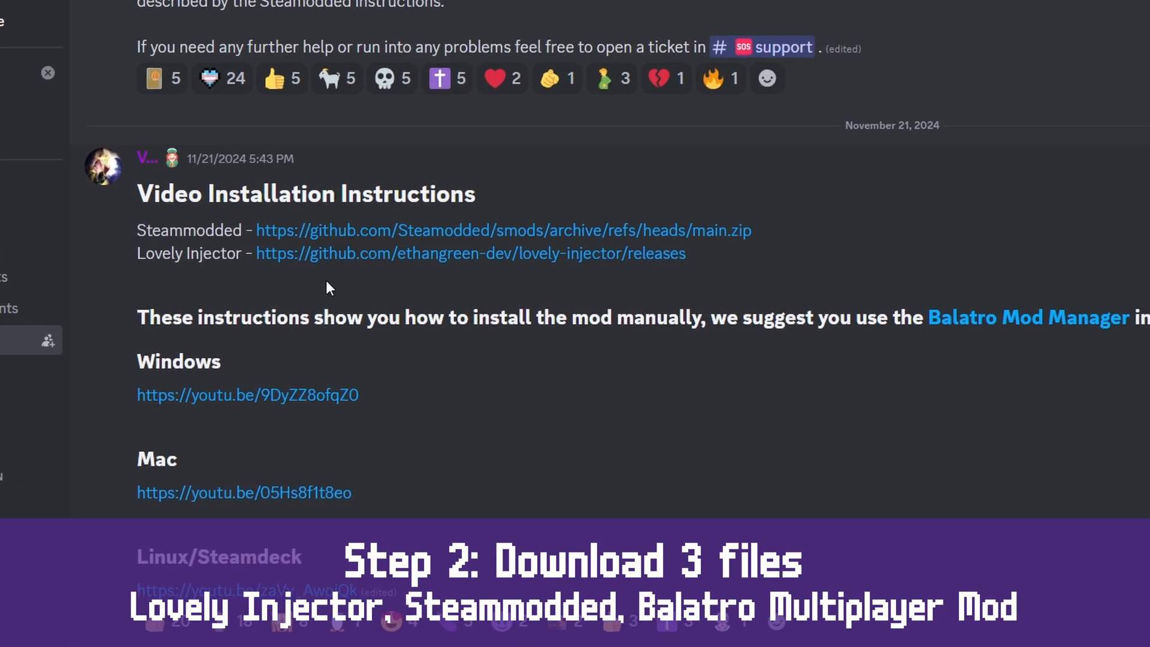
click(470, 252)
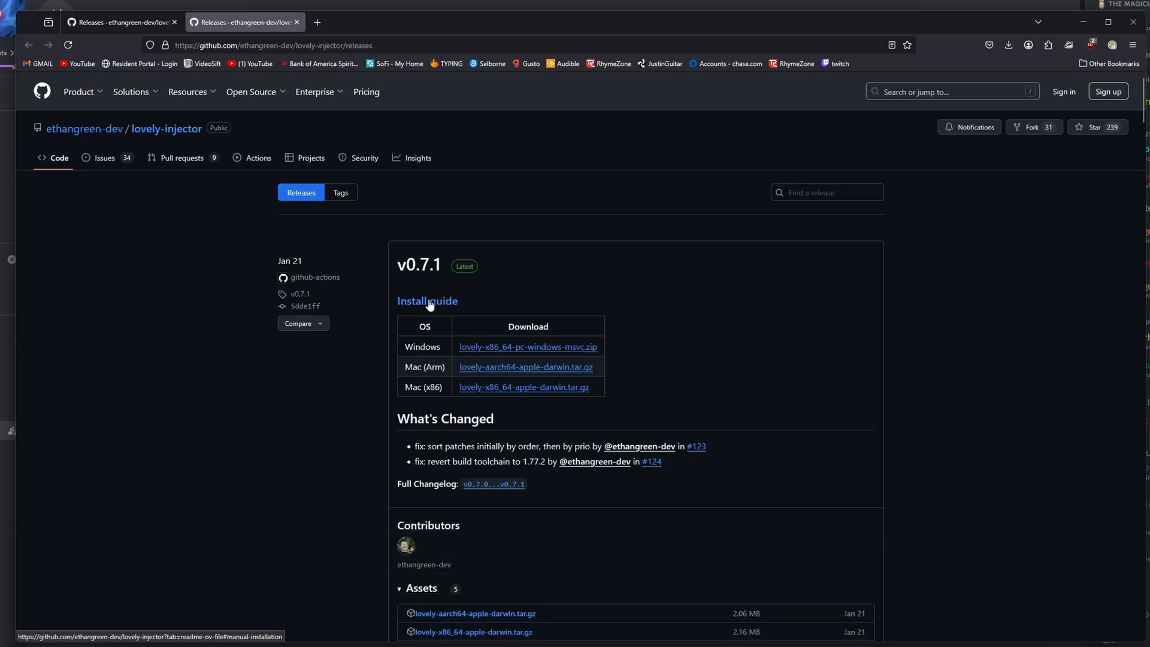
mouse_move(399, 372)
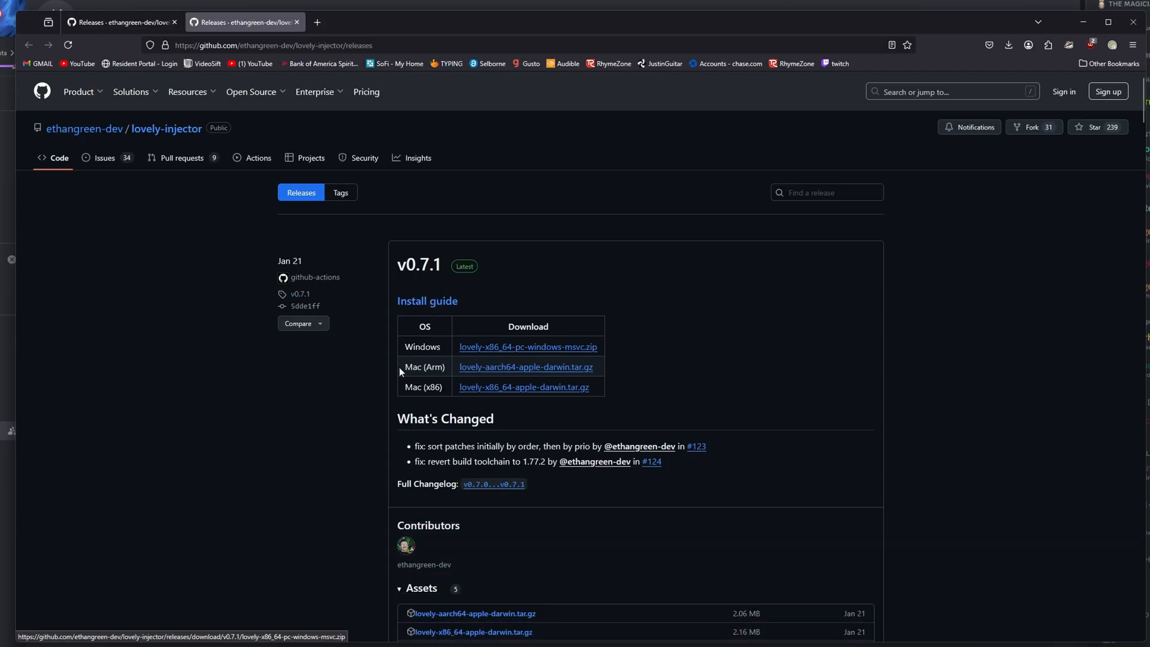
mouse_move(483, 353)
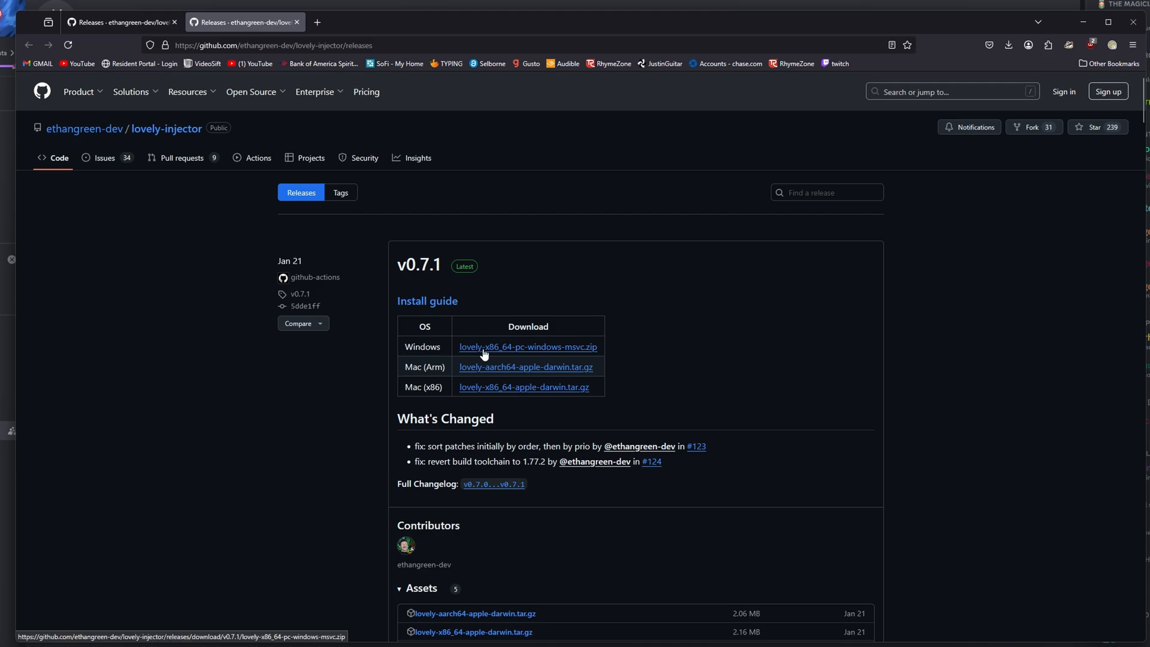
click(527, 347)
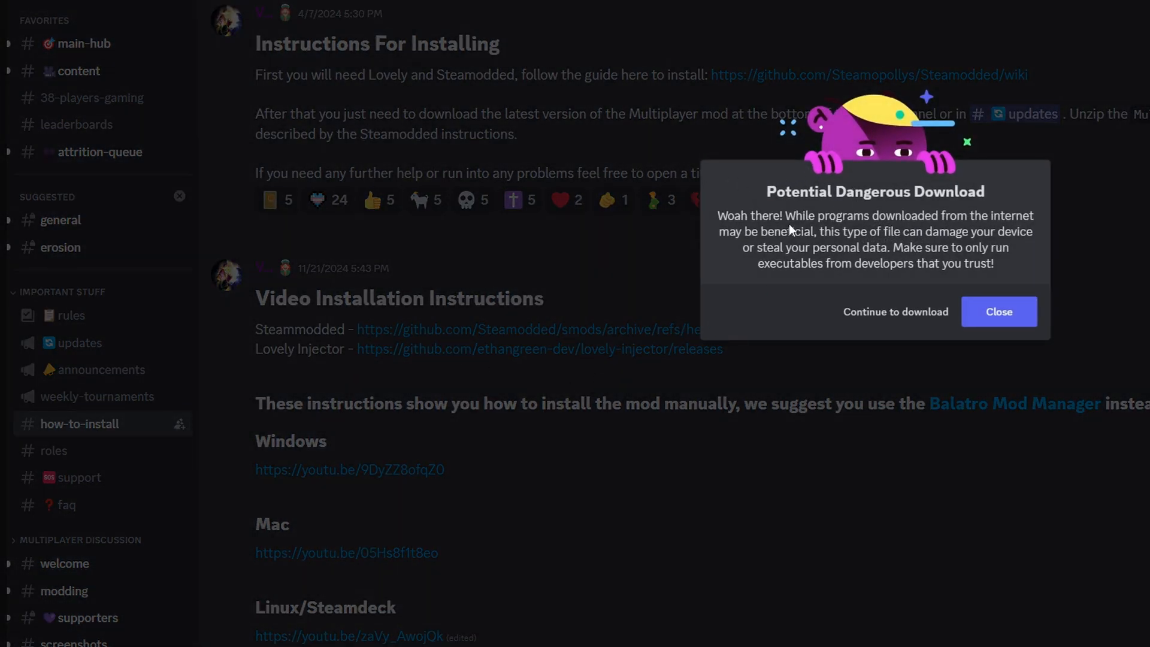
mouse_move(895, 311)
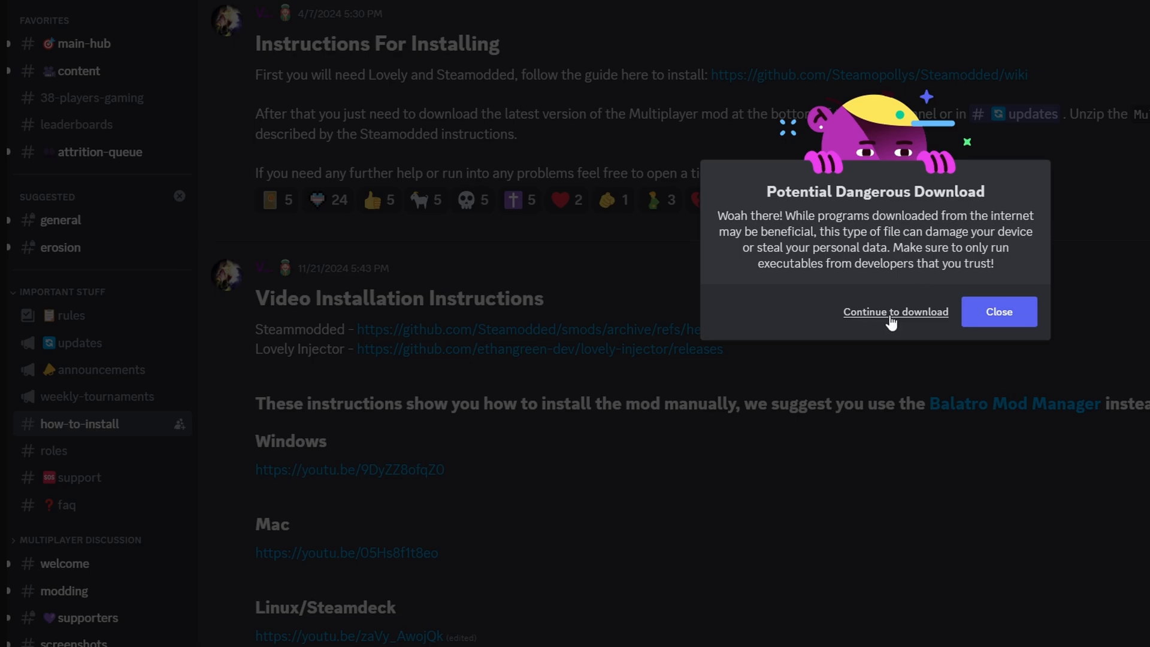
Continue the Steammodded main.zip download past the dangerous-download warning.
click(896, 311)
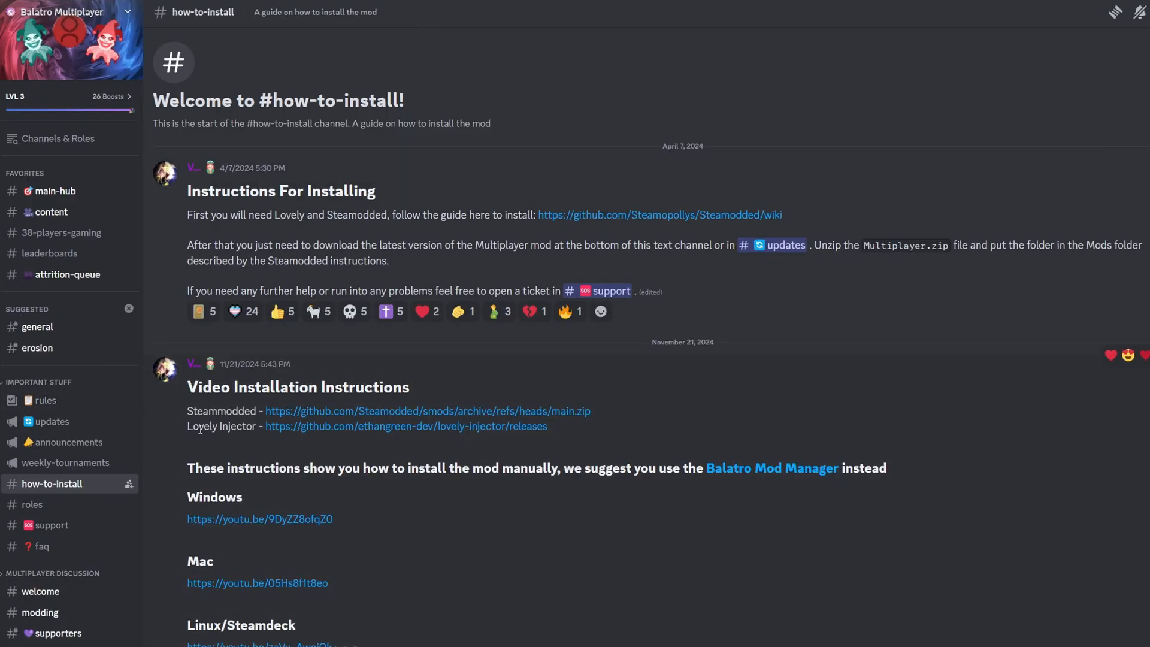
mouse_move(37, 347)
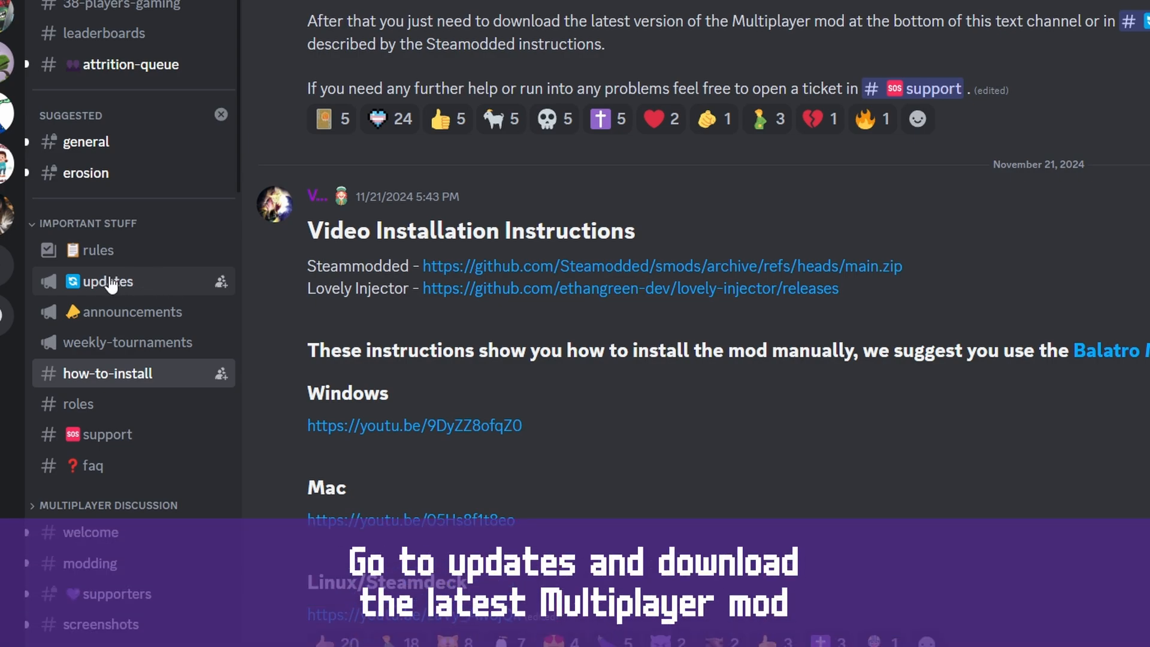
Download the 0.1.8.4 BalatroMultiplayer.zip from #updates, accepting the download warning.
click(105, 281)
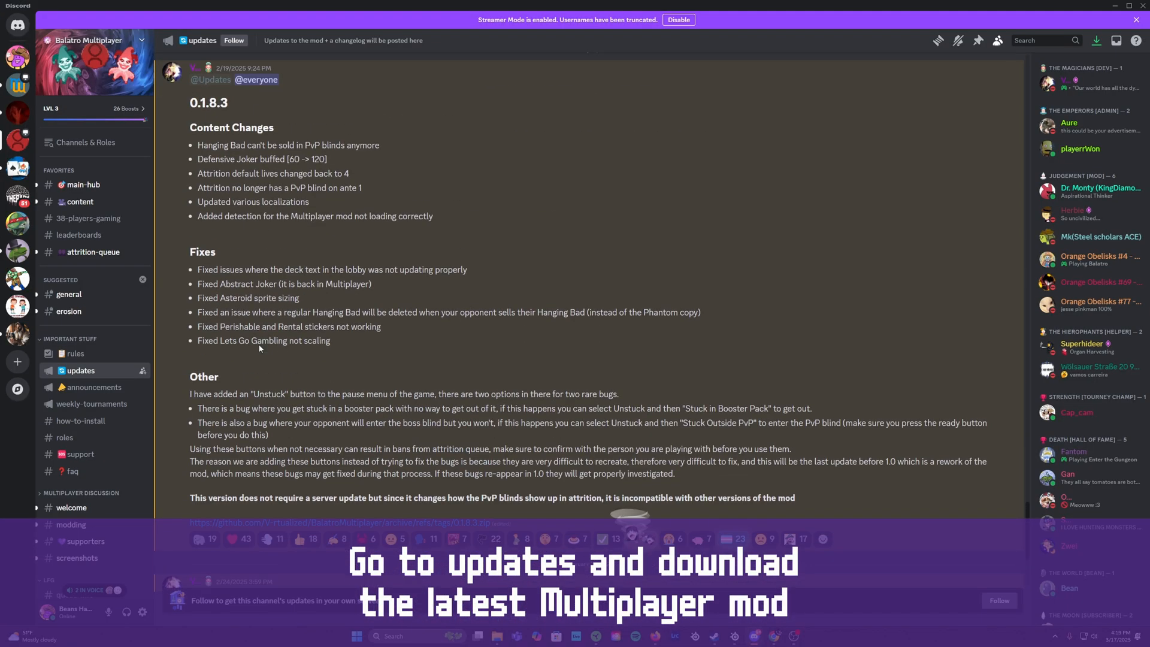
scroll(down, 3)
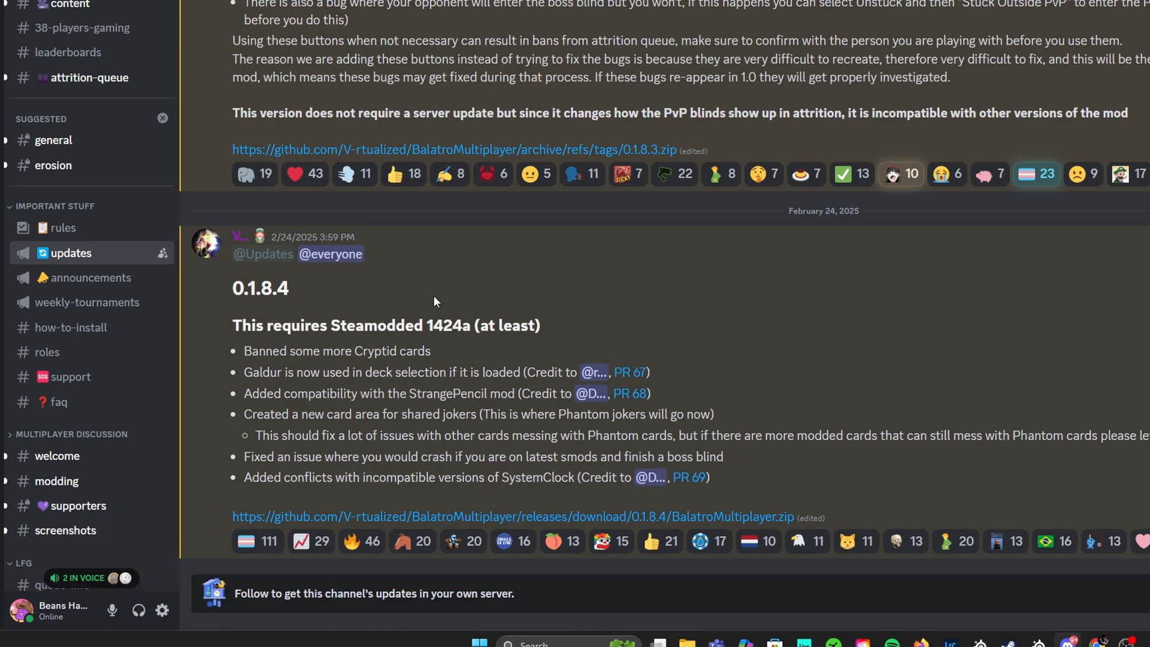
click(512, 517)
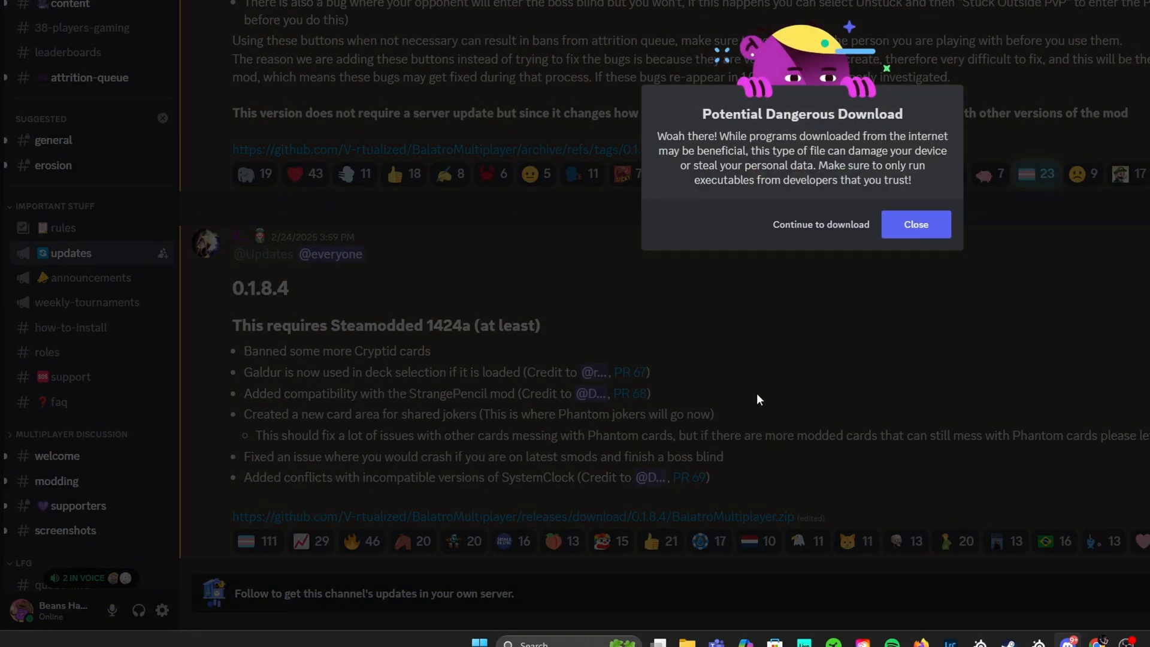
click(820, 224)
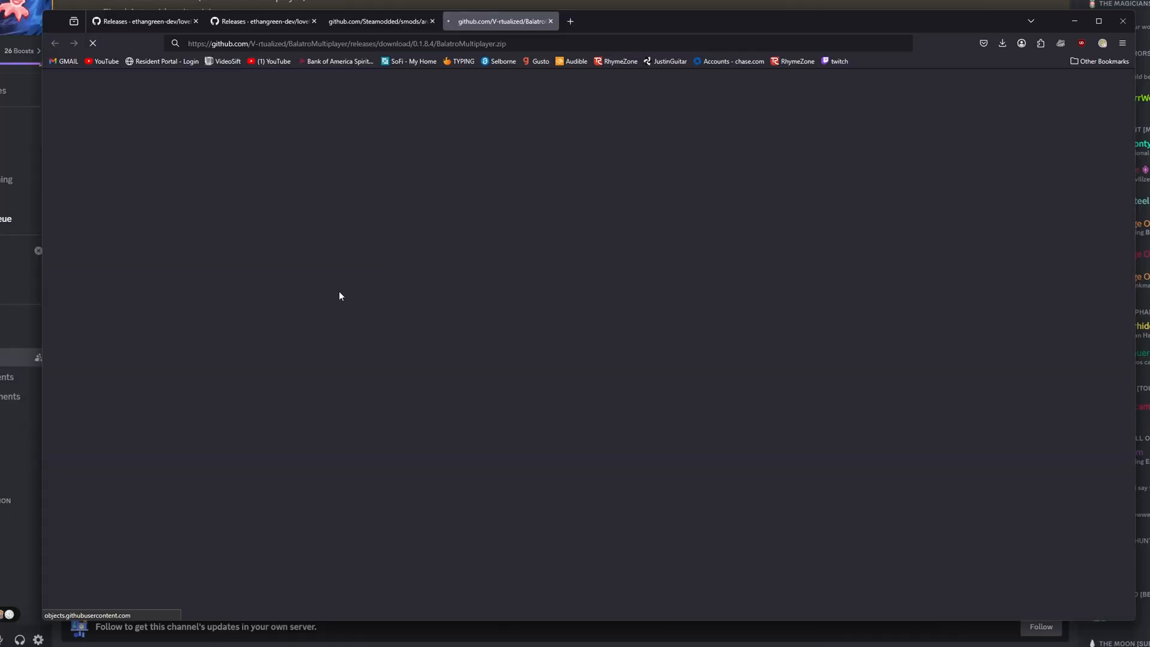
click(1000, 43)
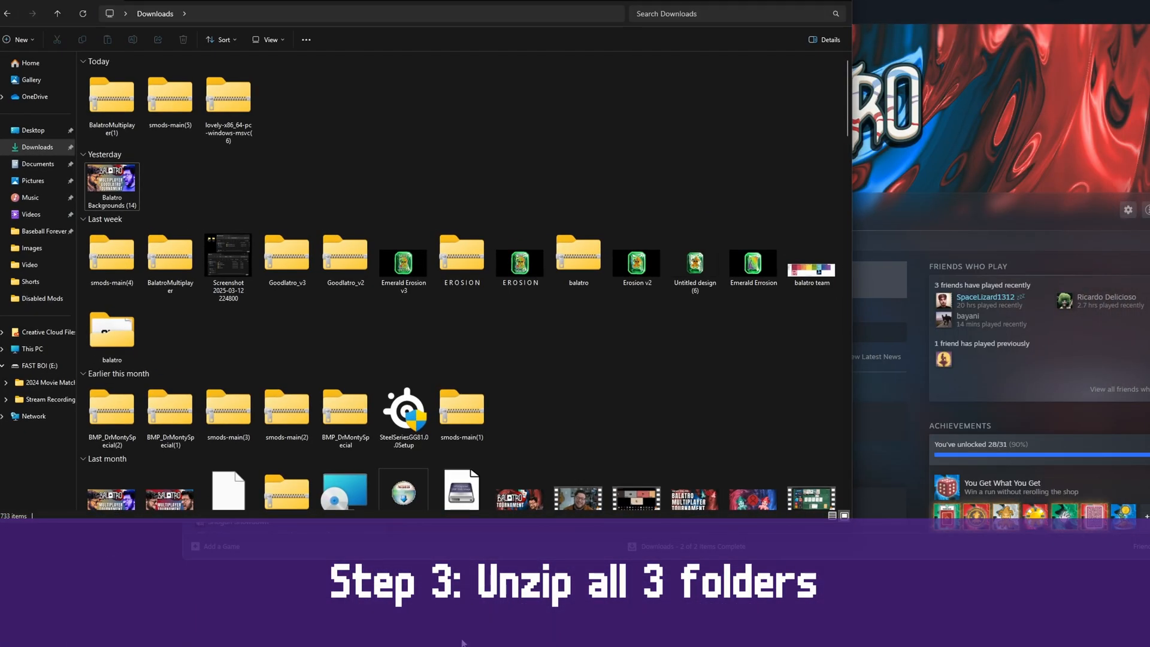
Extract All on the Lovely Injector, smods-main(5) and BalatroMultiplayer(1) zips.
click(228, 95)
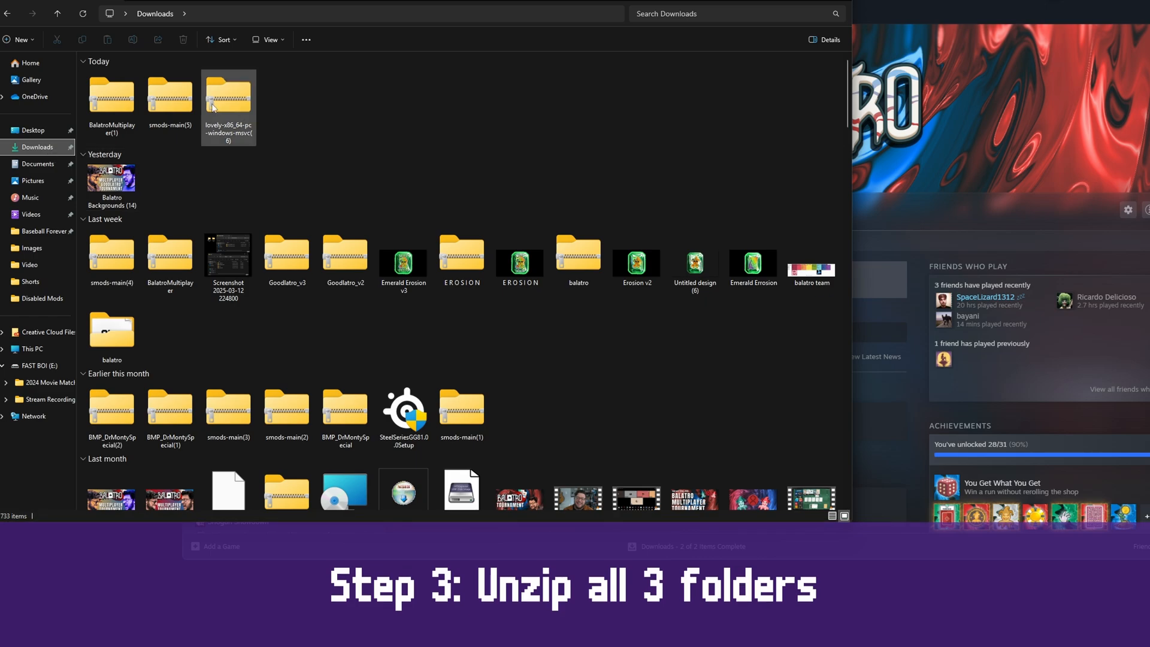
click(111, 99)
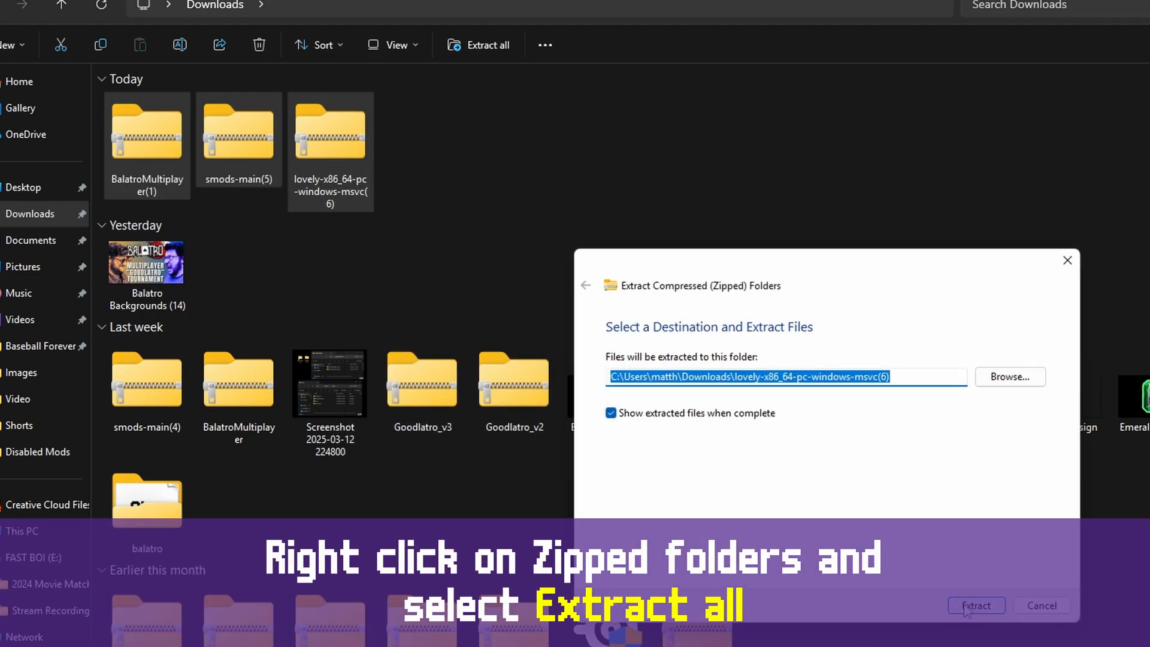
click(976, 604)
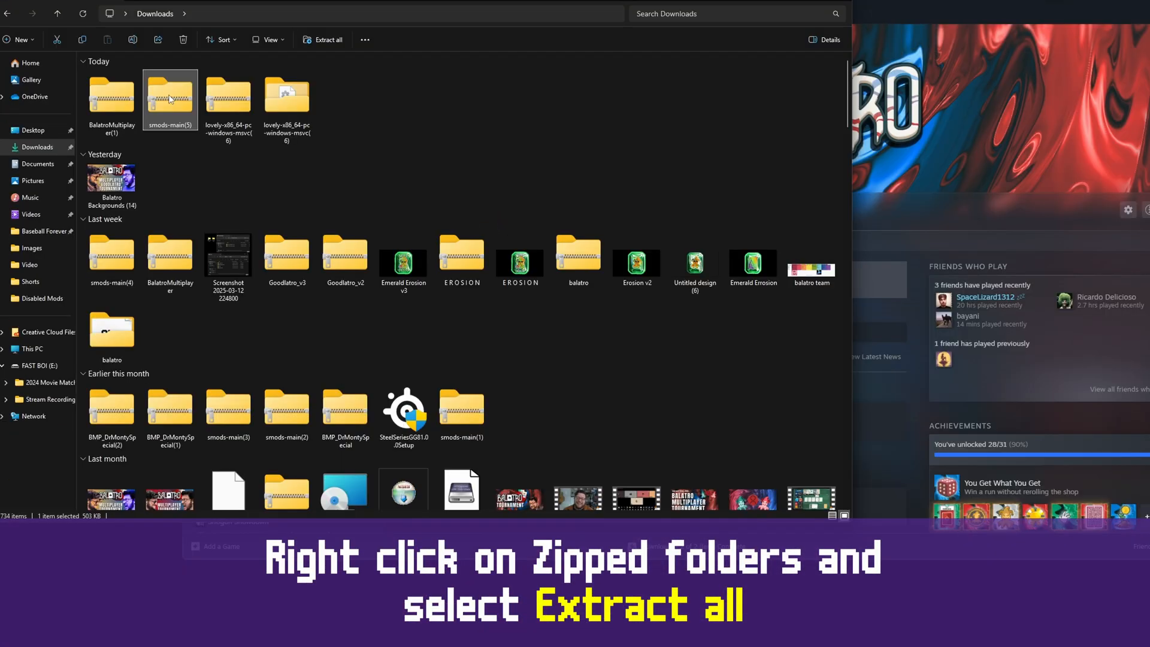
right_click(170, 99)
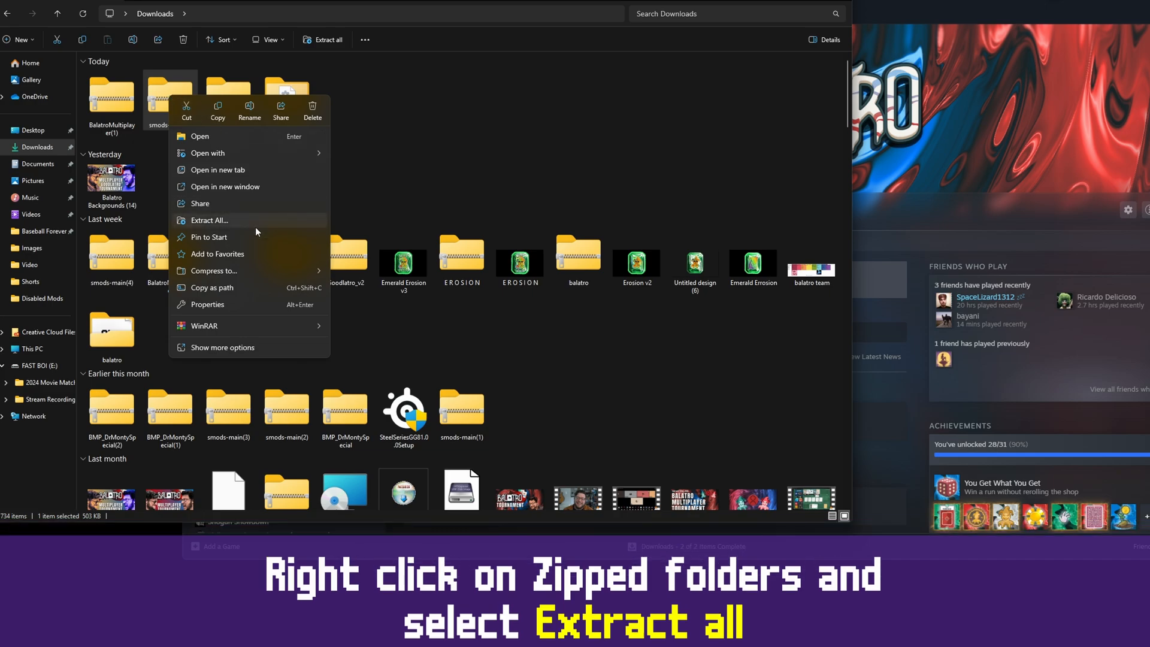
click(209, 220)
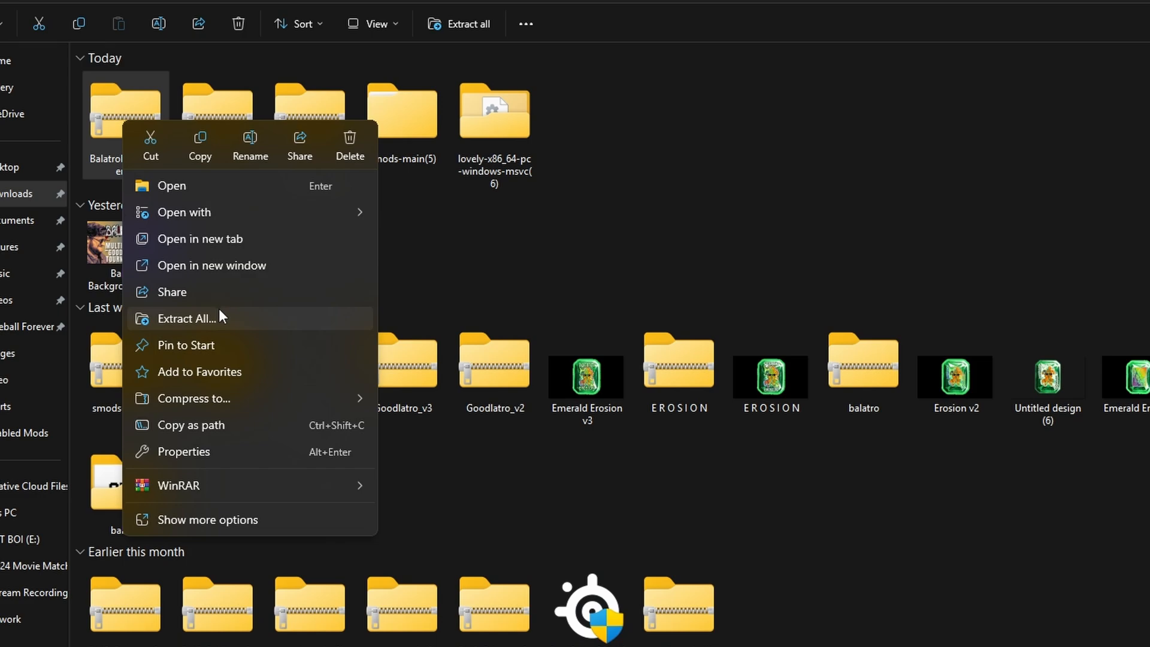
click(187, 317)
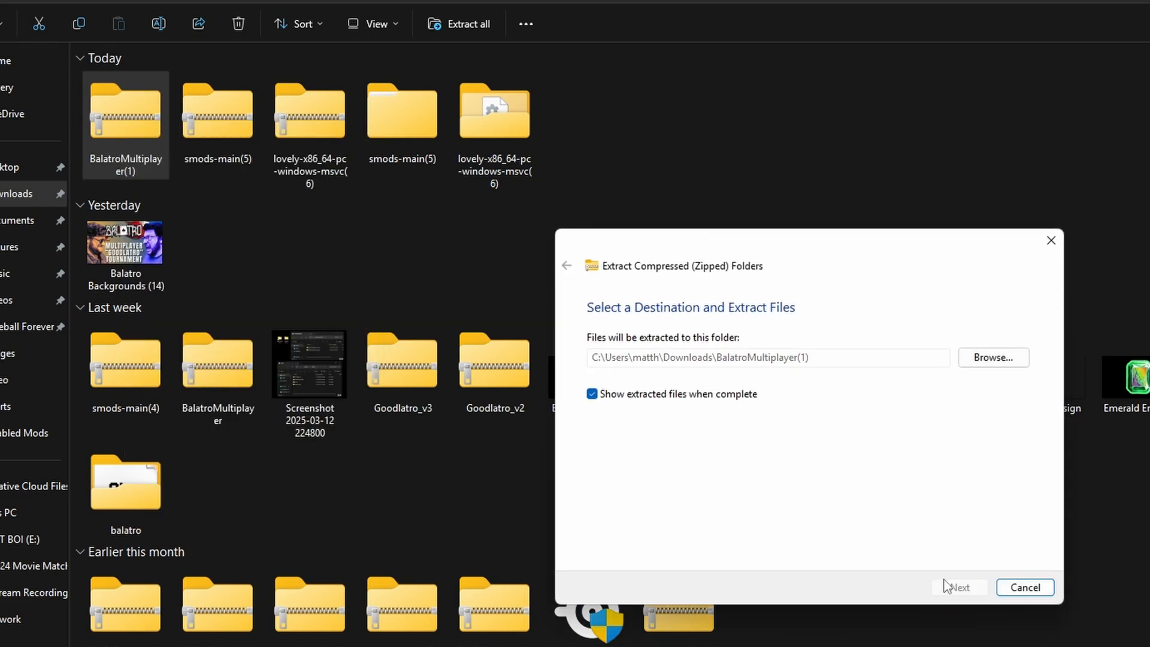
click(959, 587)
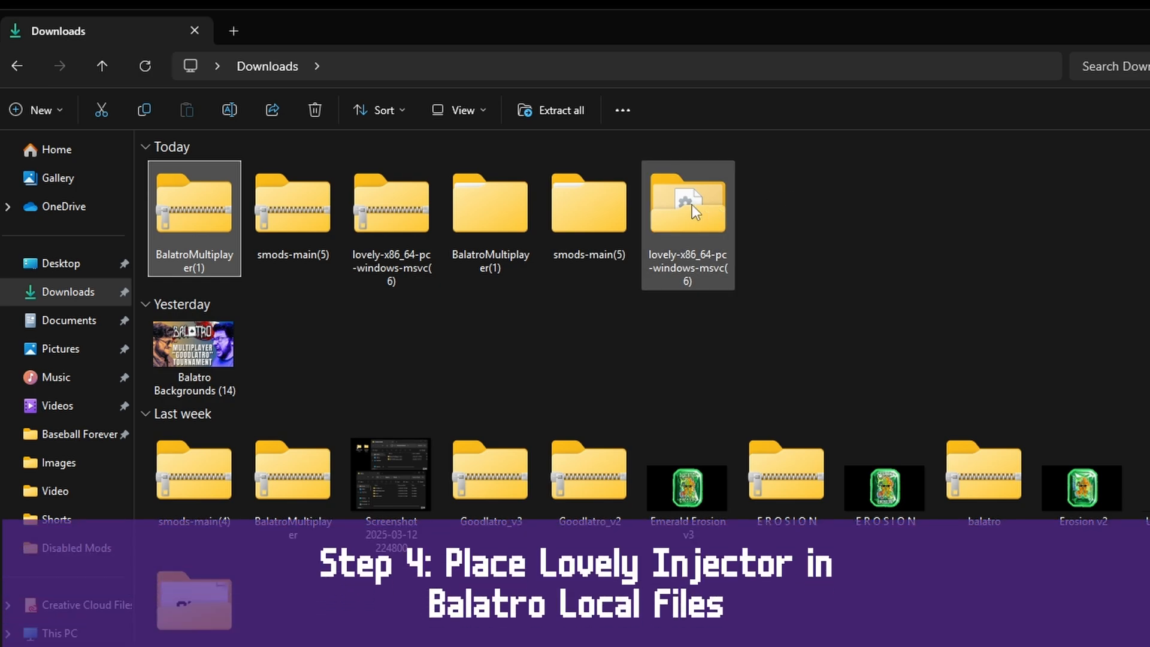
Copy version.dll from the extracted Lovely folder into Balatro's Steam local files folder.
double_click(686, 203)
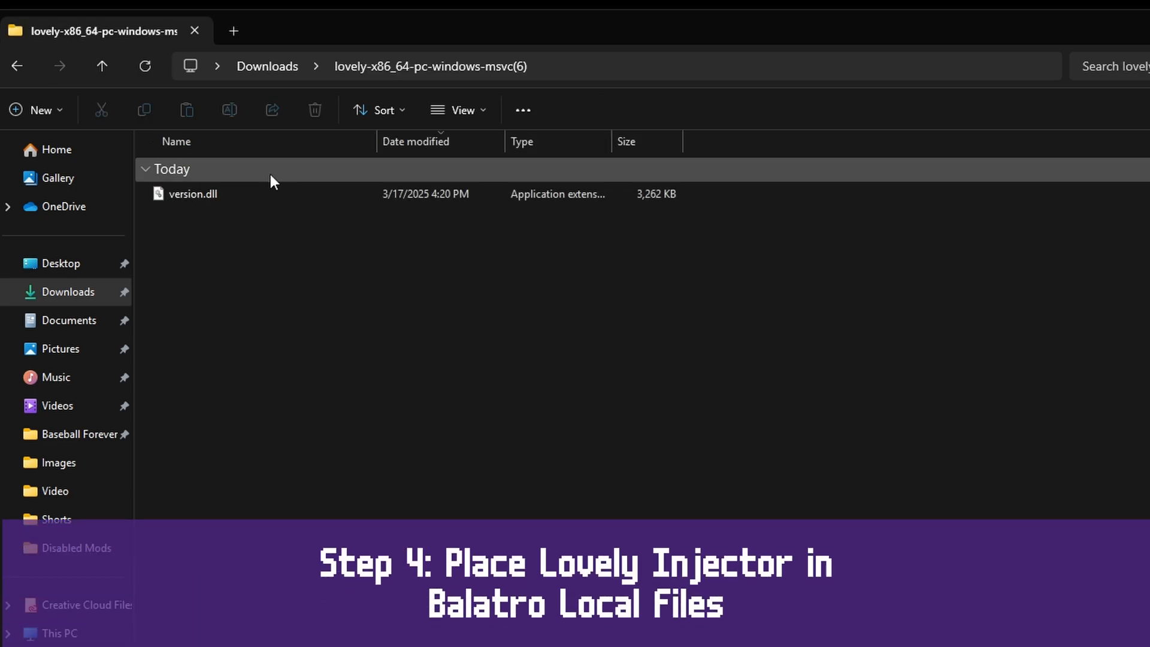
mouse_move(462, 359)
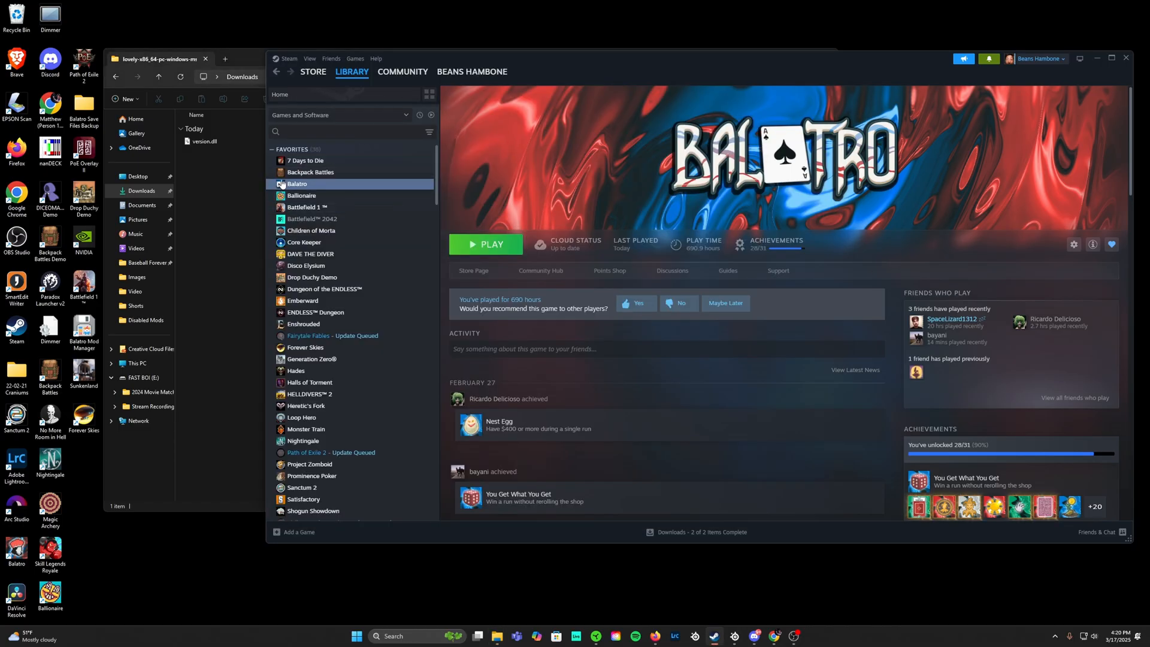
right_click(297, 183)
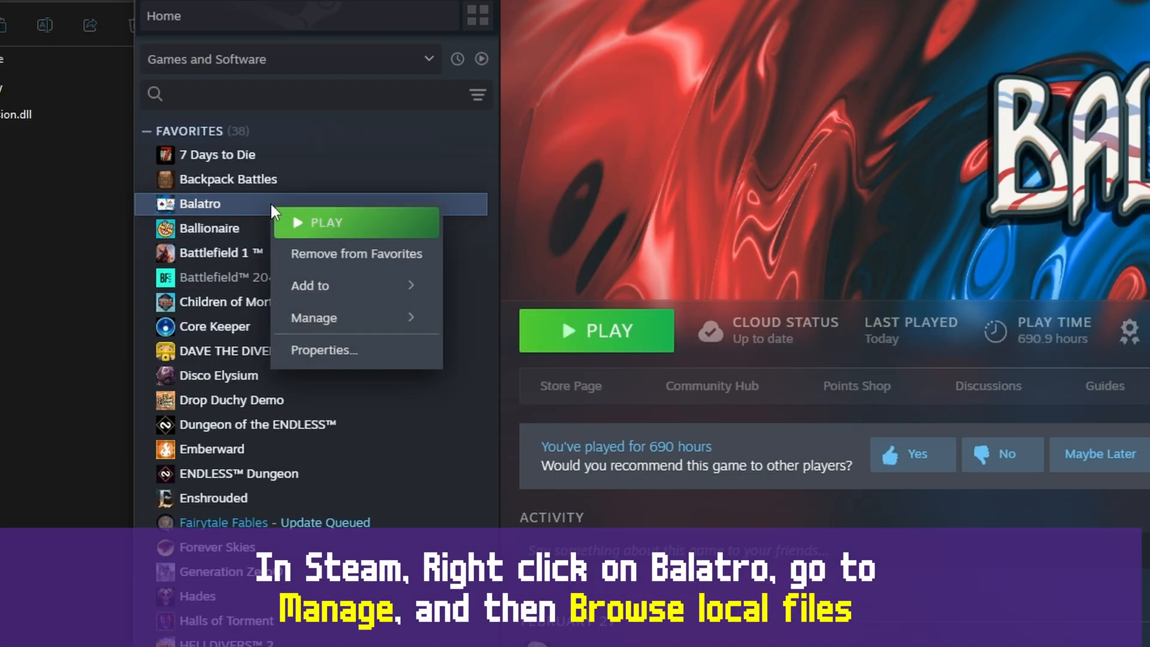
mouse_move(314, 317)
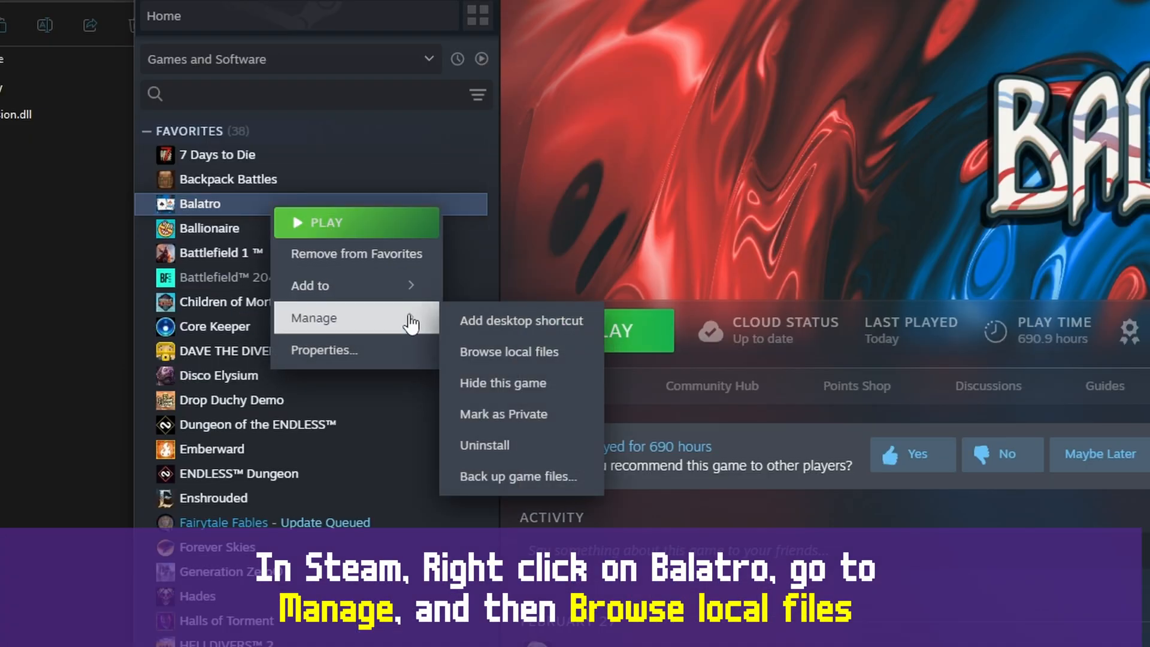
click(509, 352)
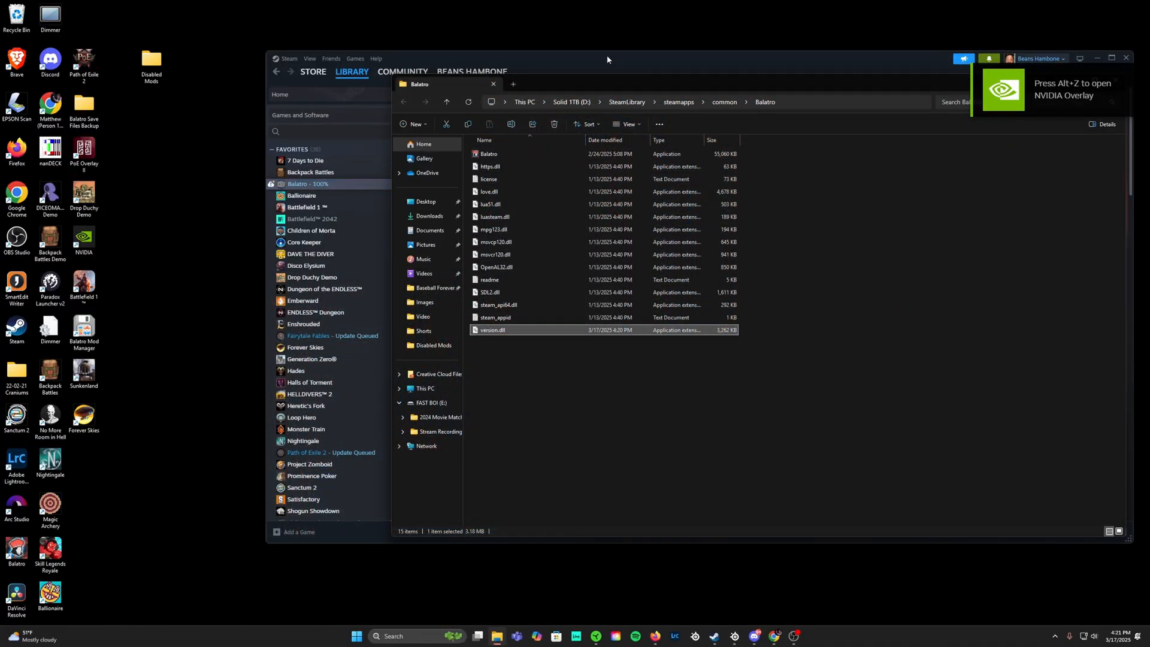
Return to Downloads and select the extracted BalatroMultiplayer(1) folder.
click(429, 216)
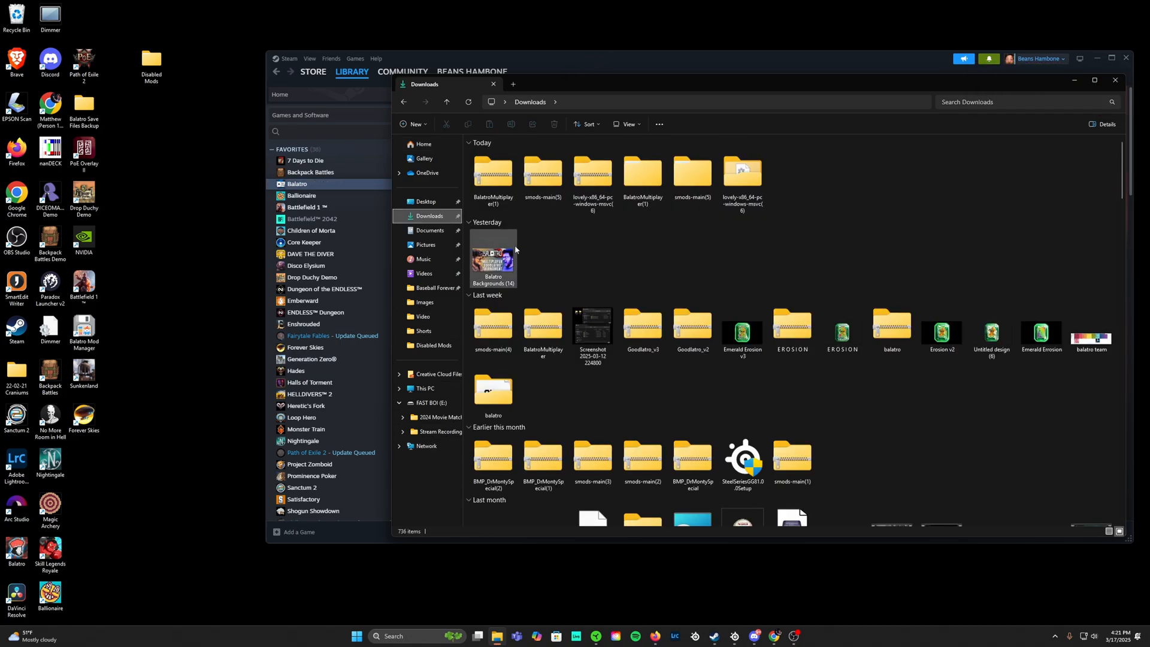
click(641, 173)
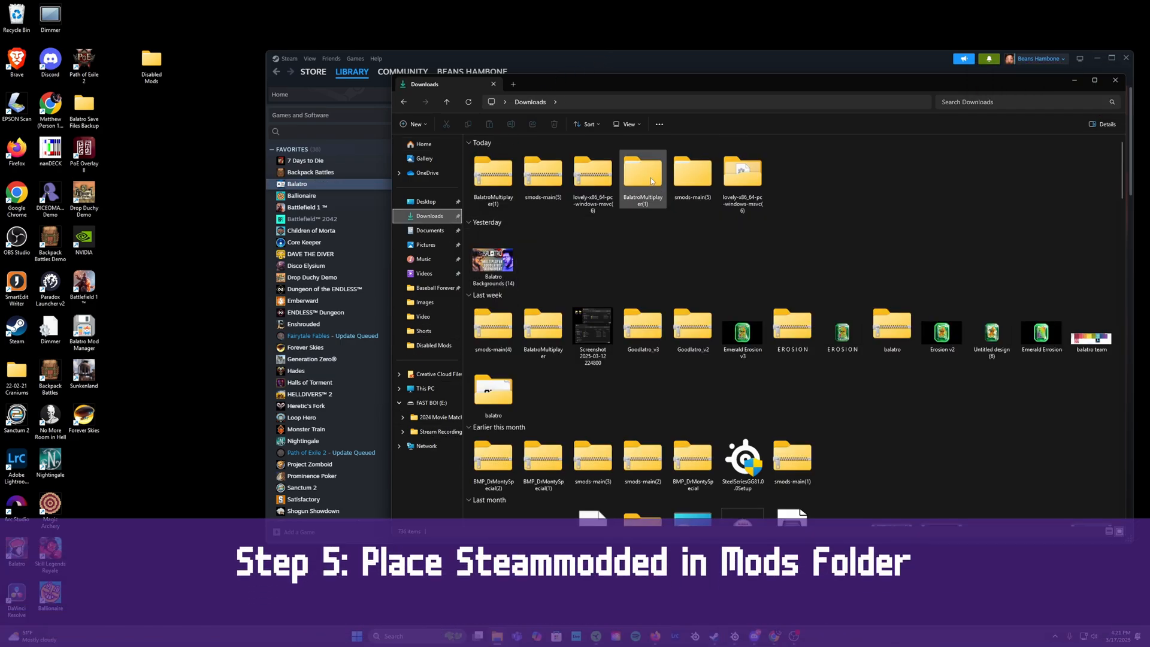
mouse_move(691, 176)
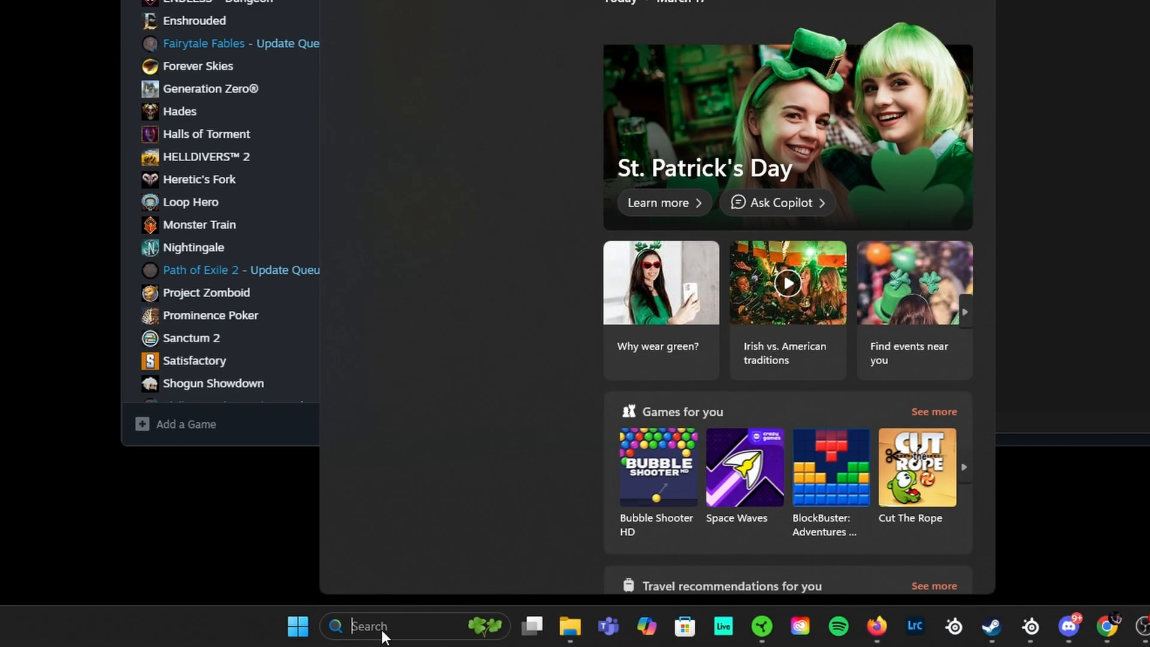
Search %appdata% from the taskbar and open the Roaming folder result.
click(402, 625)
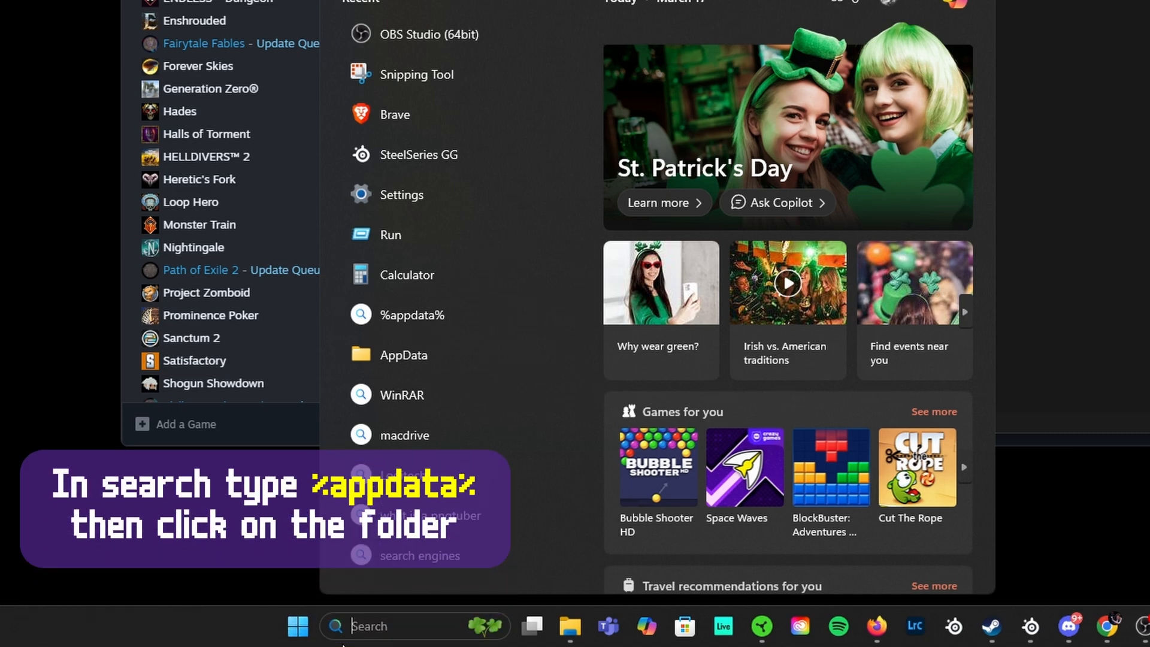
text(%appdata%)
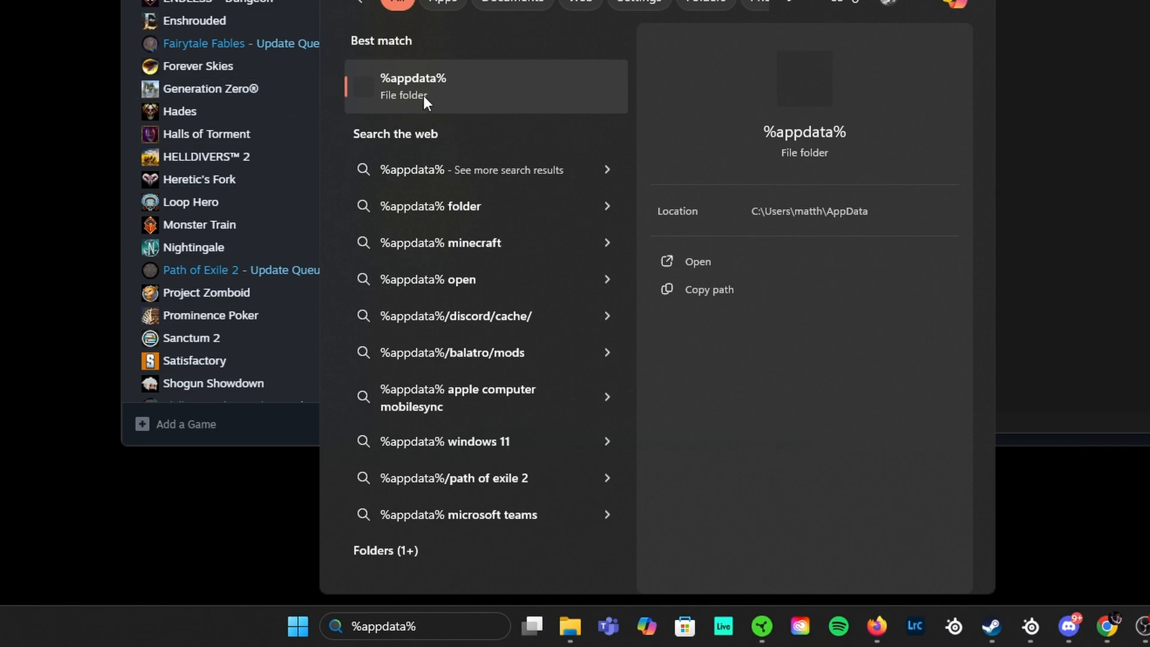
click(412, 86)
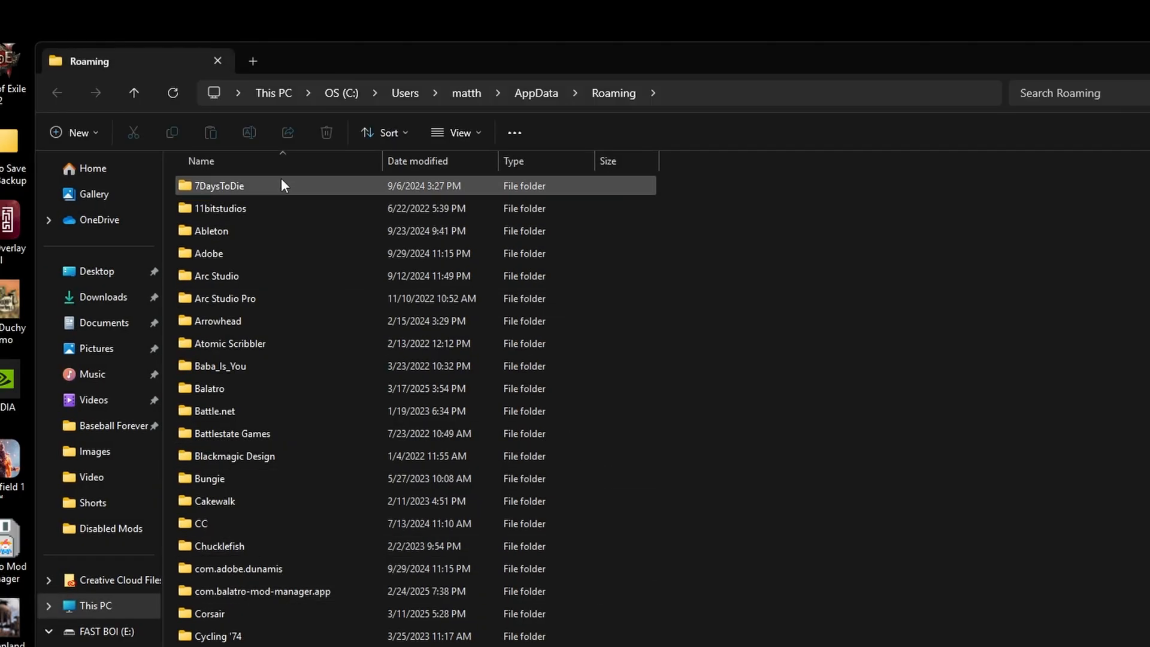
Open the Balatro folder inside Roaming.
click(249, 366)
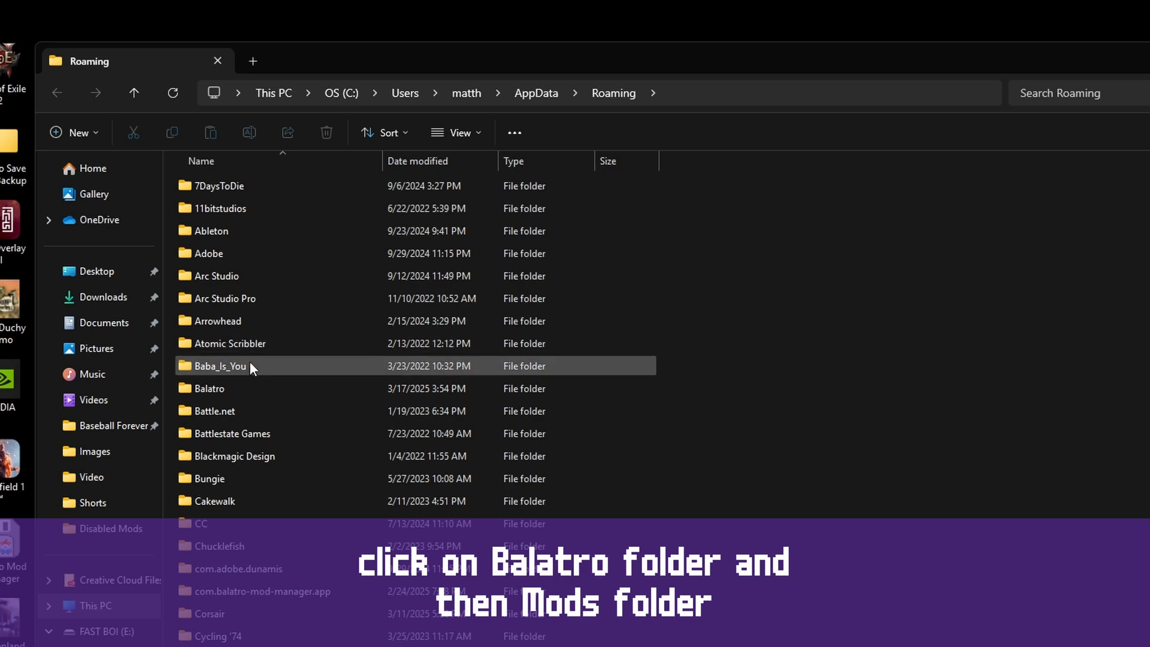
mouse_move(209, 388)
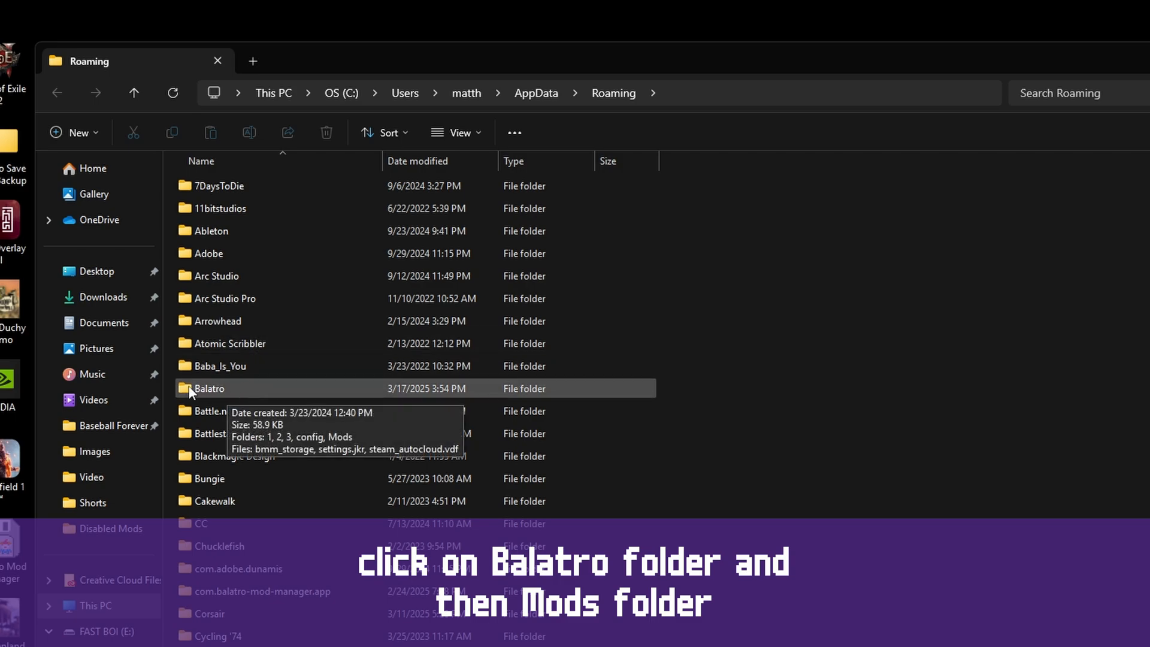
double_click(209, 388)
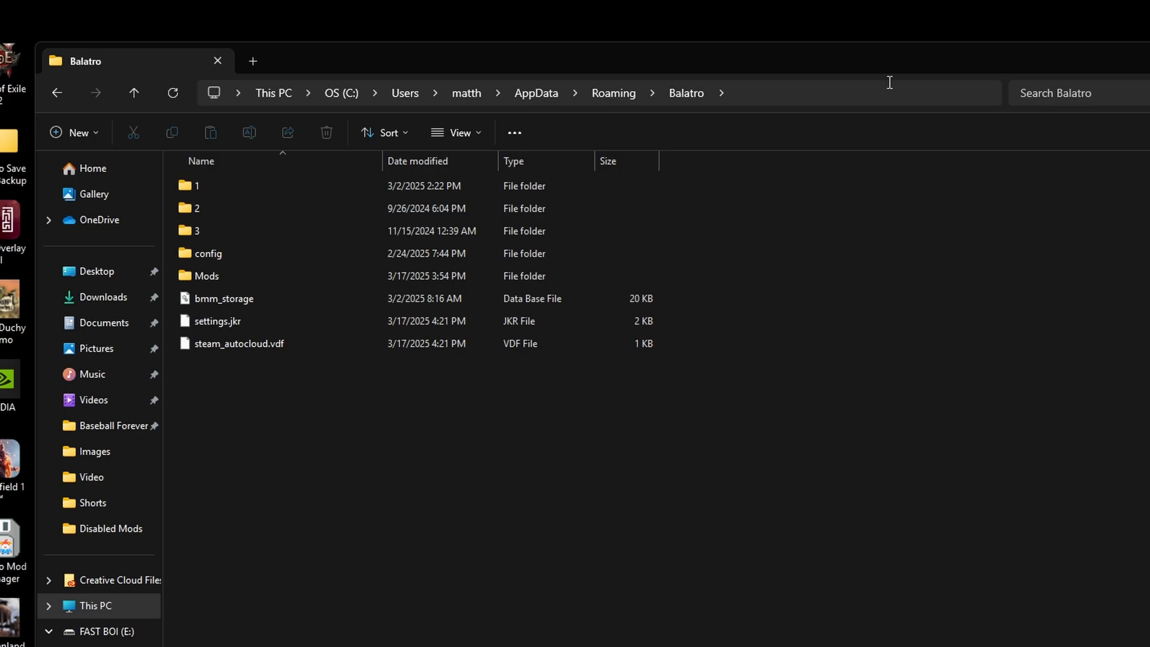
click(208, 275)
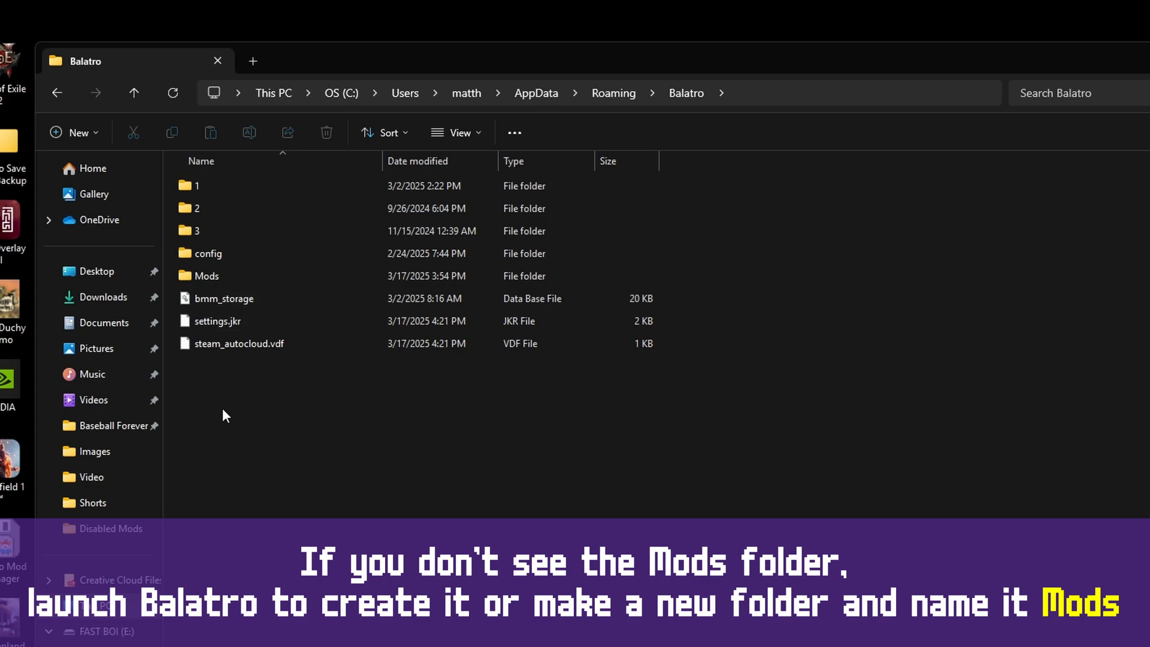
Show creating a new Mods folder via New > Folder, then open Mods.
right_click(225, 415)
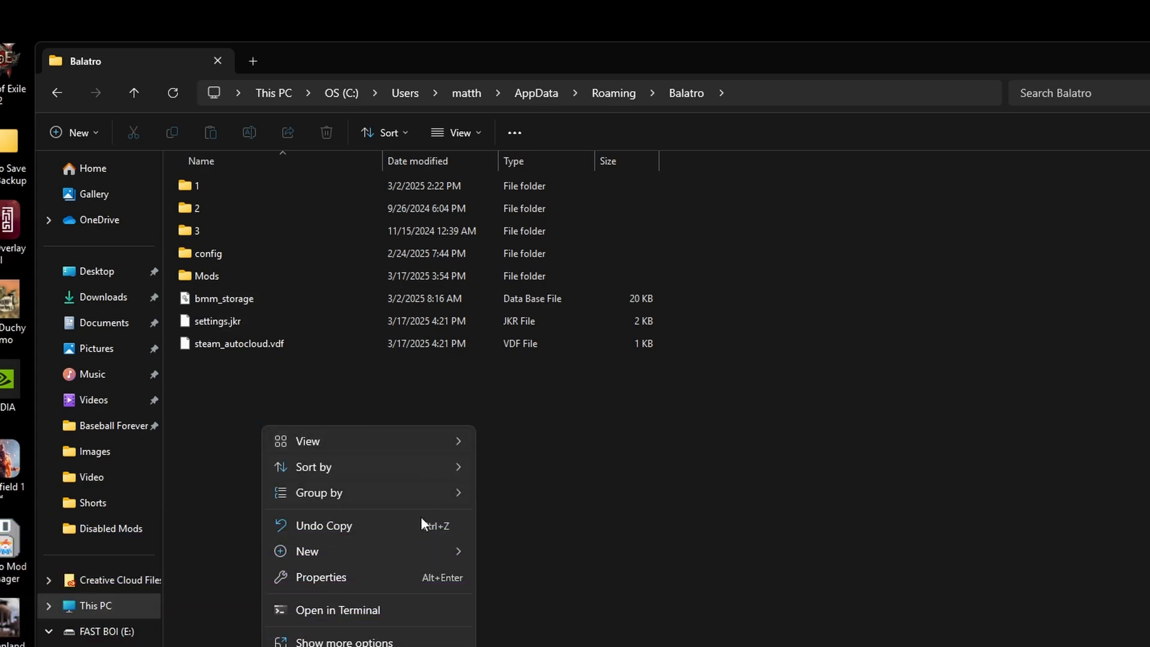
click(307, 551)
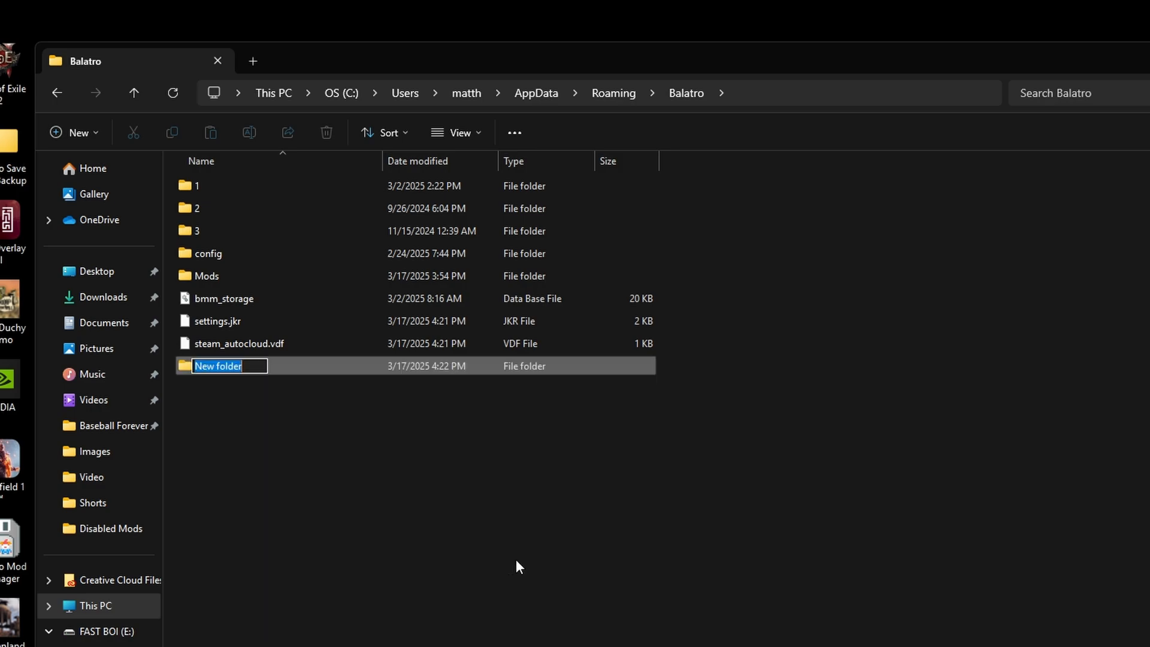
text(Mod)
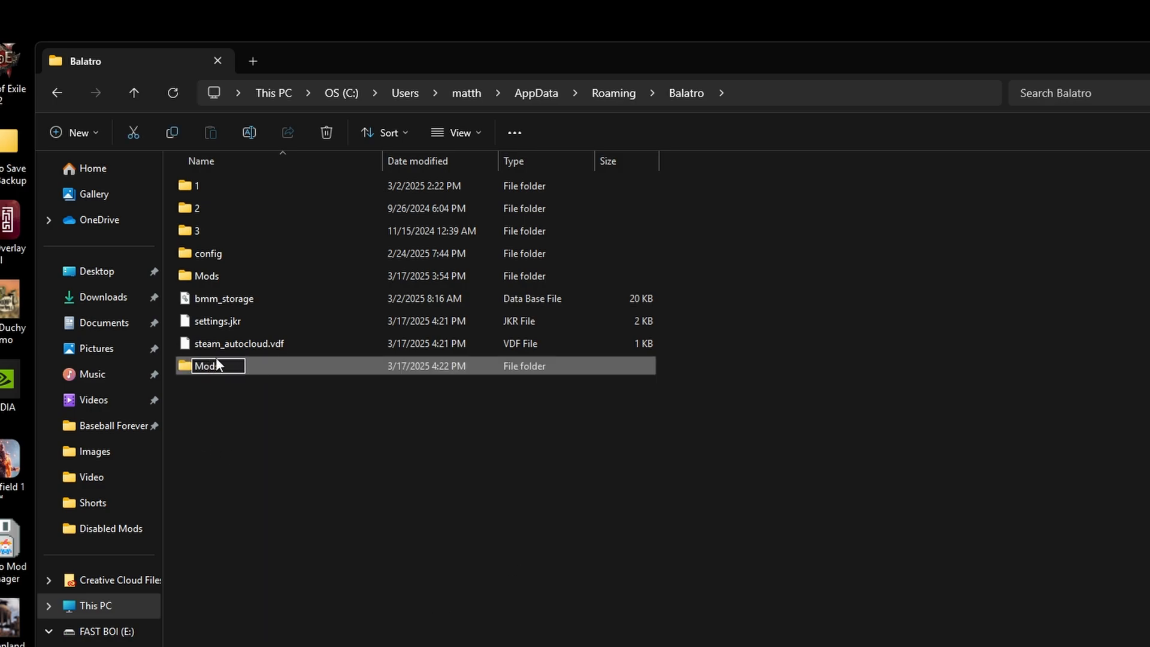
key(Enter)
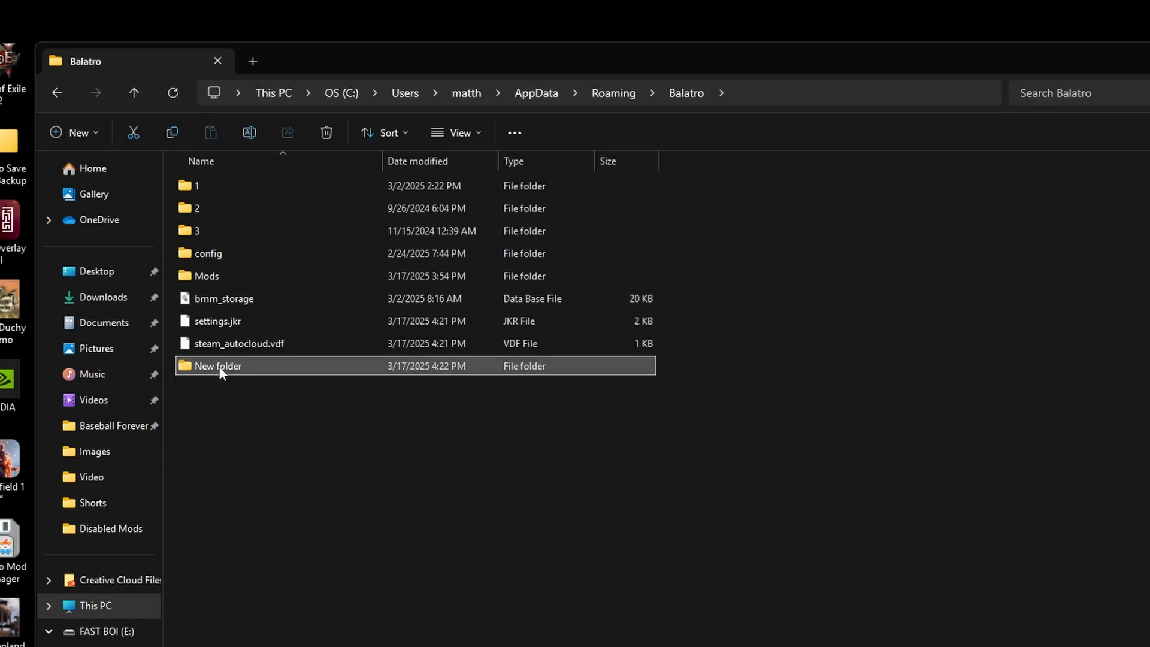
mouse_move(395, 391)
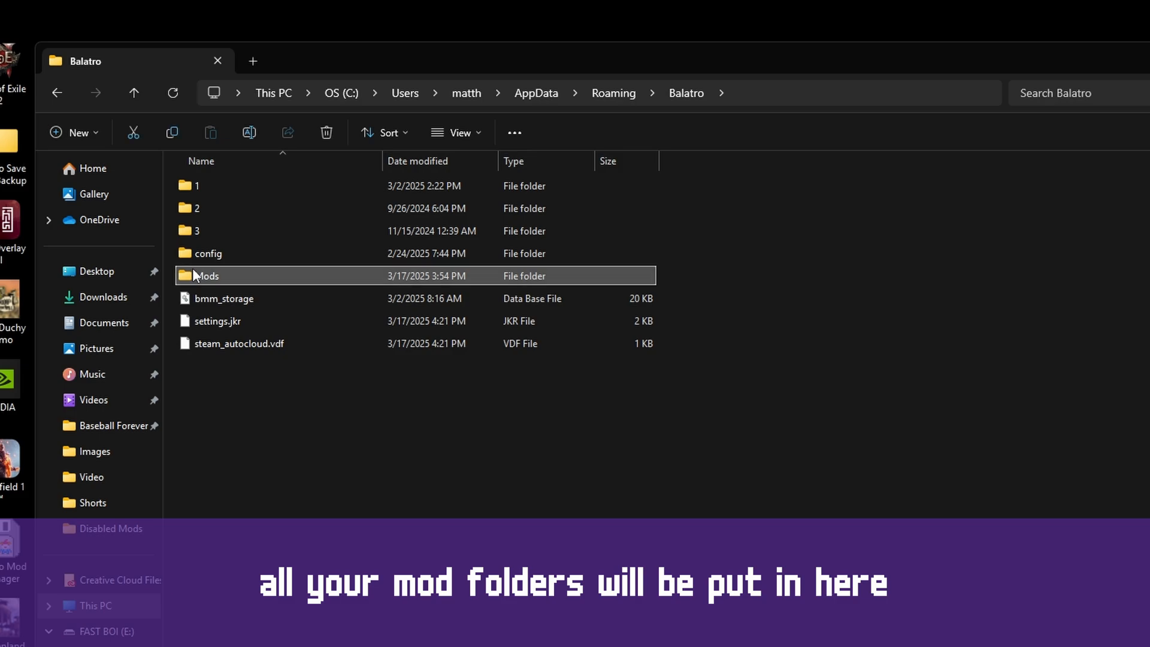
double_click(208, 275)
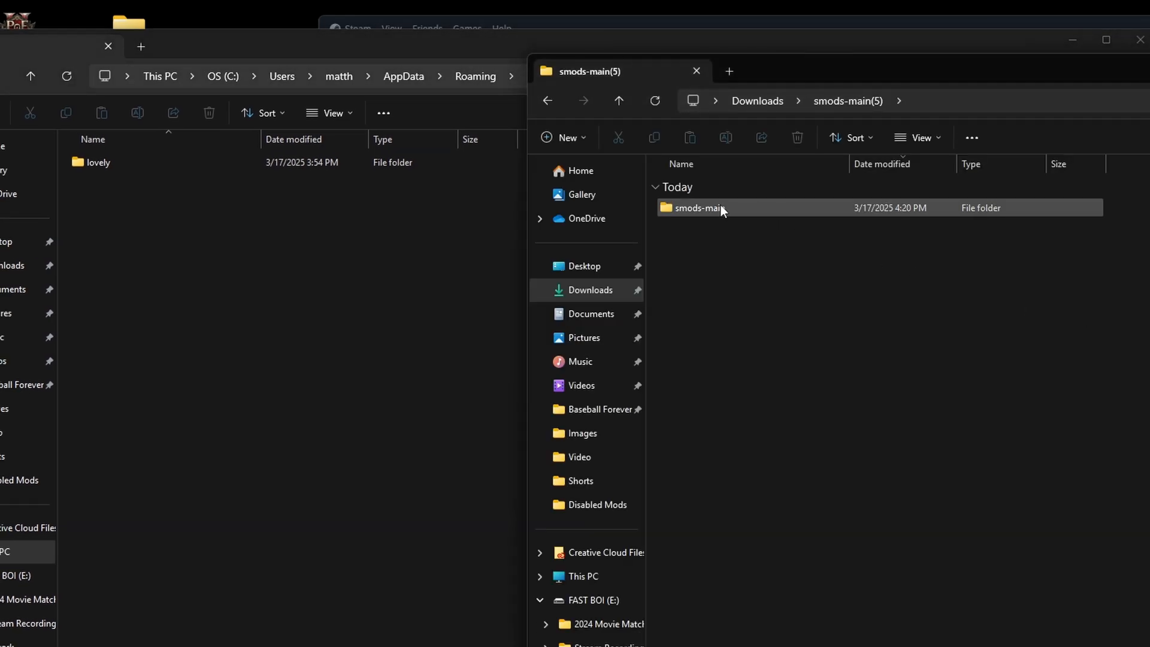
Open the extracted smods-main(5) folder and move smods-main into Mods.
double_click(696, 208)
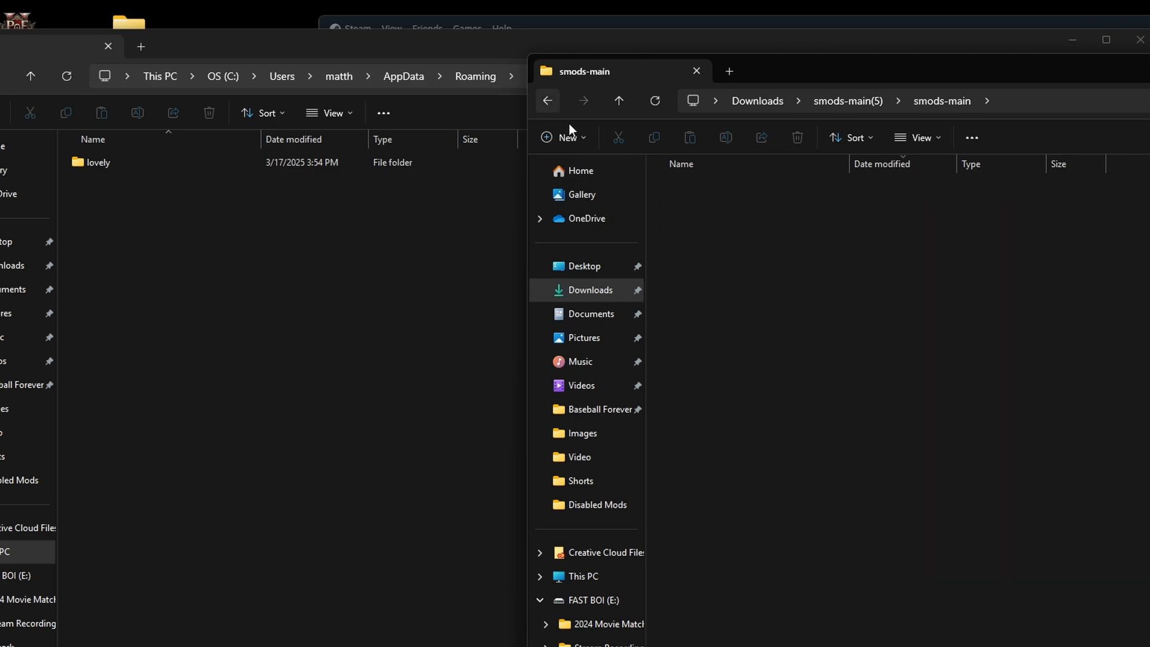
click(547, 100)
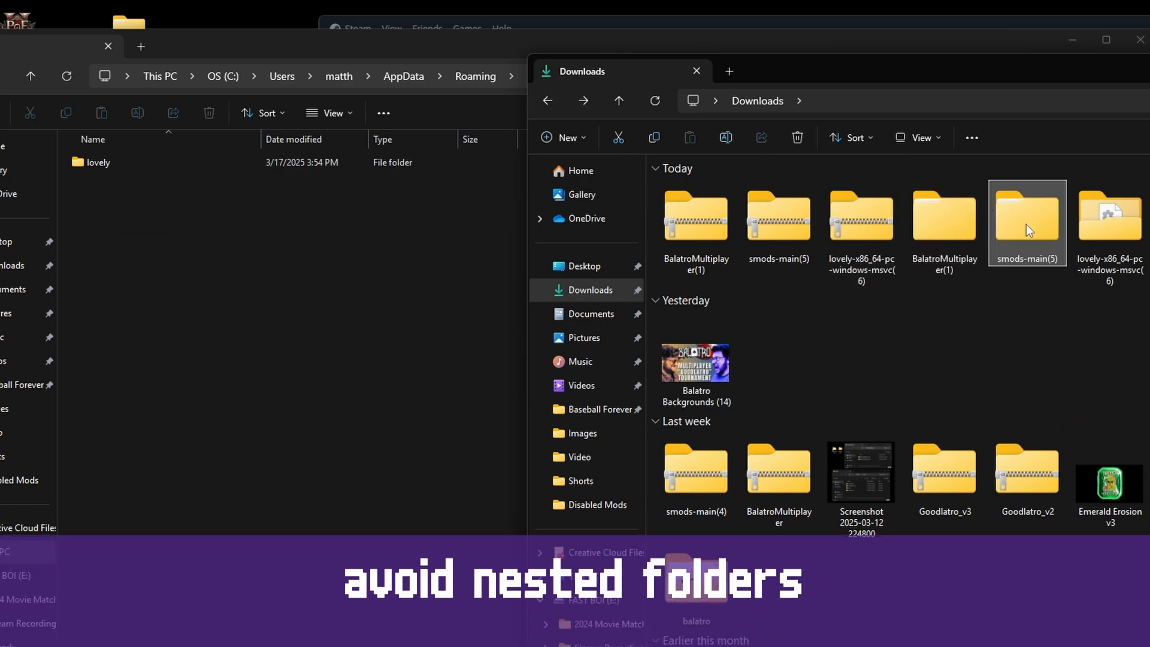
double_click(1026, 216)
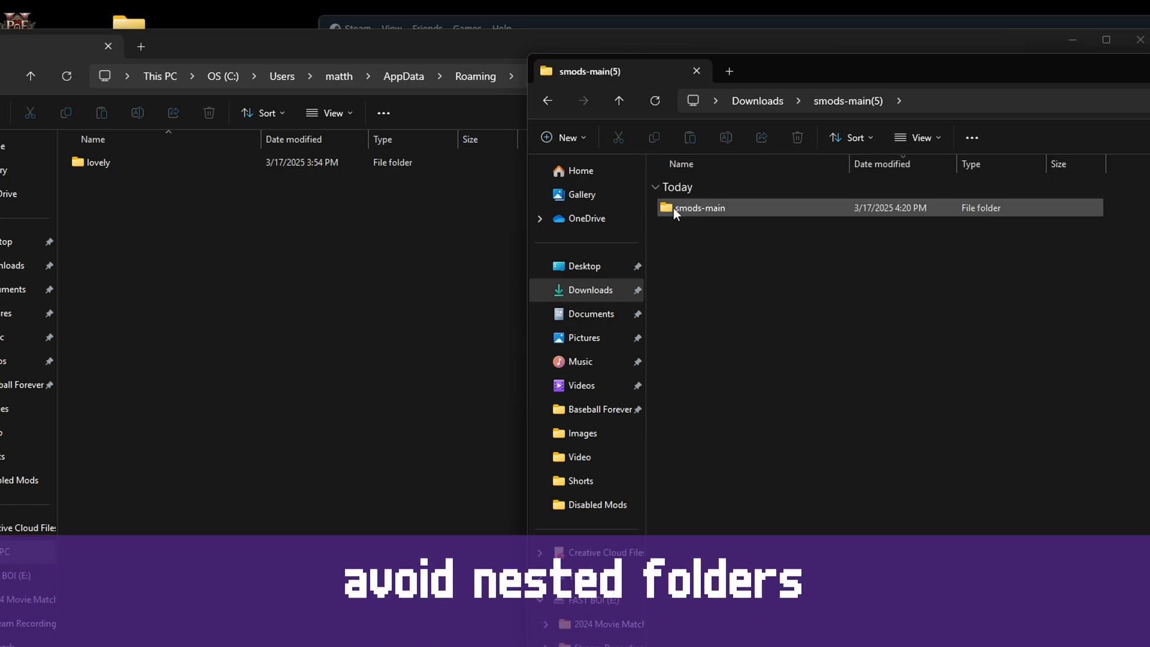
double_click(700, 208)
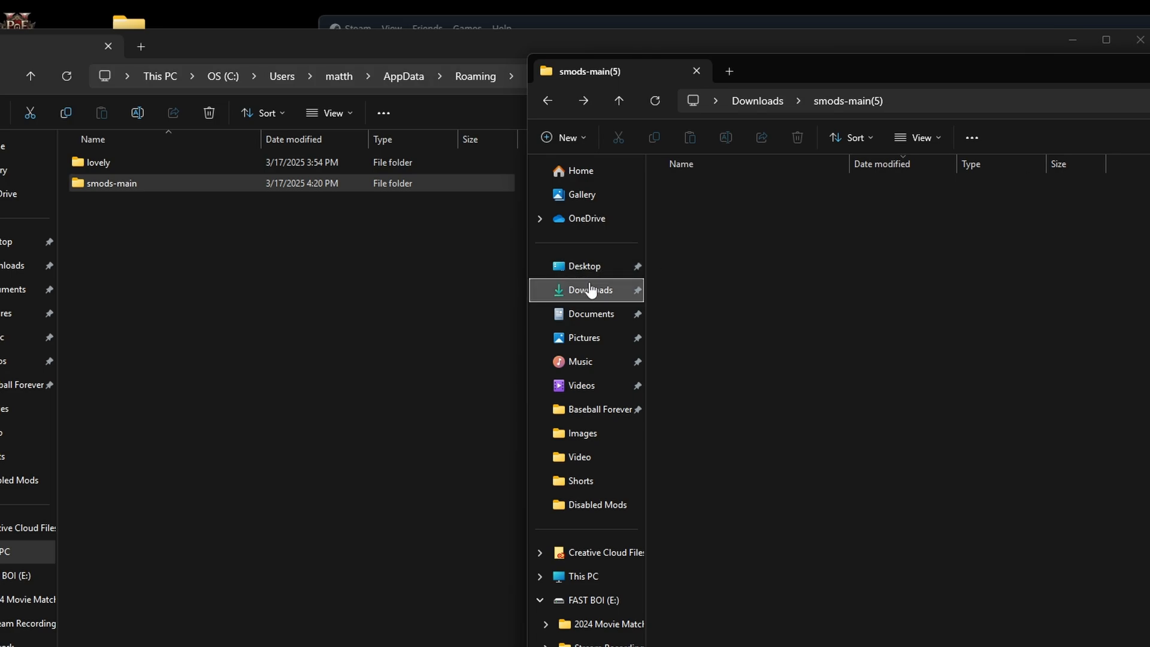
Open the BalatroMultiplayer(1) folder and move BalatroMultiplayer-main into Mods.
click(589, 290)
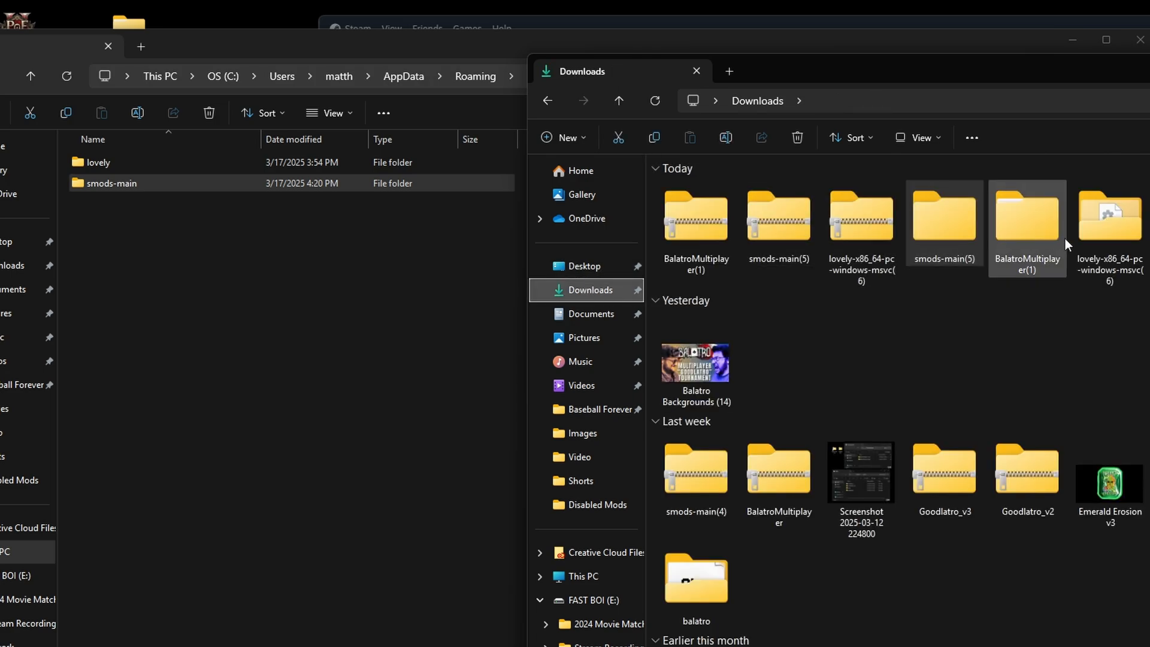
double_click(1026, 212)
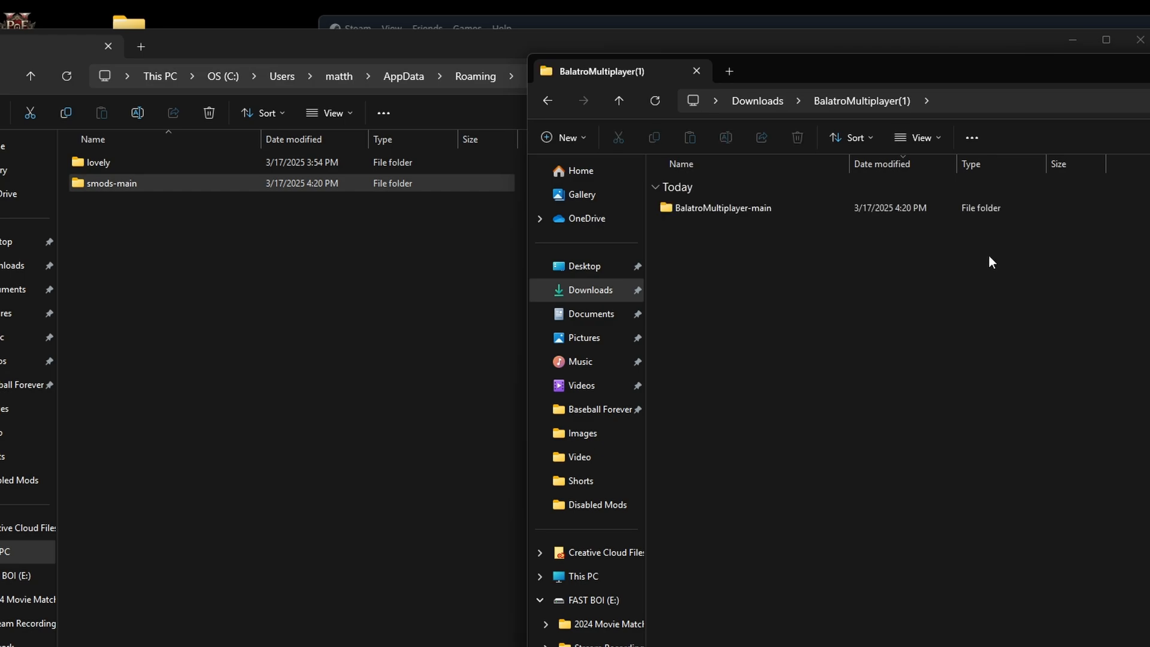
double_click(722, 208)
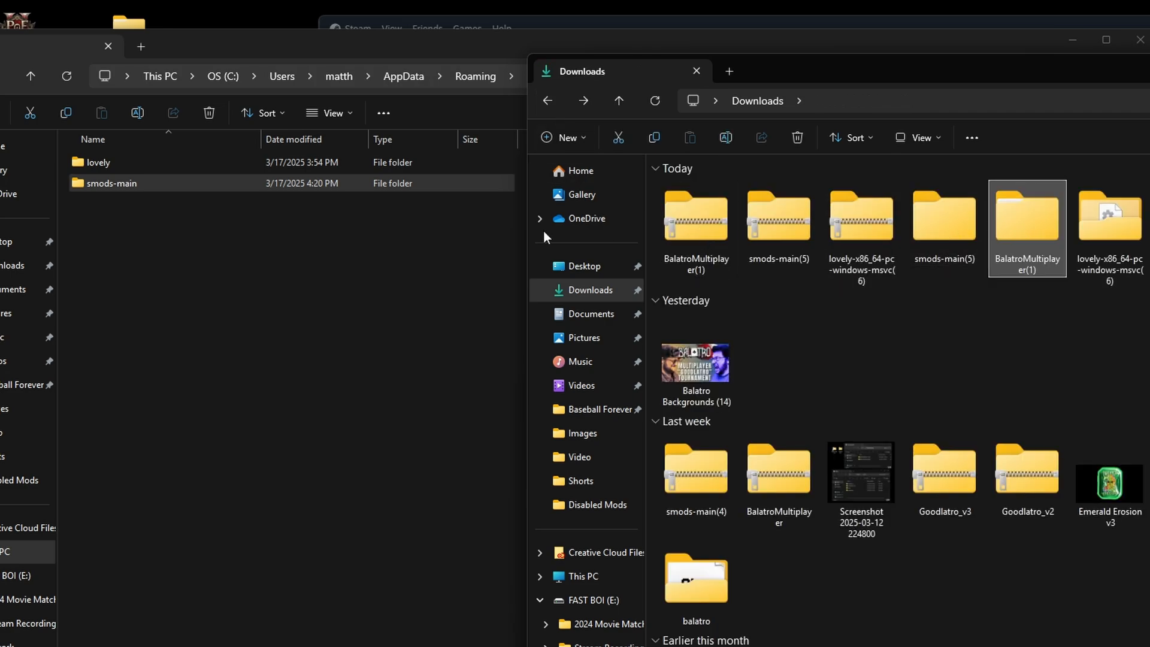
double_click(1026, 215)
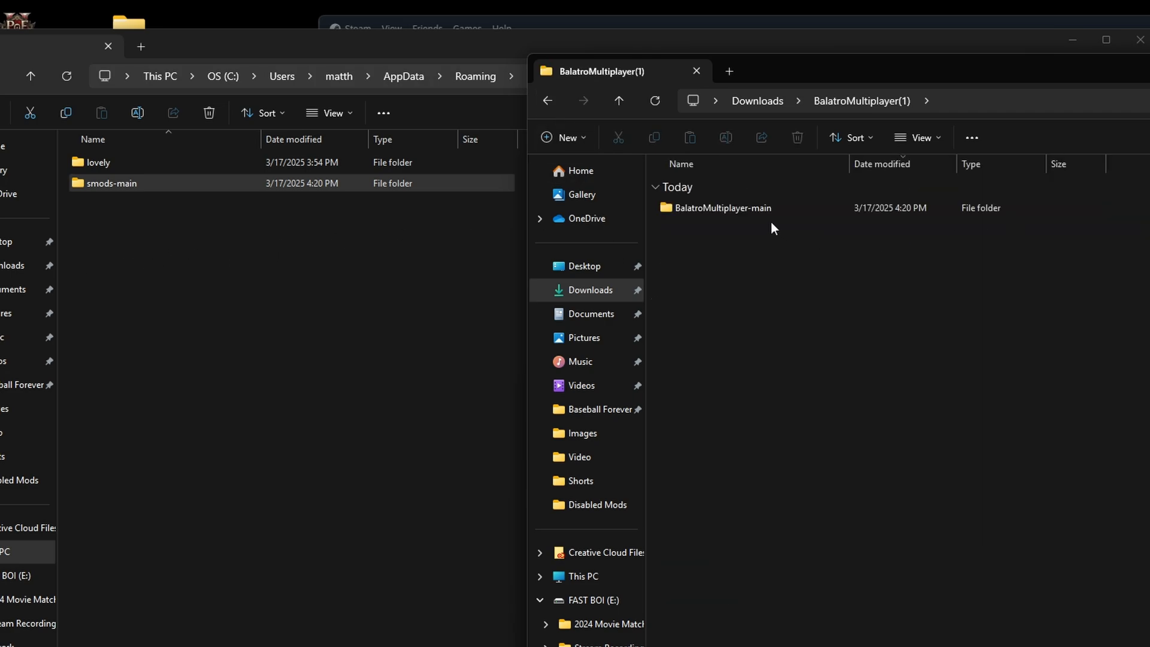
double_click(721, 208)
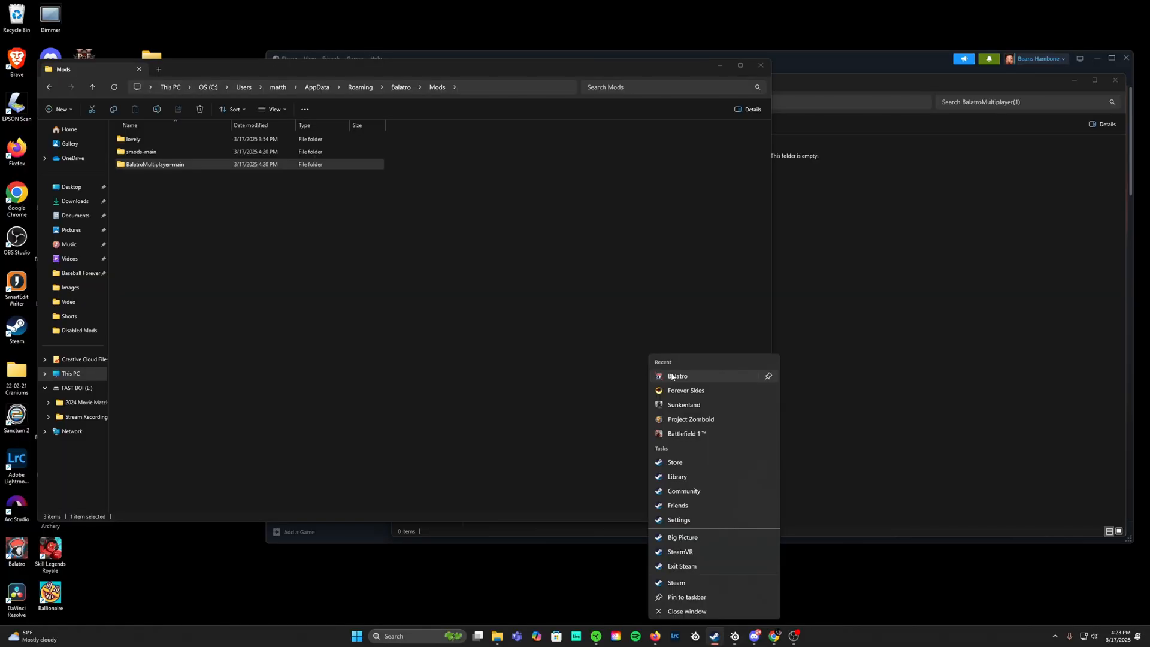
Launch modded Balatro, start a test Attrition lobby, then leave it for the main menu.
click(676, 376)
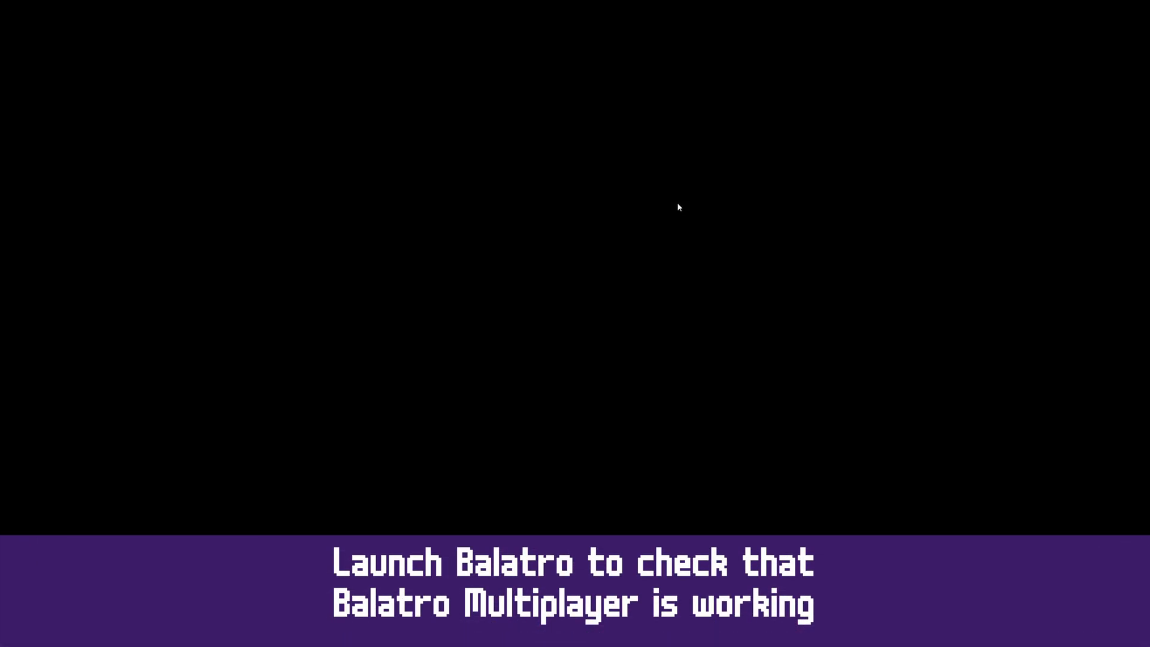
mouse_move(590, 233)
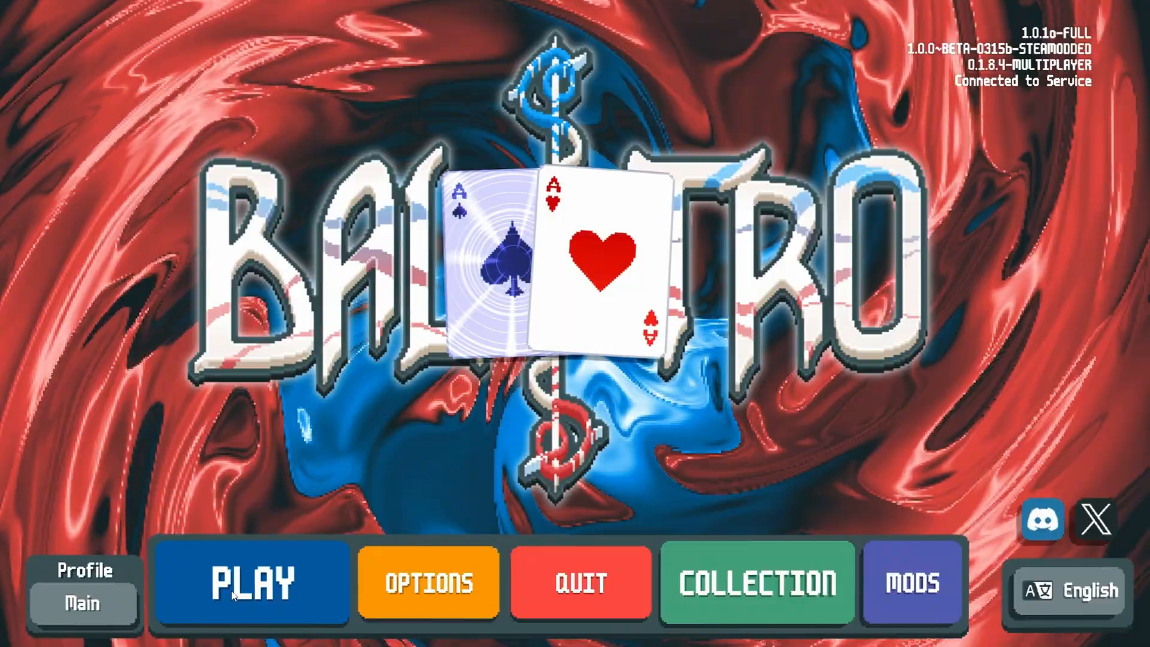
click(252, 583)
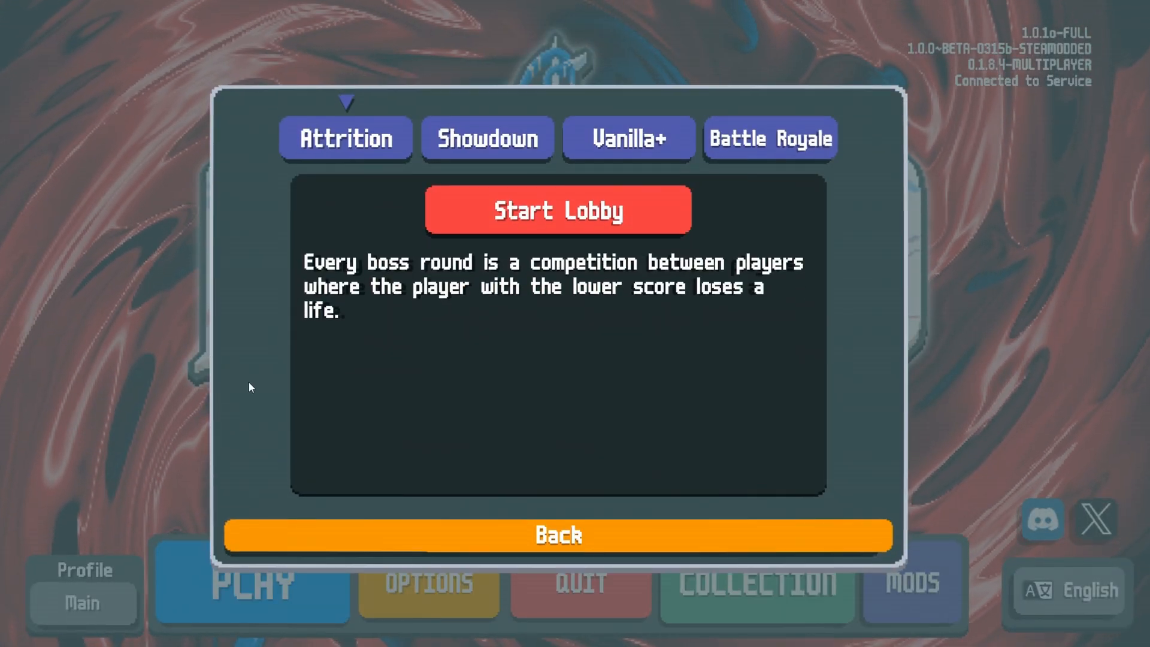
click(557, 209)
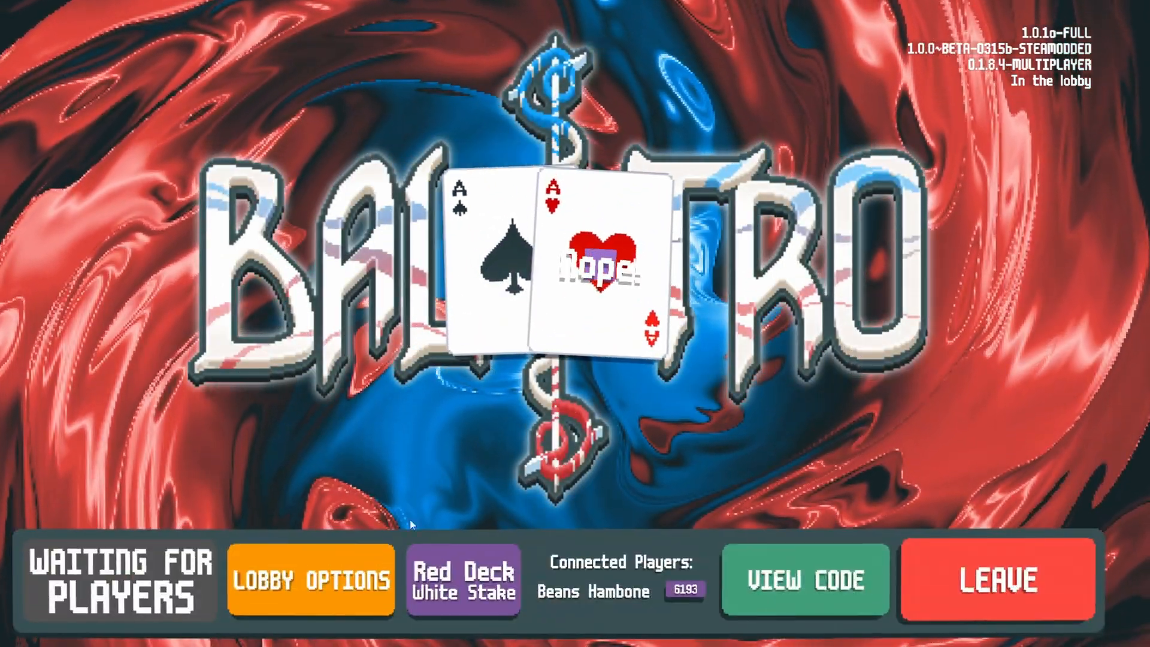
click(995, 580)
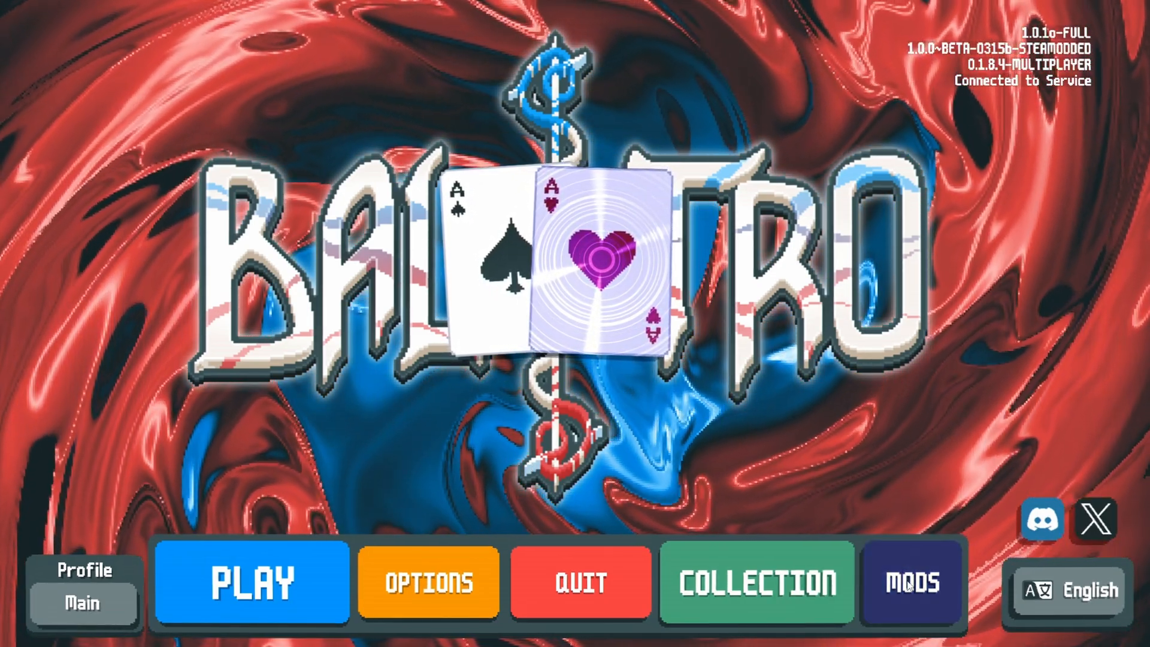
Open the MODS list to confirm Multiplayer 0.1.8.4 is activated and enabled.
click(909, 583)
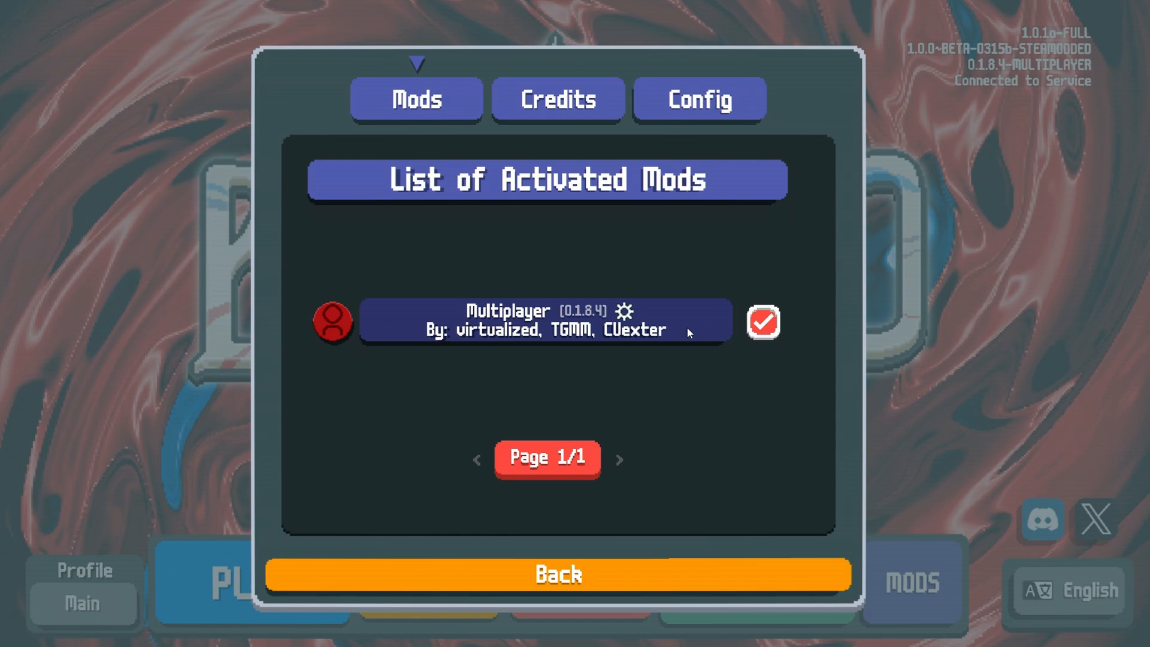
mouse_move(599, 372)
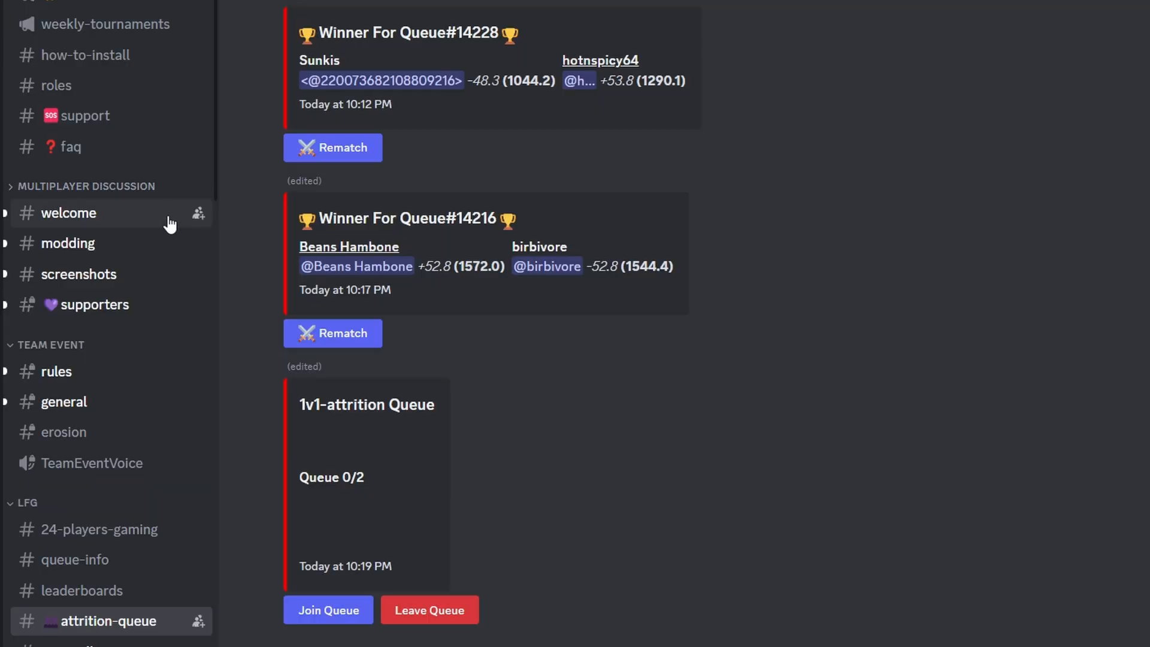
mouse_move(78, 115)
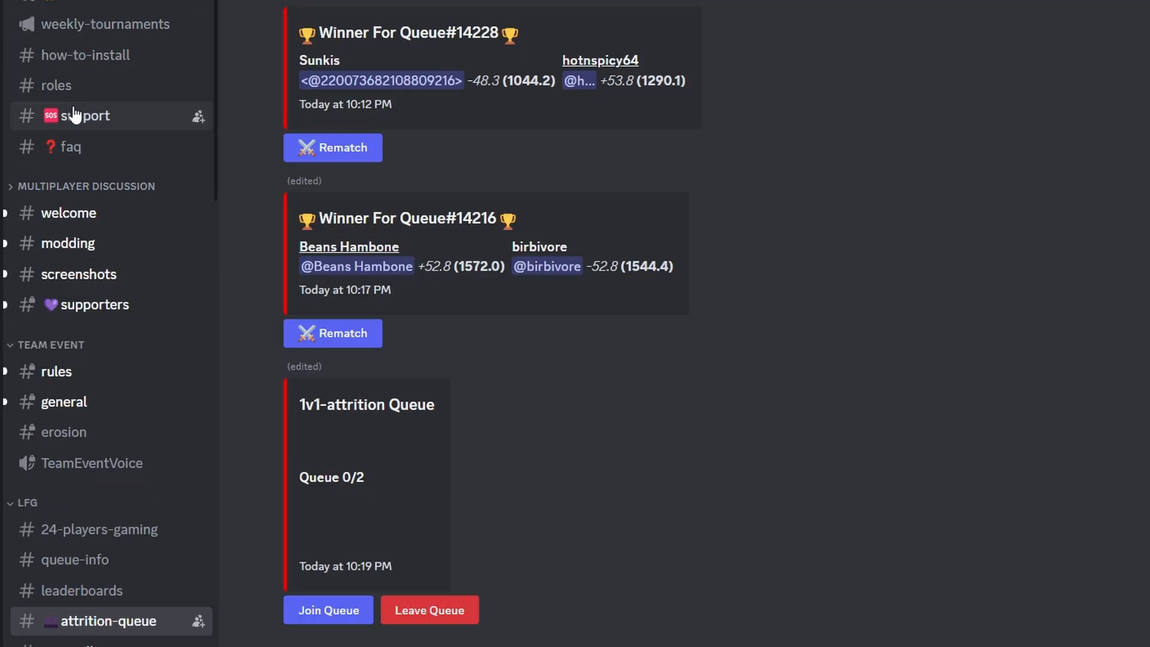
Draft a support ticket saying 'i installed it but it's not working', discard it, go to #main-hub.
click(84, 115)
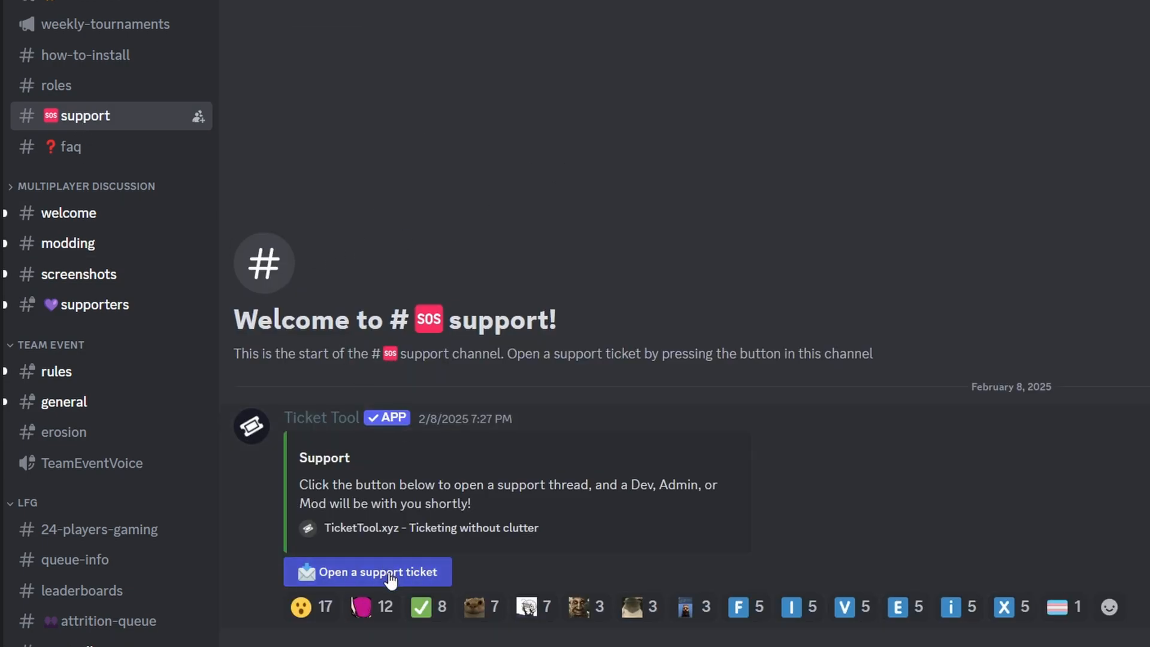
click(368, 571)
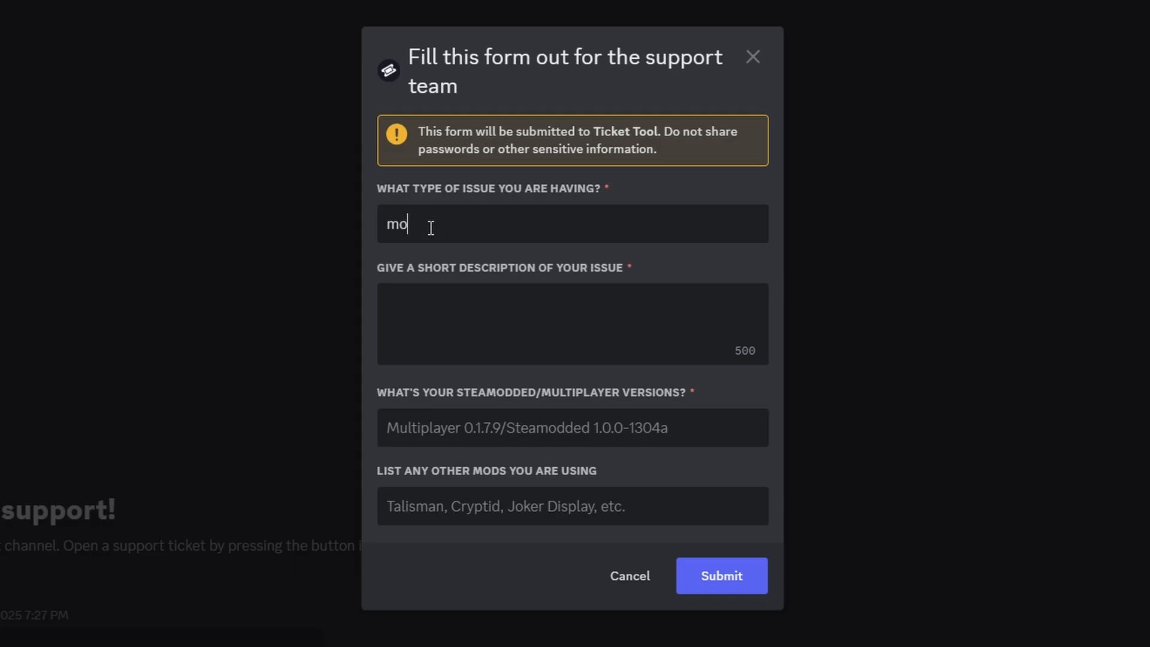
text(d not workin)
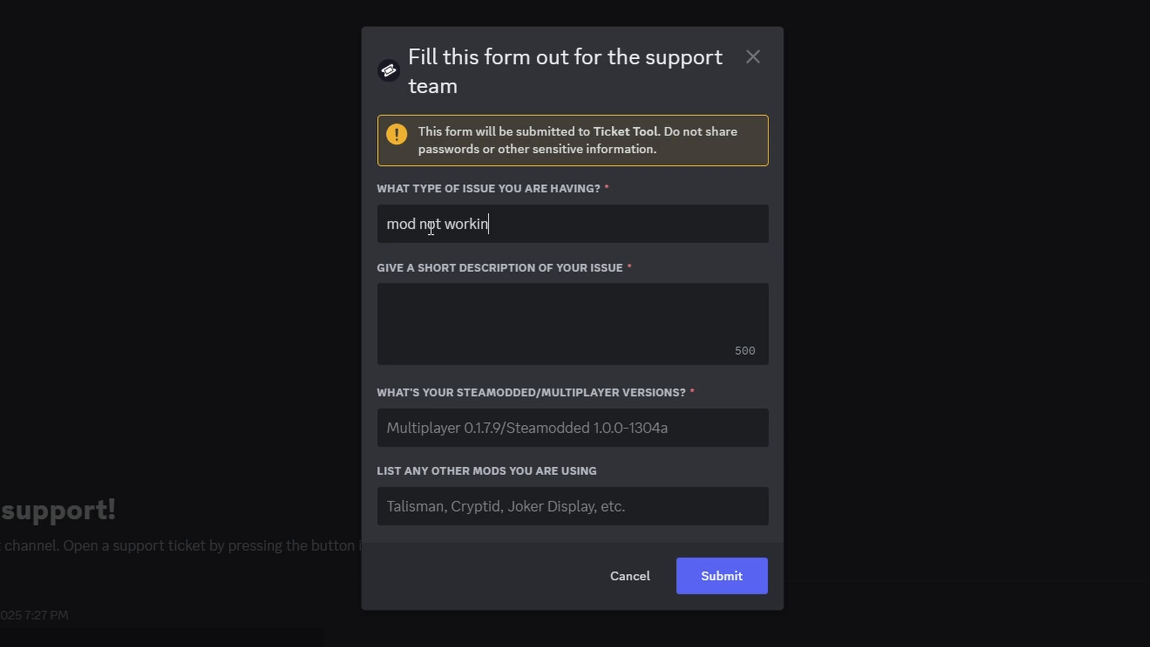
text(i installed it but it's not working)
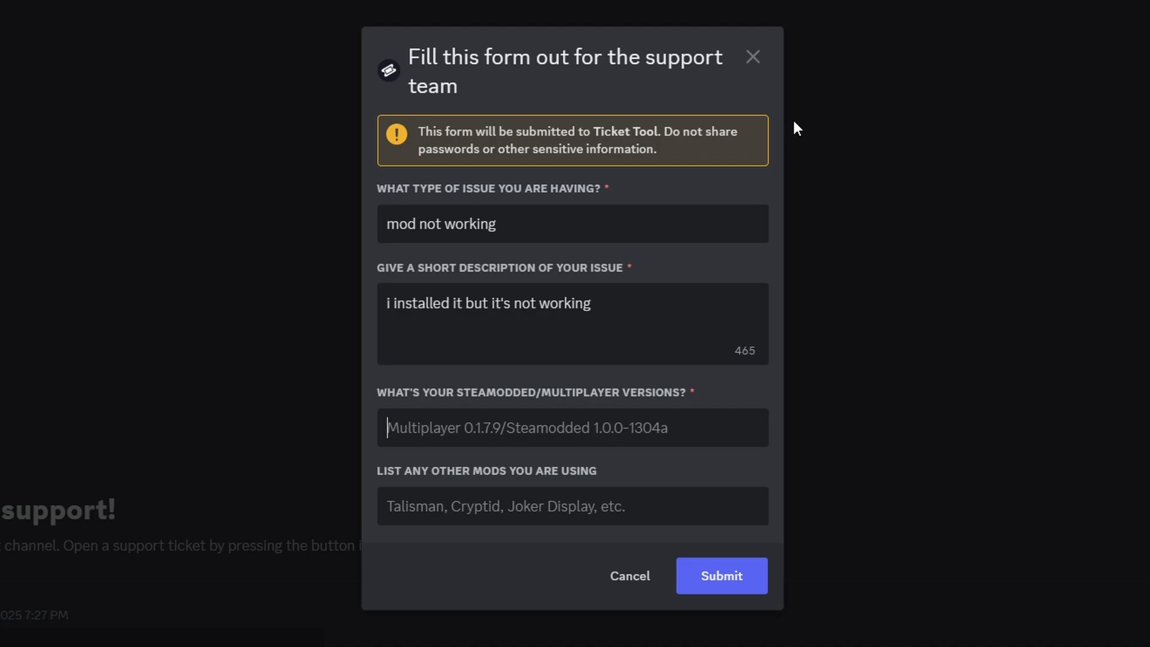
click(720, 575)
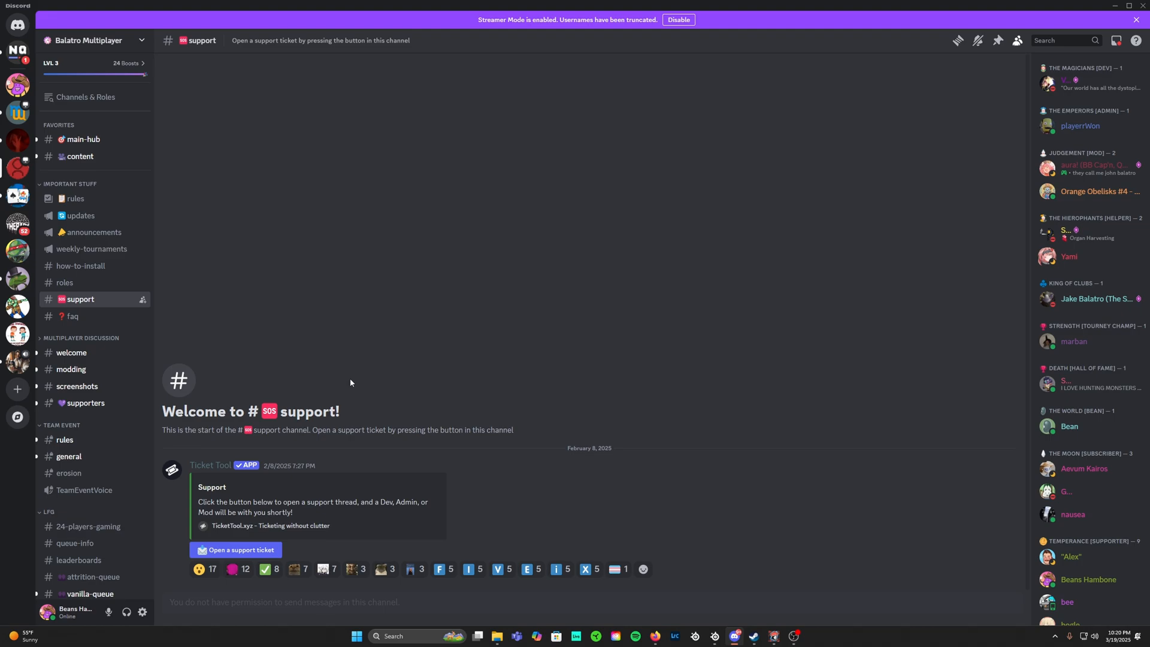
mouse_move(65, 282)
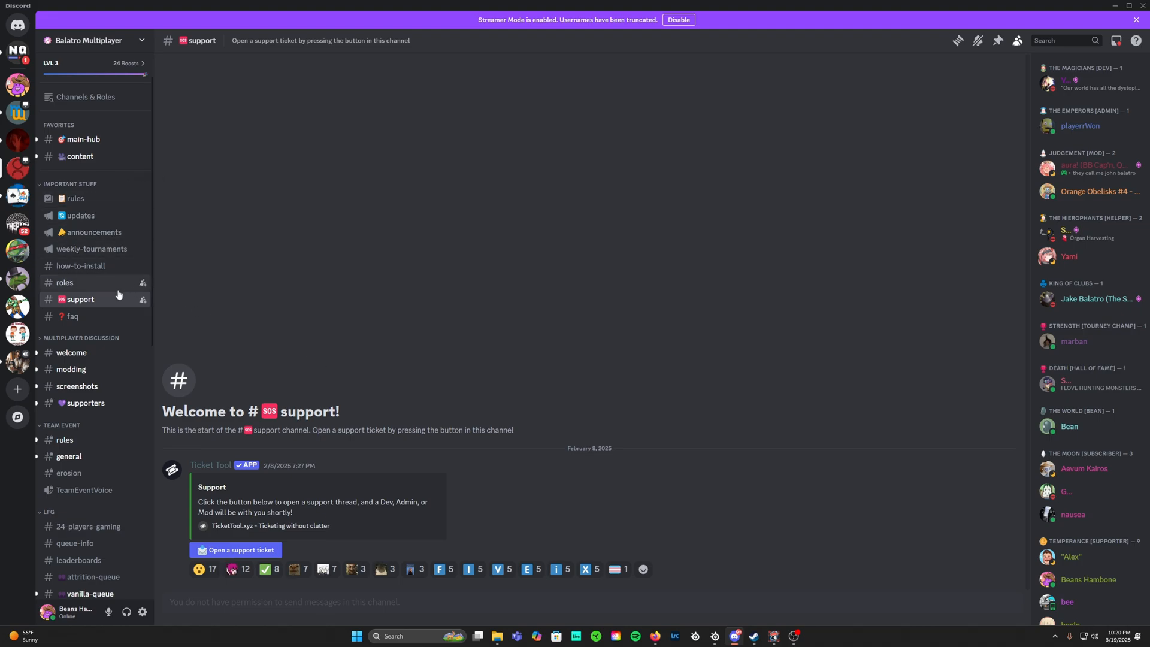
click(83, 138)
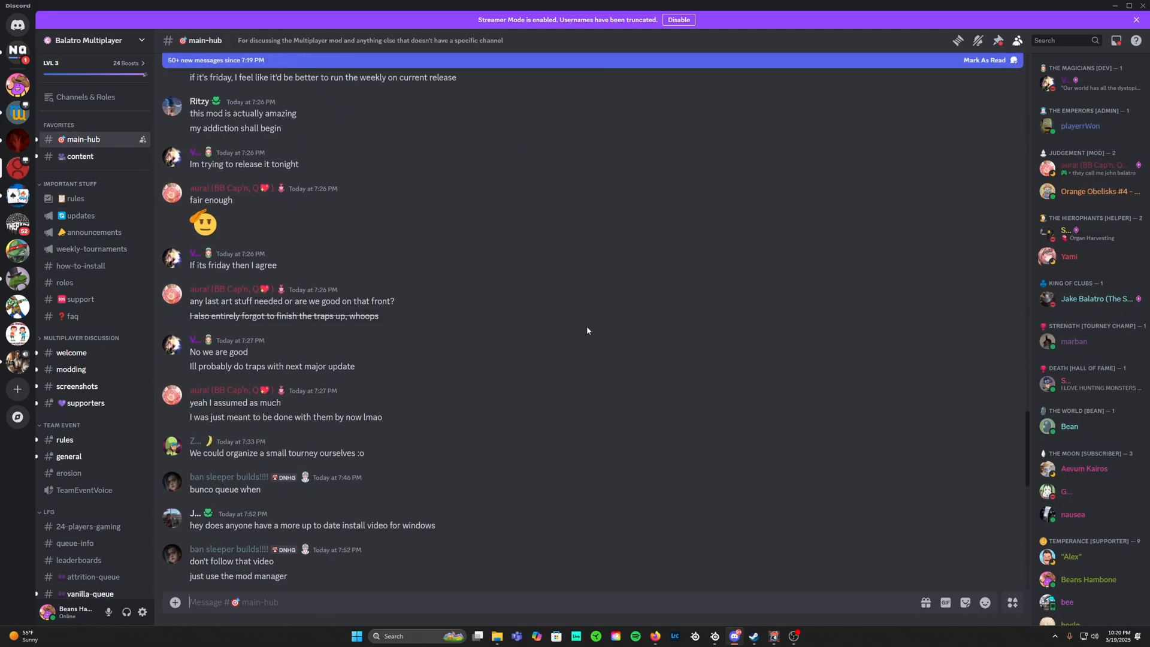
Scroll the server channel list down to the LFG matchmaking queue channels.
scroll(down, 3)
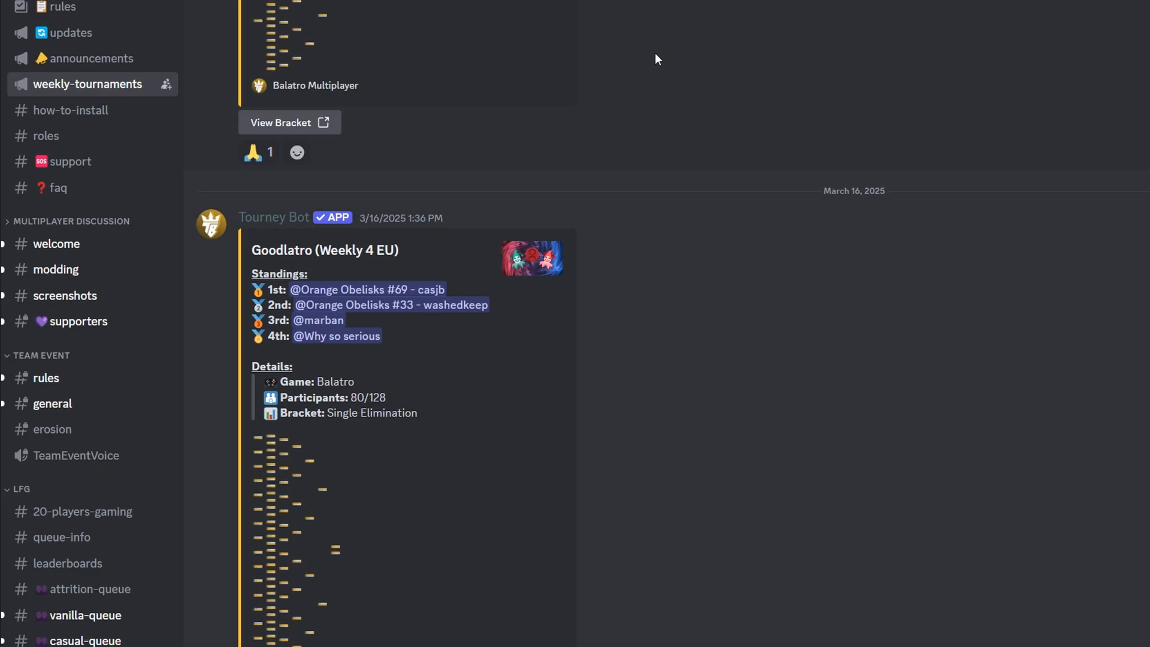
mouse_move(666, 66)
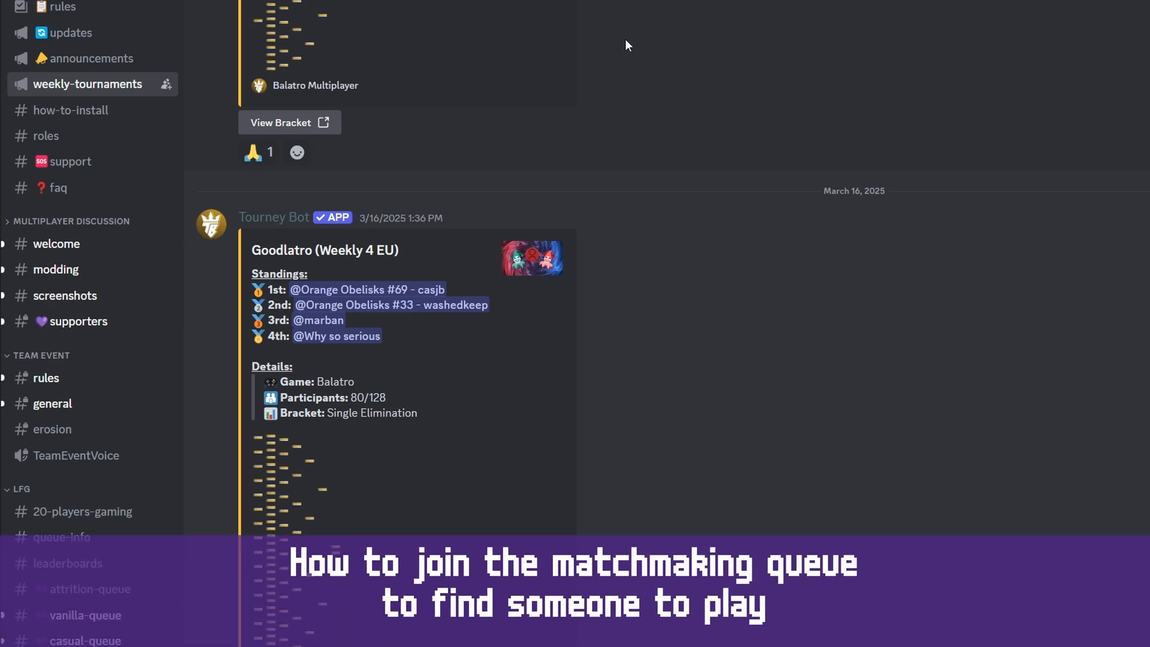
mouse_move(627, 193)
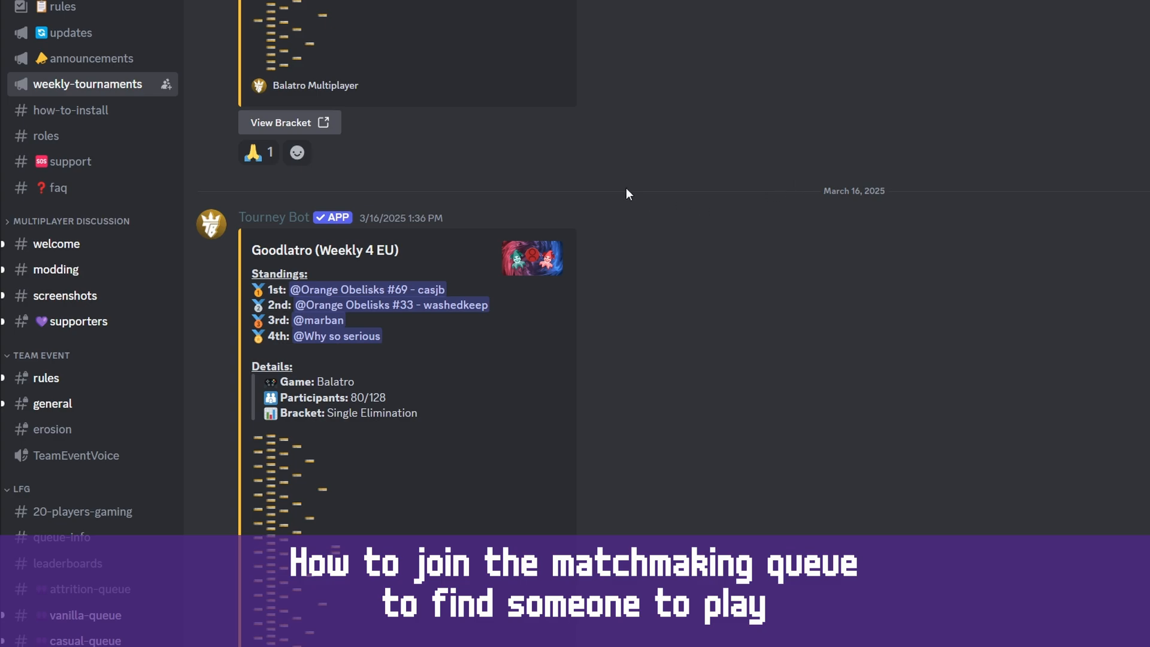
scroll(down, 3)
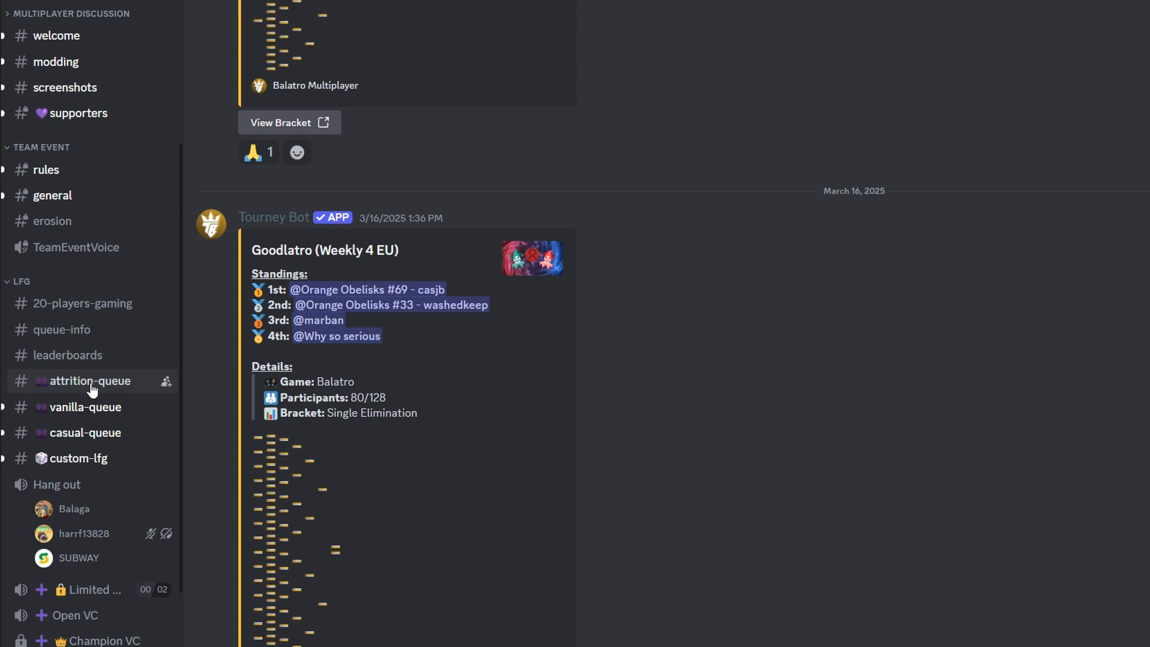
mouse_move(101, 385)
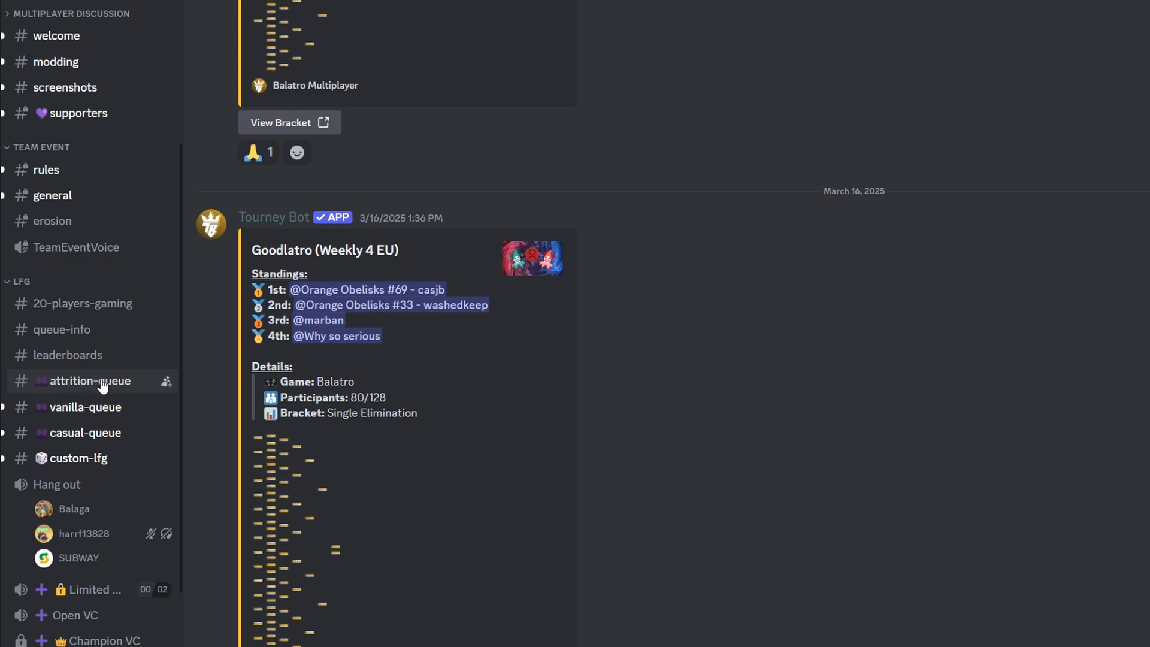
mouse_move(76, 390)
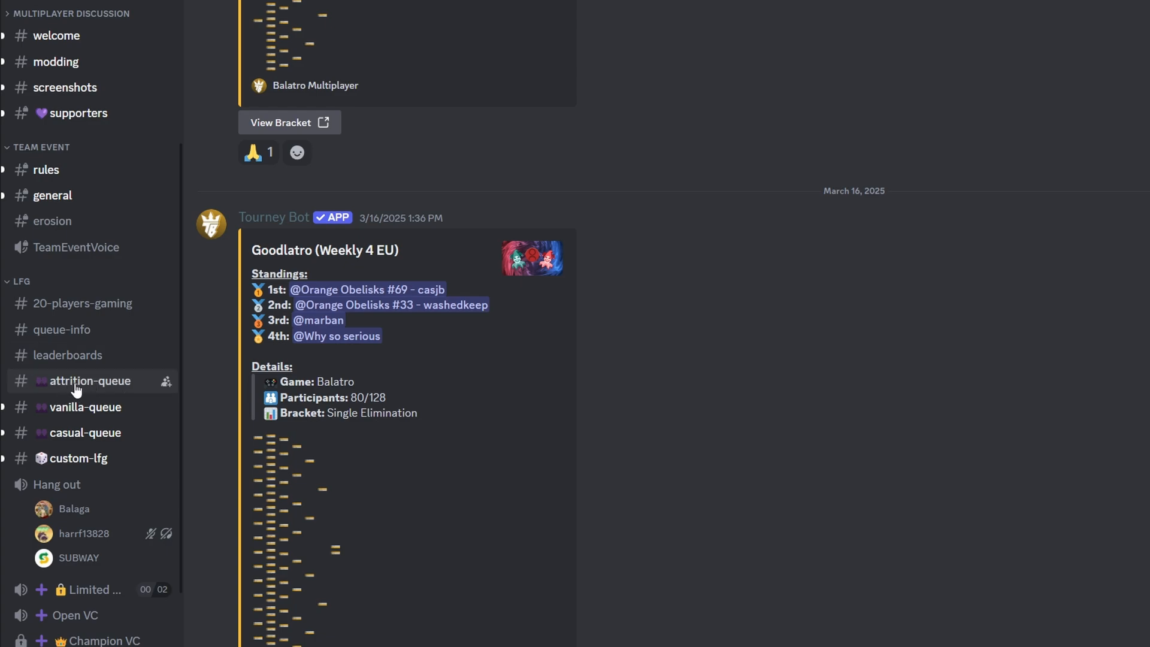
mouse_move(86, 376)
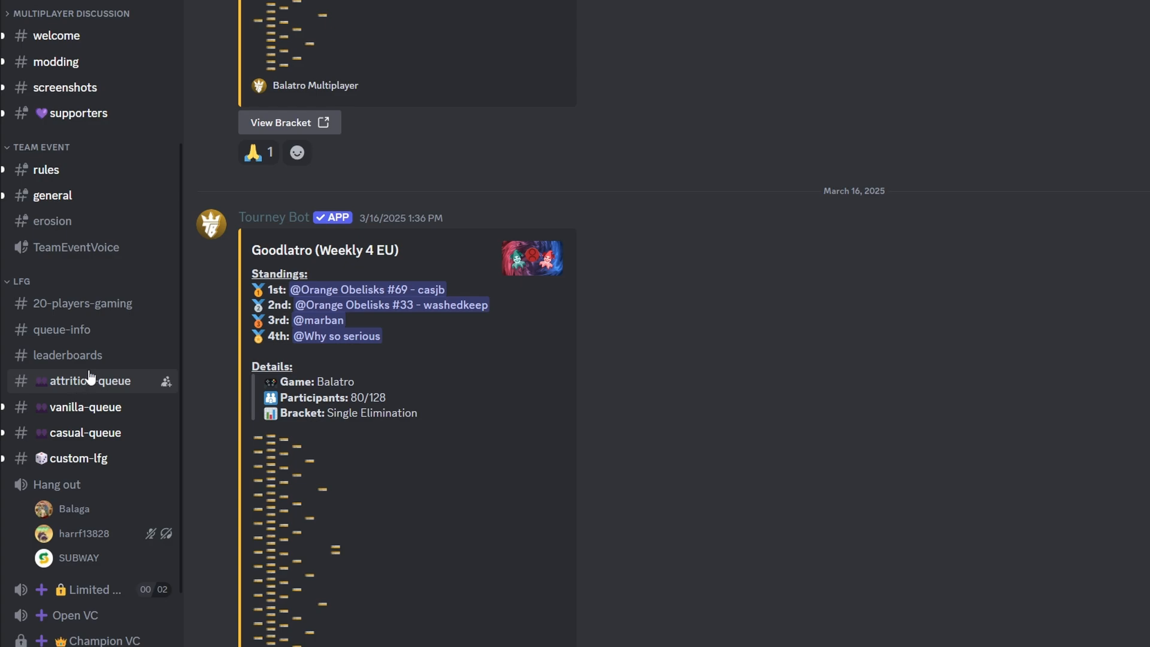
mouse_move(67, 355)
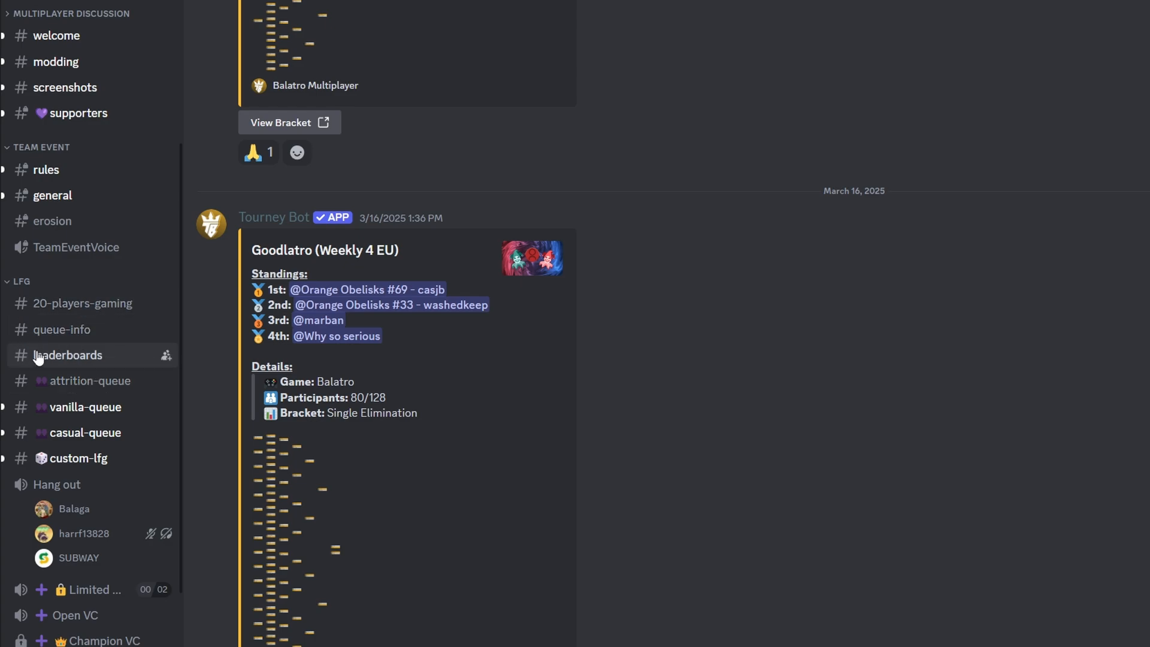
mouse_move(85, 407)
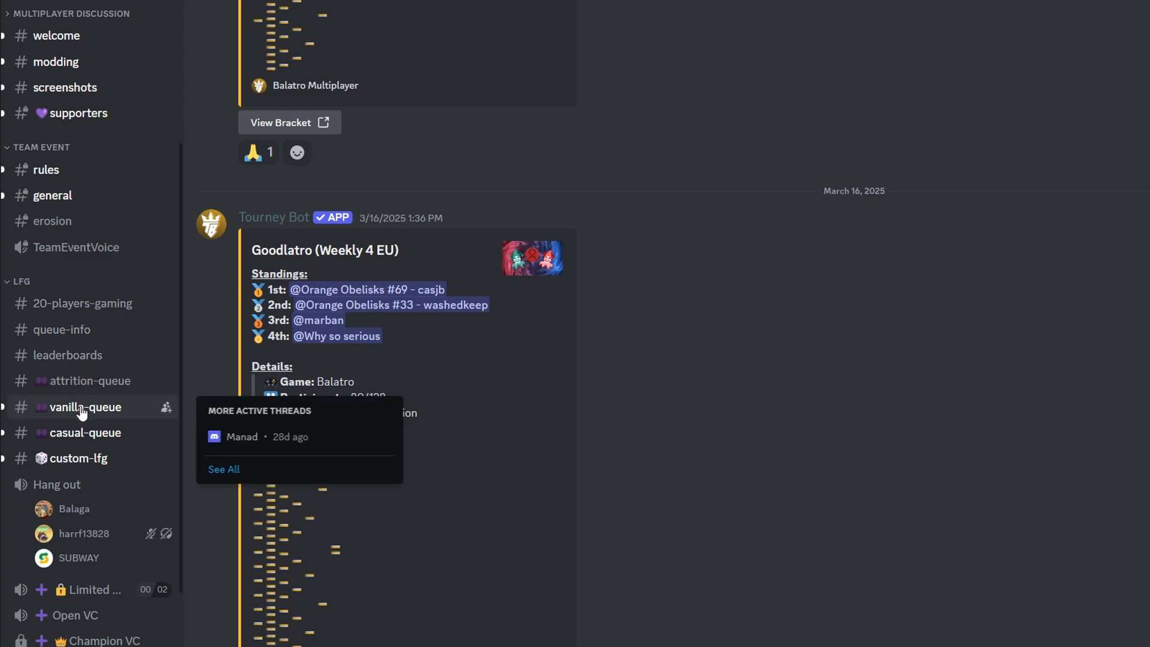
mouse_move(90, 381)
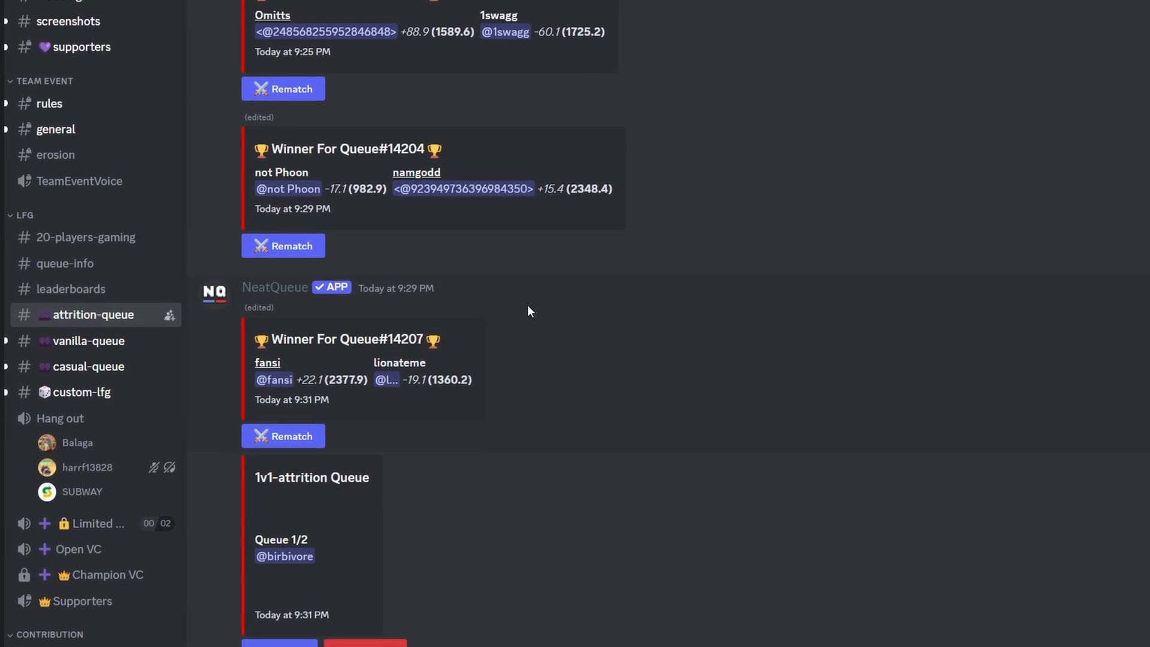
Open the new #queue-14216 match channel and say hello to the opponent.
scroll(down, 3)
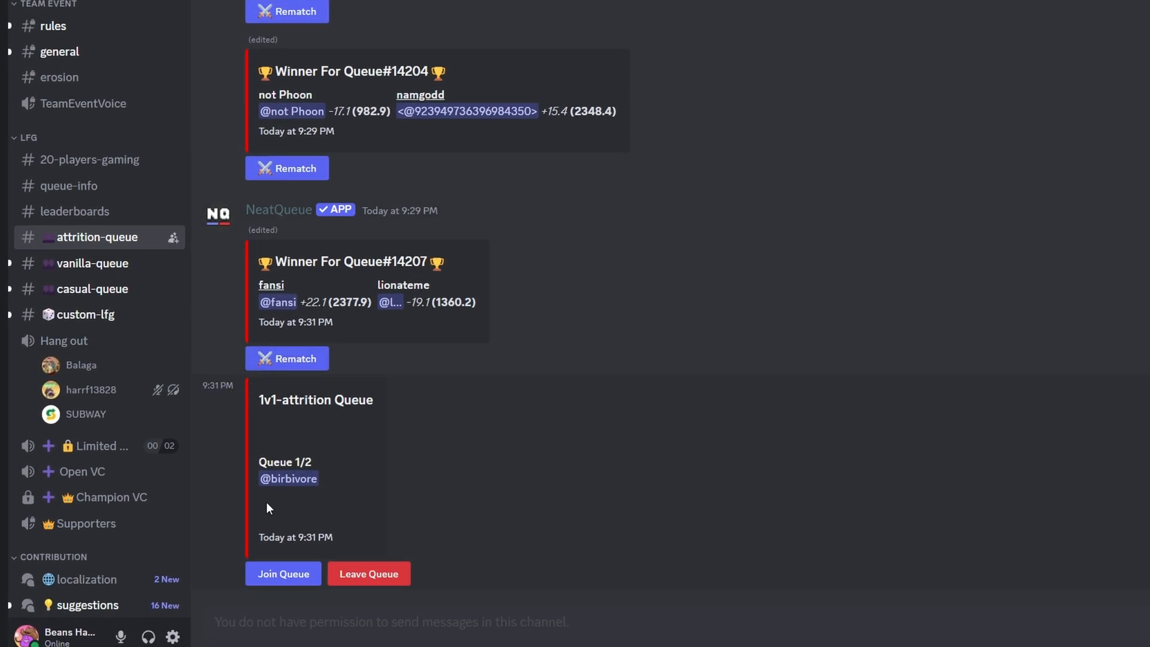
mouse_move(297, 494)
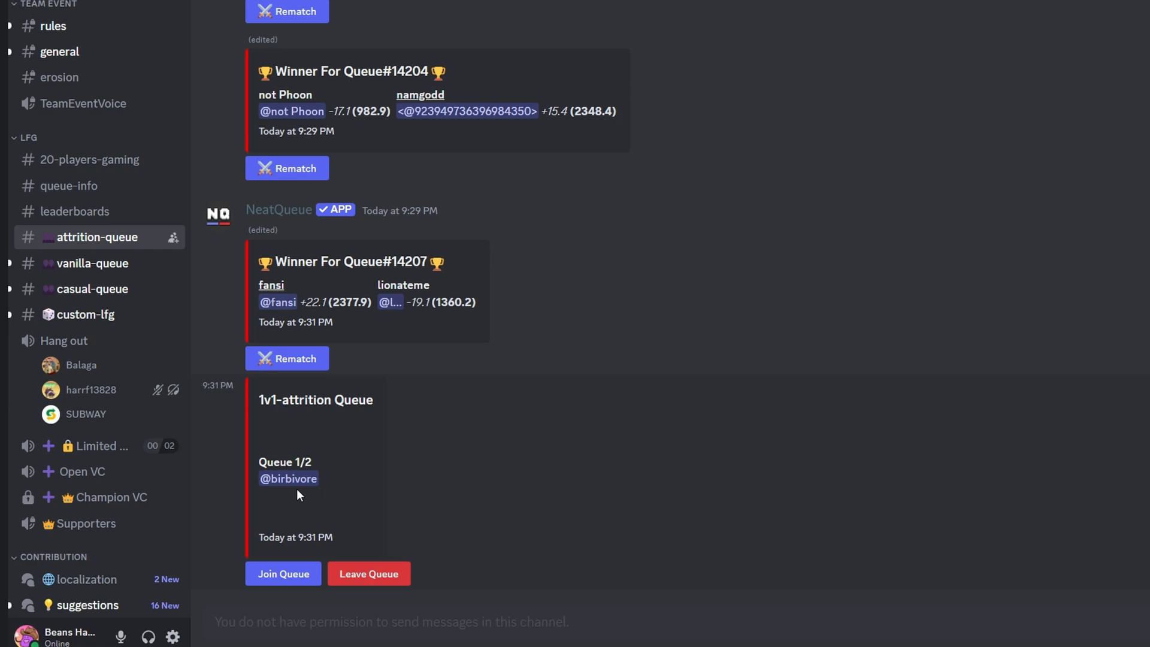
mouse_move(307, 424)
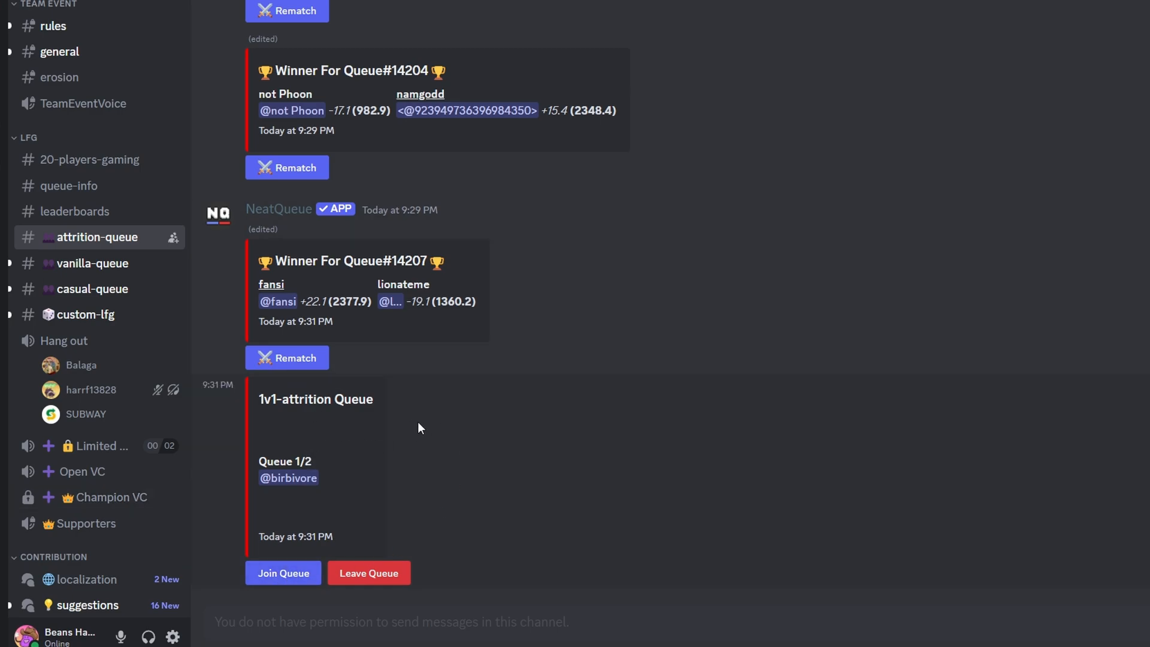
mouse_move(432, 488)
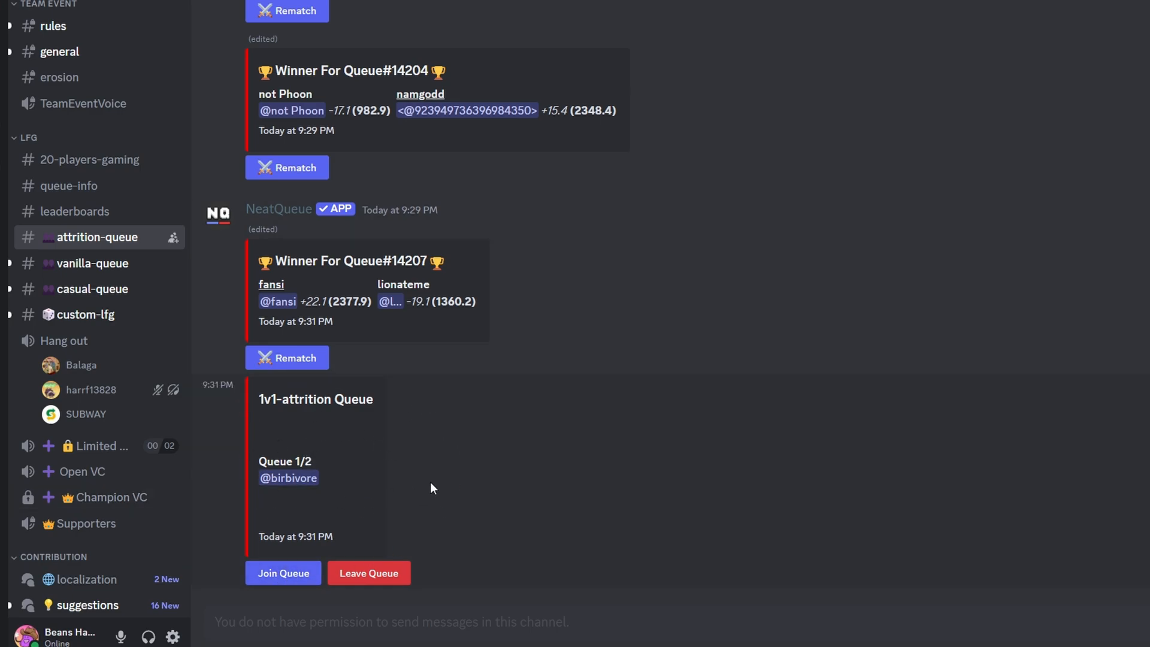
mouse_move(463, 490)
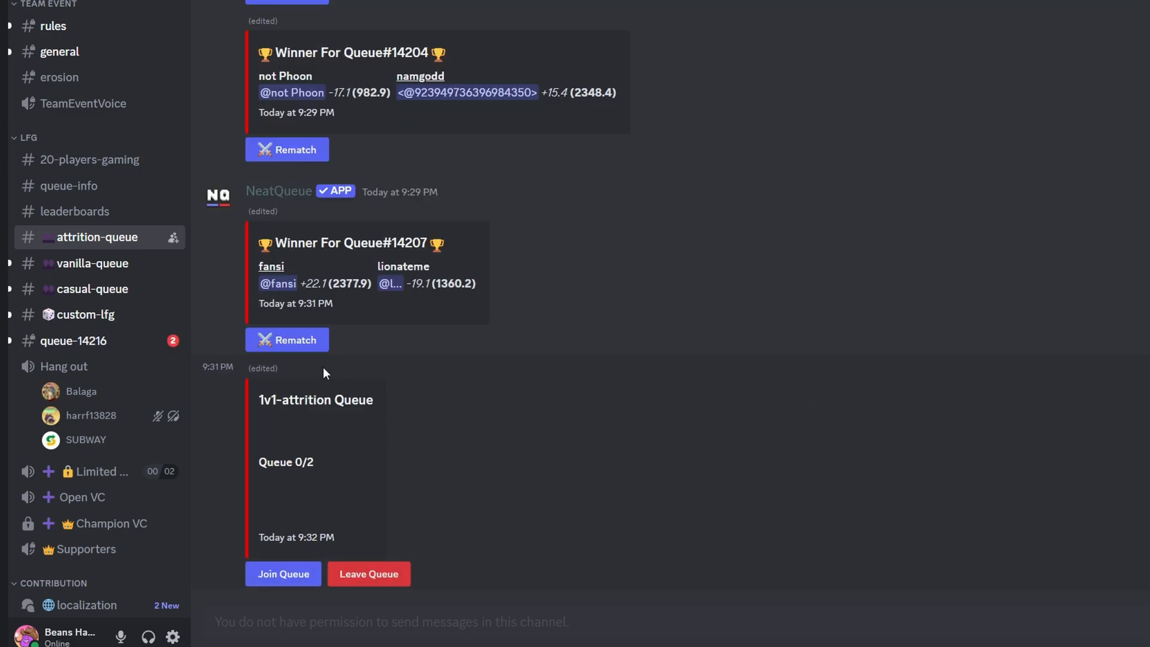
mouse_move(73, 341)
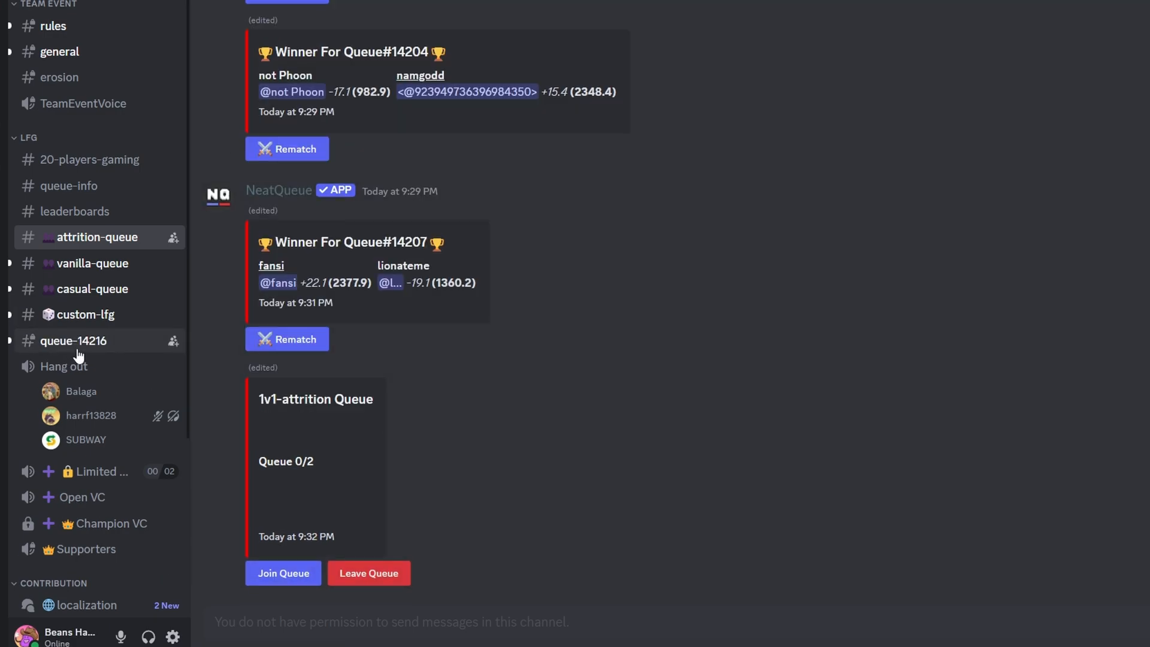
click(73, 340)
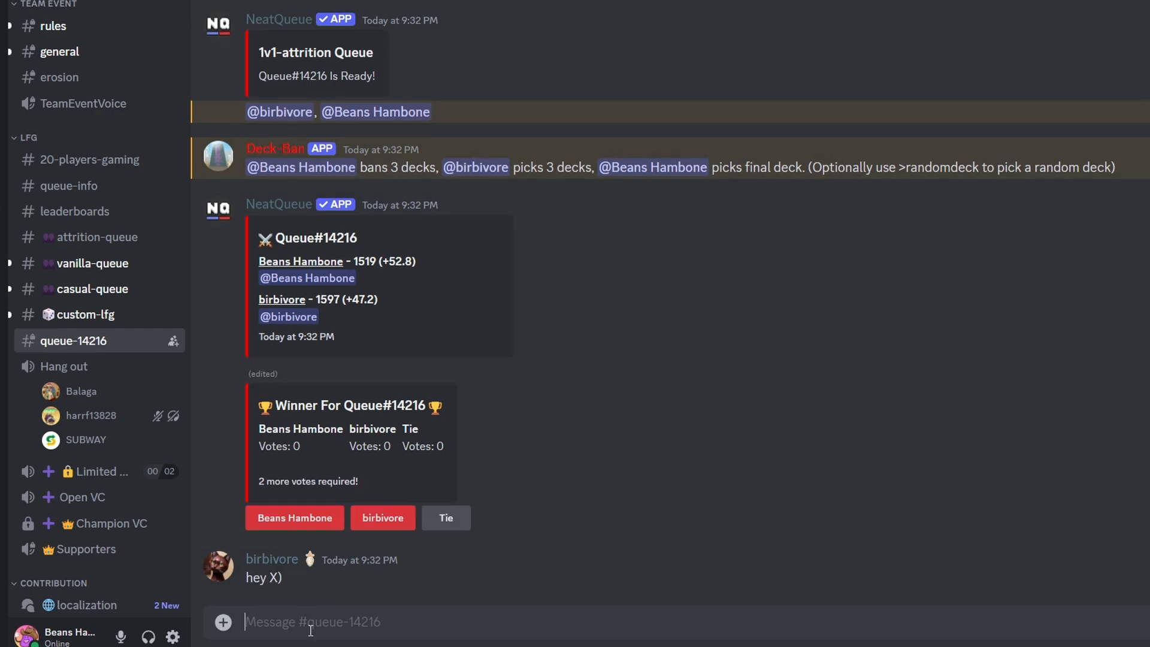
text(hell)
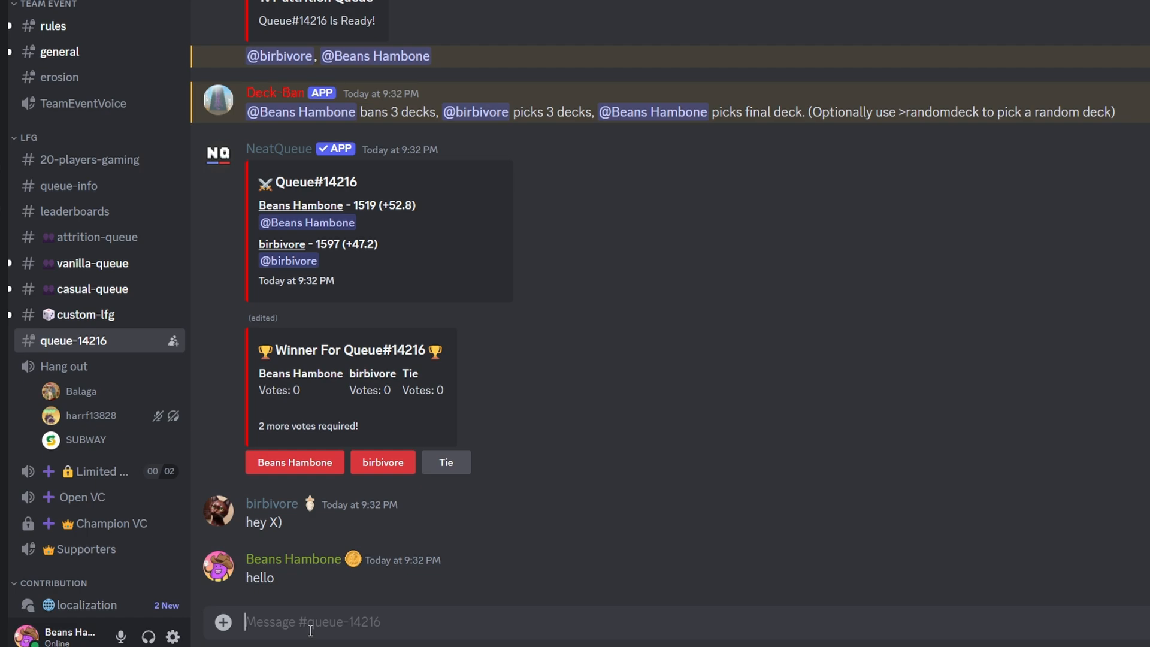
scroll(down, 3)
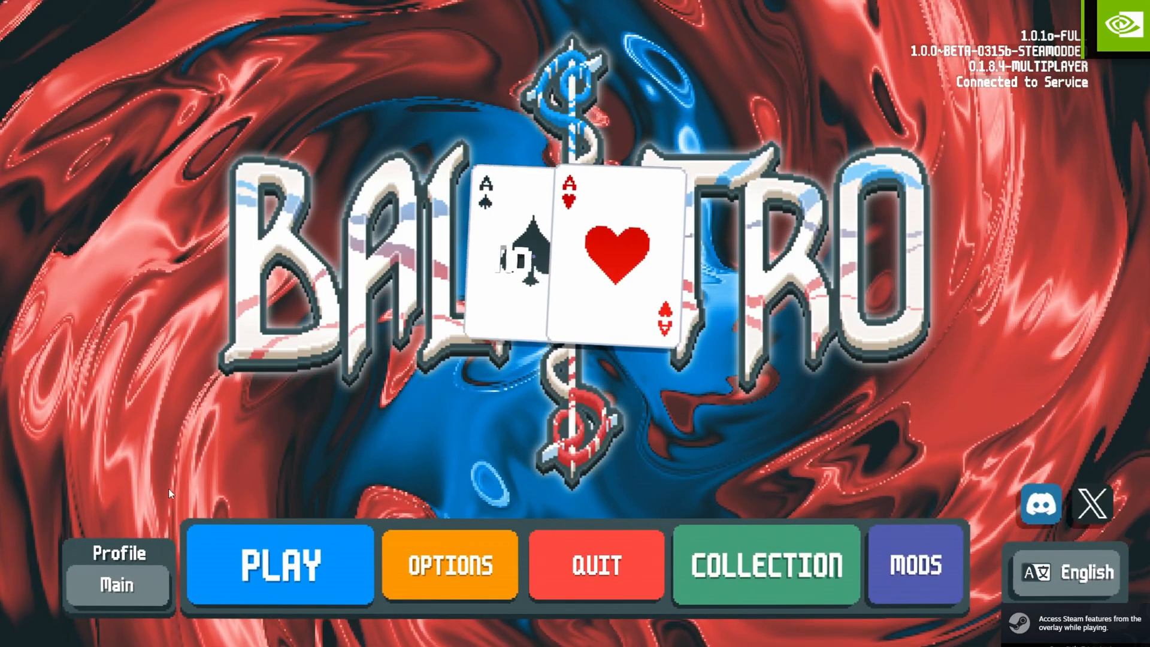
Create a new multiplayer lobby from PLAY and start it on the Attrition tab.
click(278, 565)
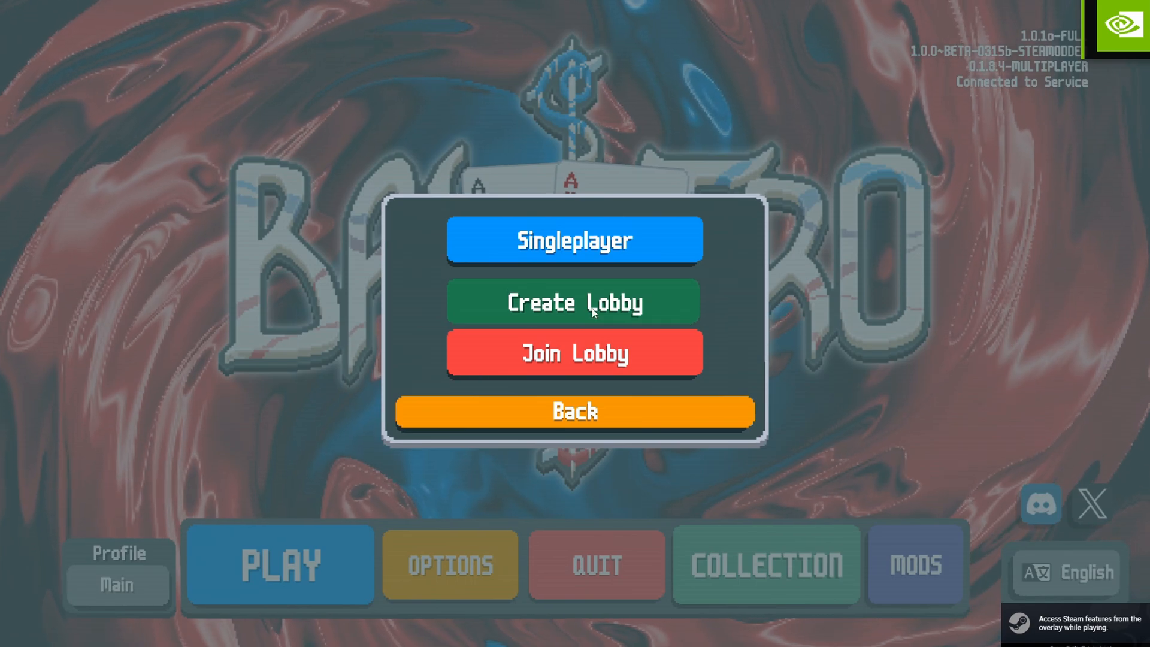
click(574, 302)
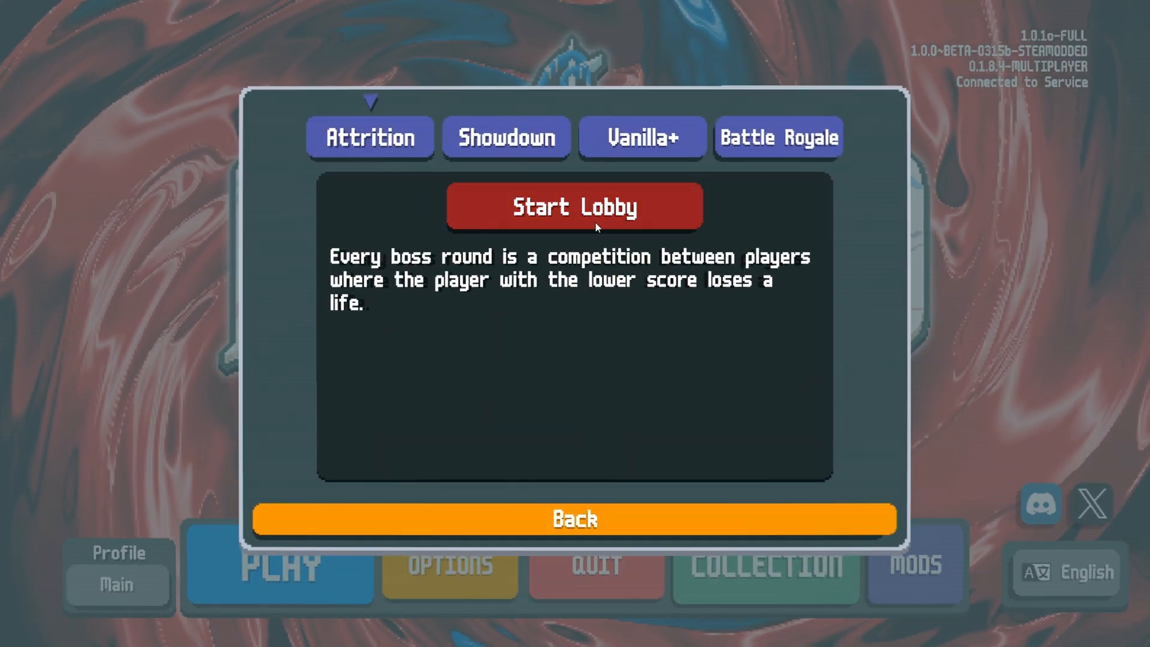
click(574, 206)
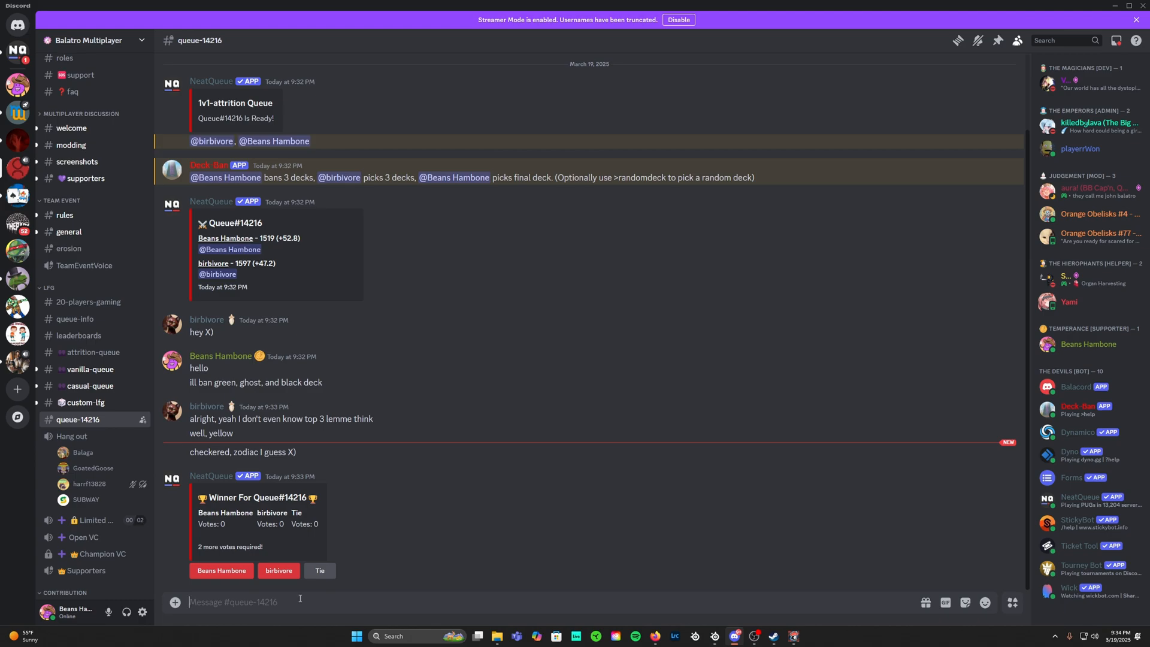
text(LTFWS)
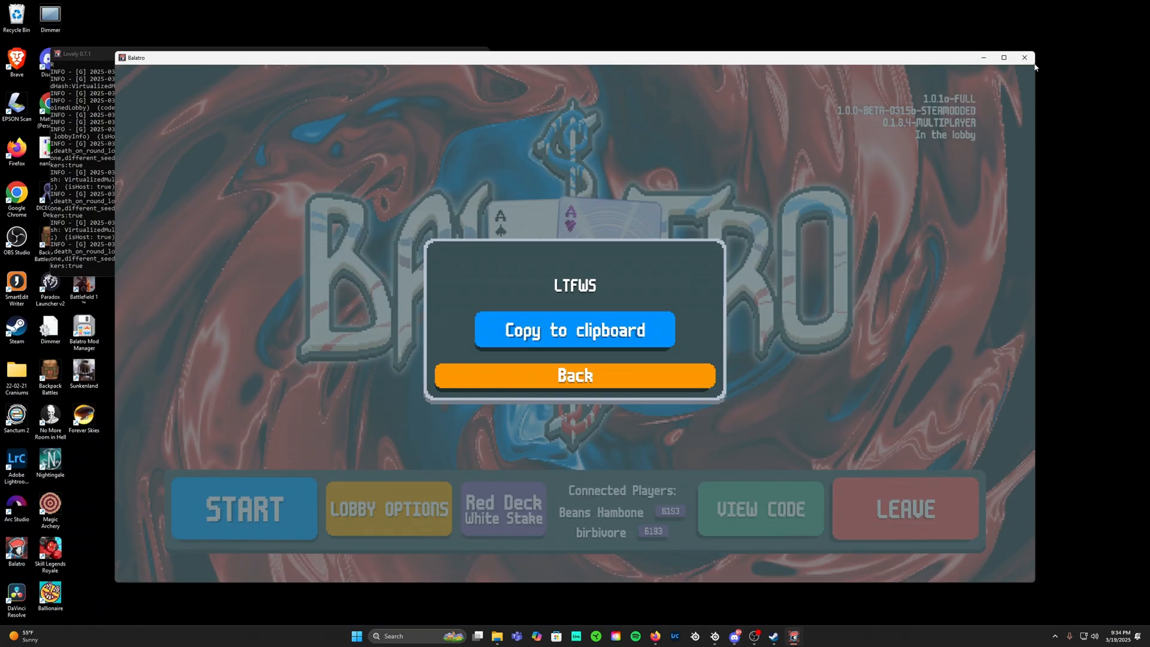
Dismiss the lobby code popup and start the match with both players connected.
click(575, 375)
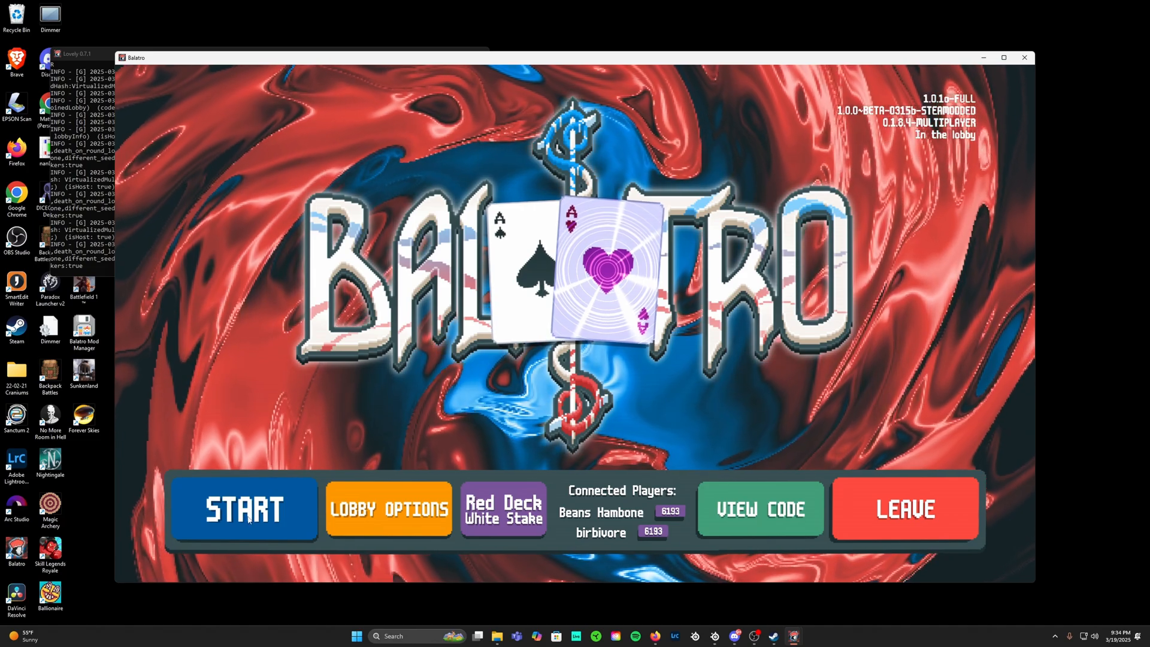
click(244, 508)
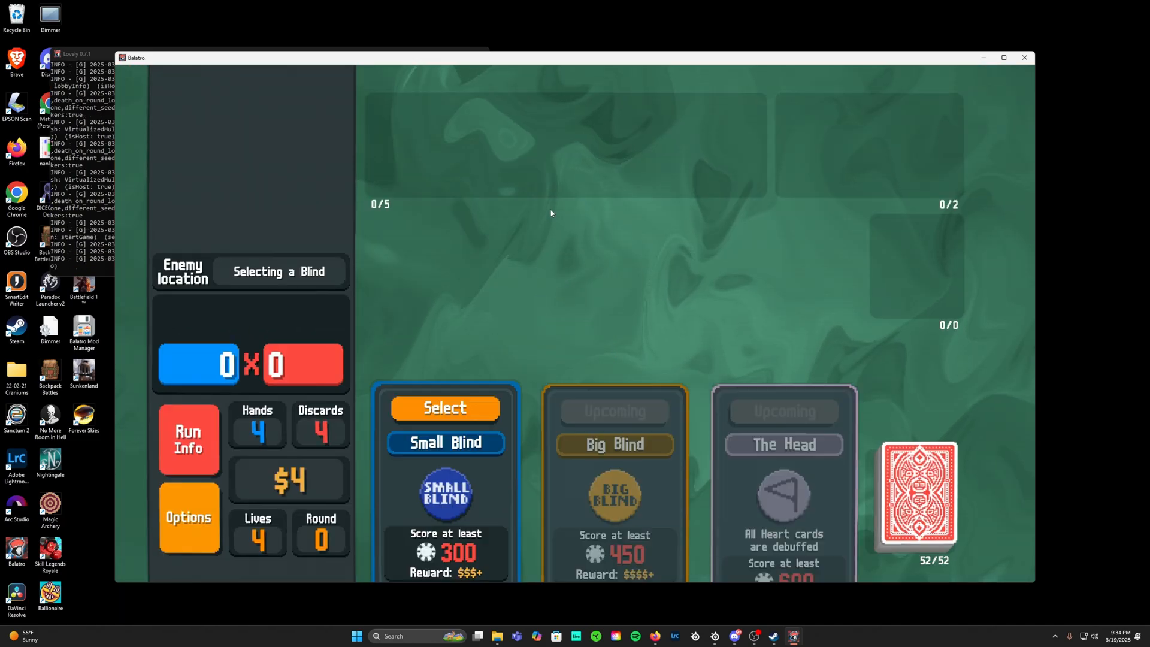